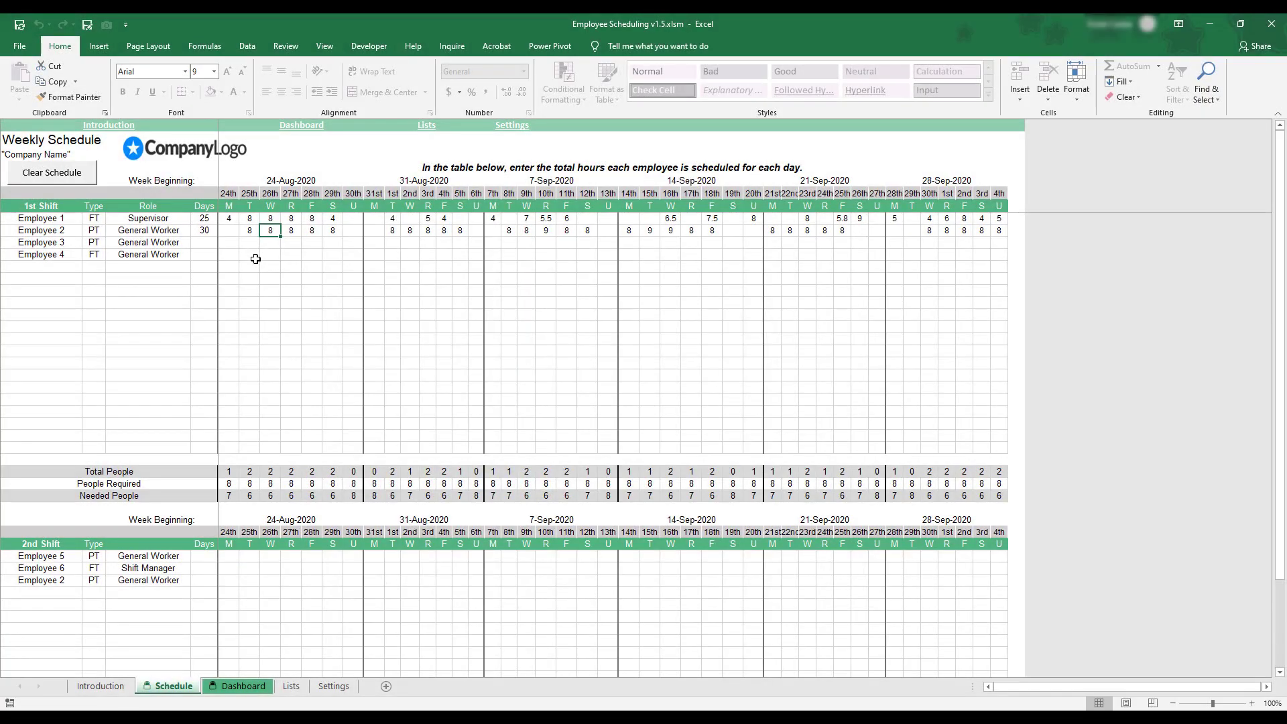
pyautogui.moveTo(600, 255)
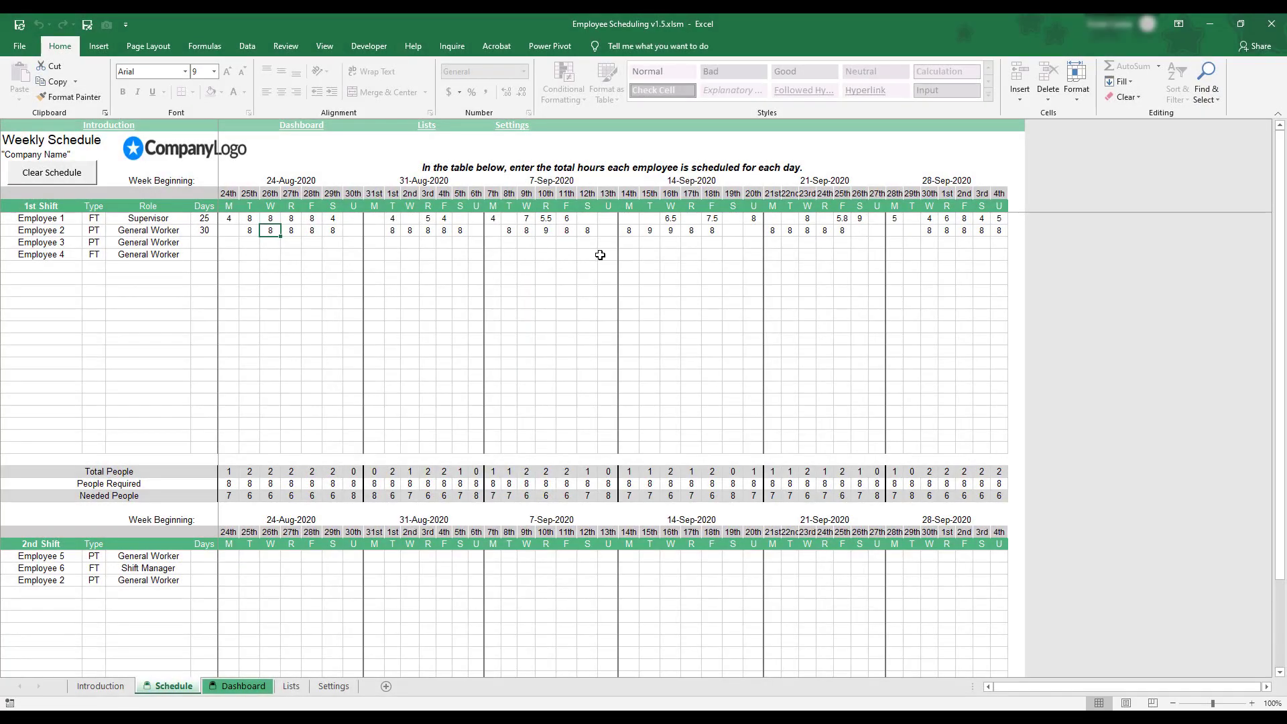
pyautogui.moveTo(456, 250)
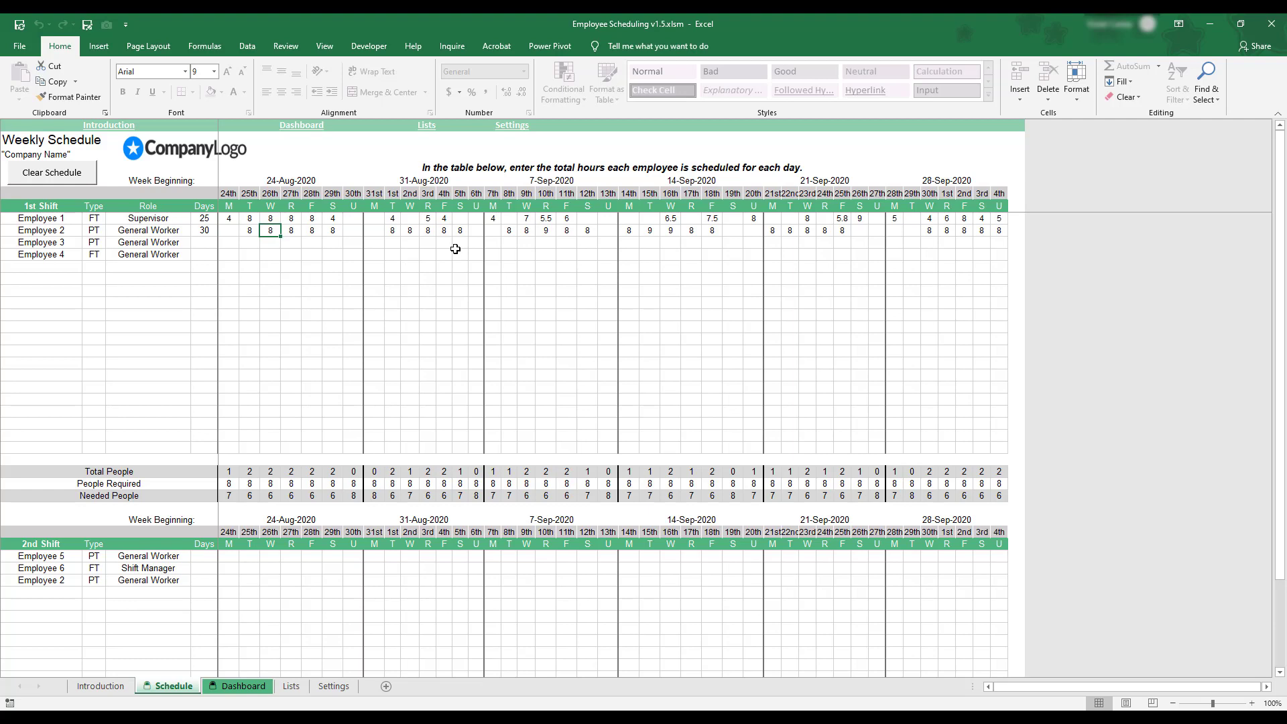
pyautogui.moveTo(447, 245)
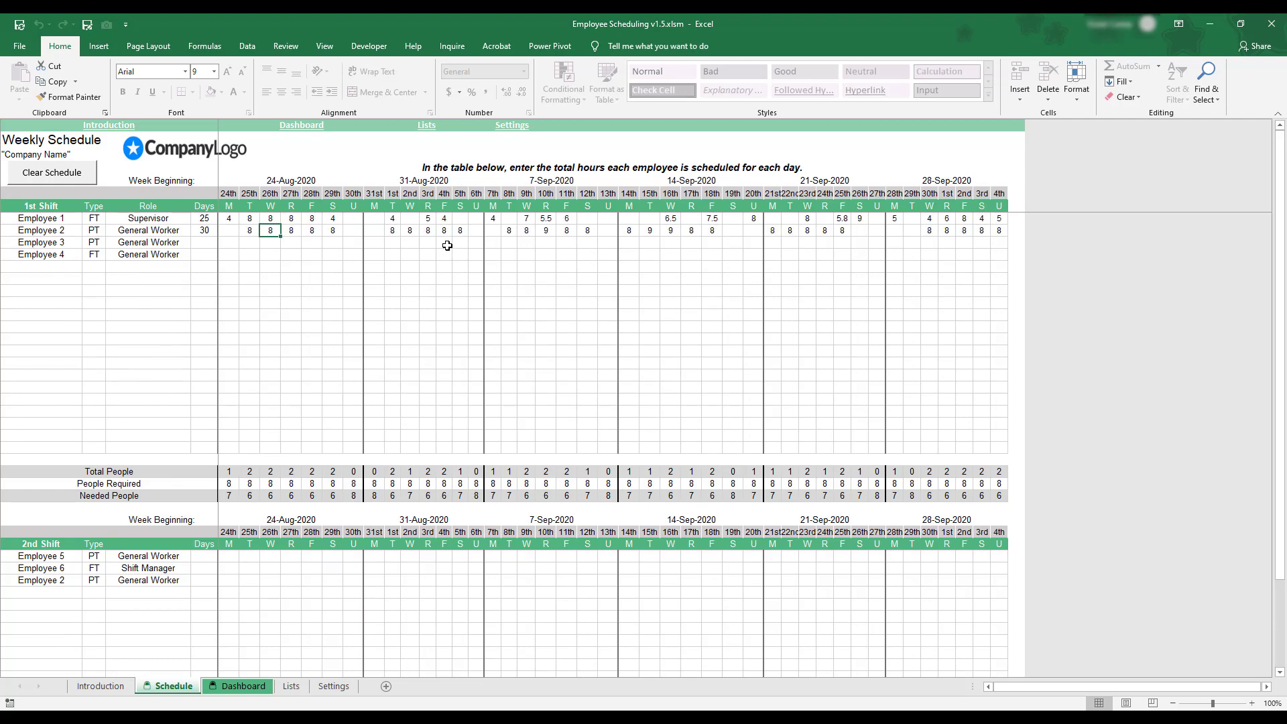
# Step: Uncheck 3rd Shift on Settings, then review the Lists, Dashboard and Introduction sheets
pyautogui.click(332, 684)
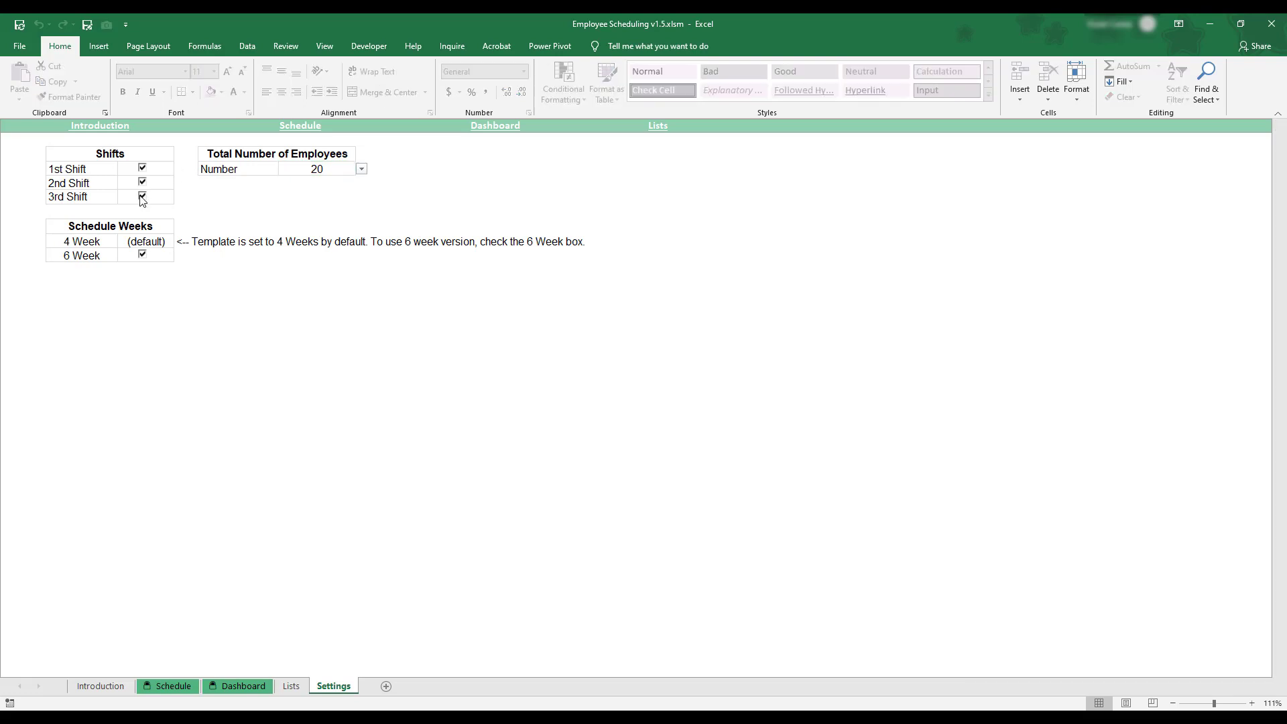
pyautogui.click(360, 169)
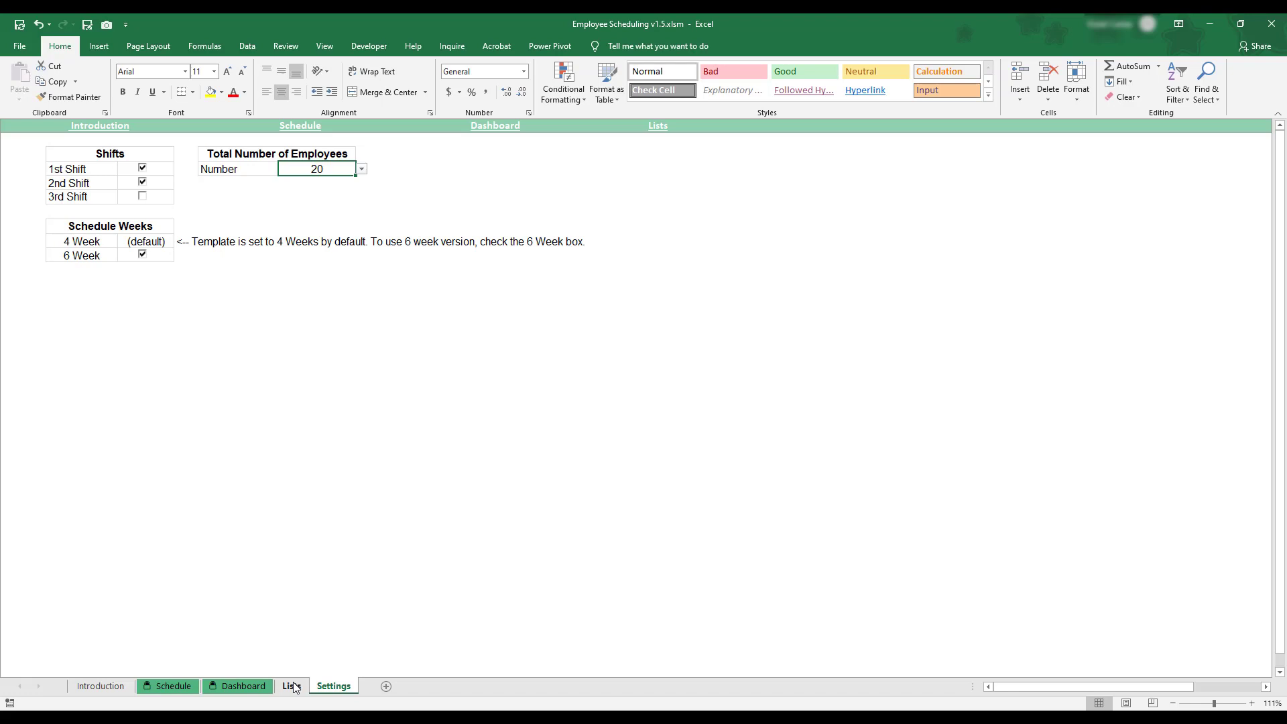
pyautogui.click(290, 686)
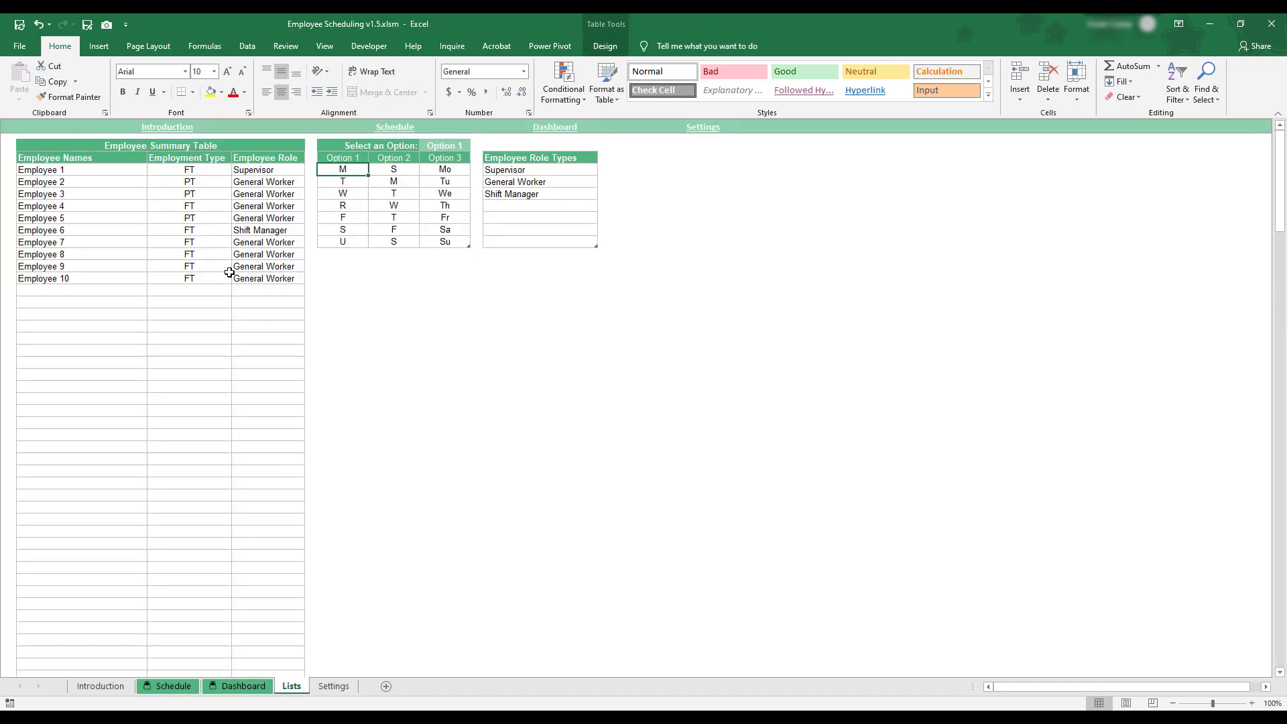
pyautogui.click(244, 686)
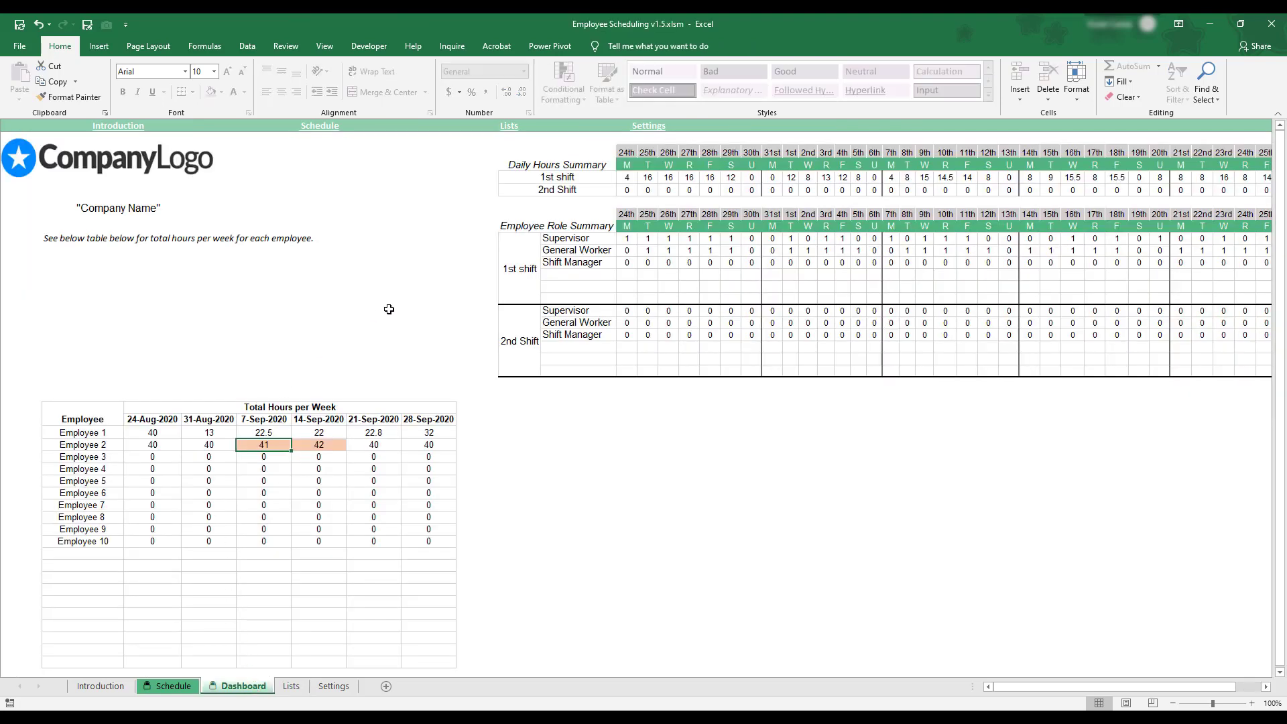
pyautogui.moveTo(427, 292)
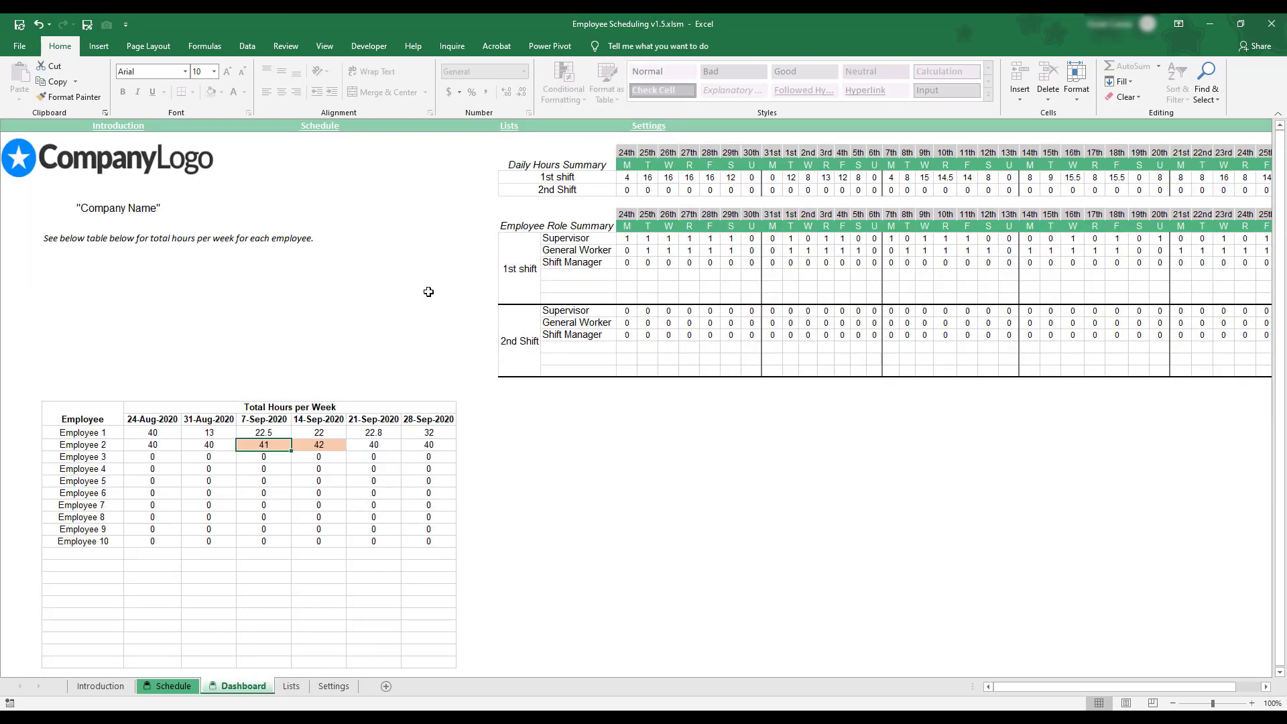
pyautogui.click(284, 45)
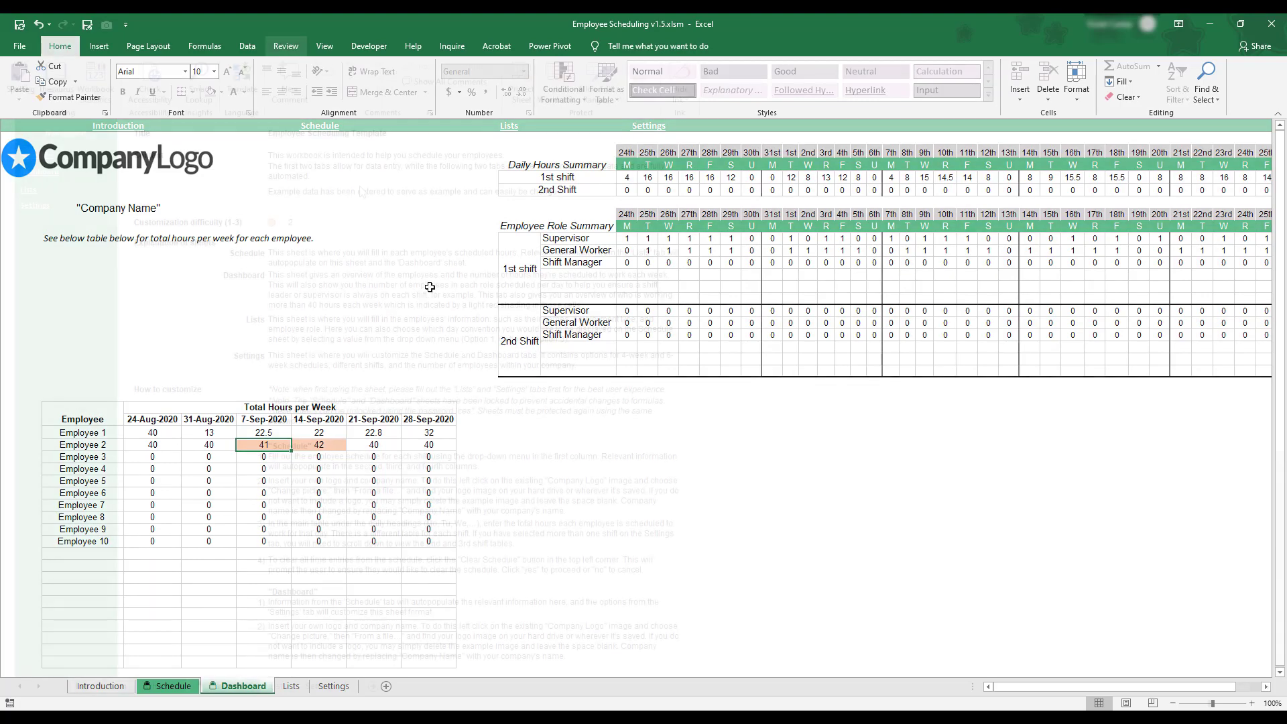
# Step: Review the Introduction sheet's How to customize section and return to Lists
pyautogui.click(100, 684)
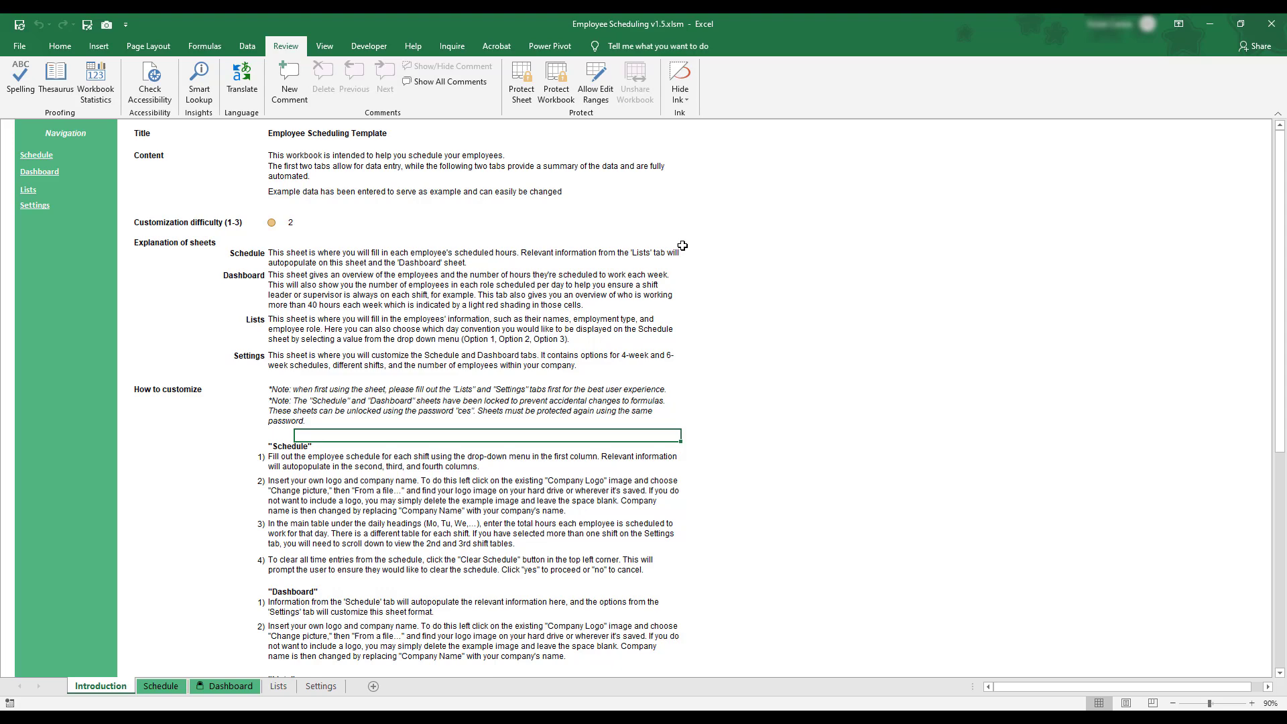
pyautogui.moveTo(678, 192)
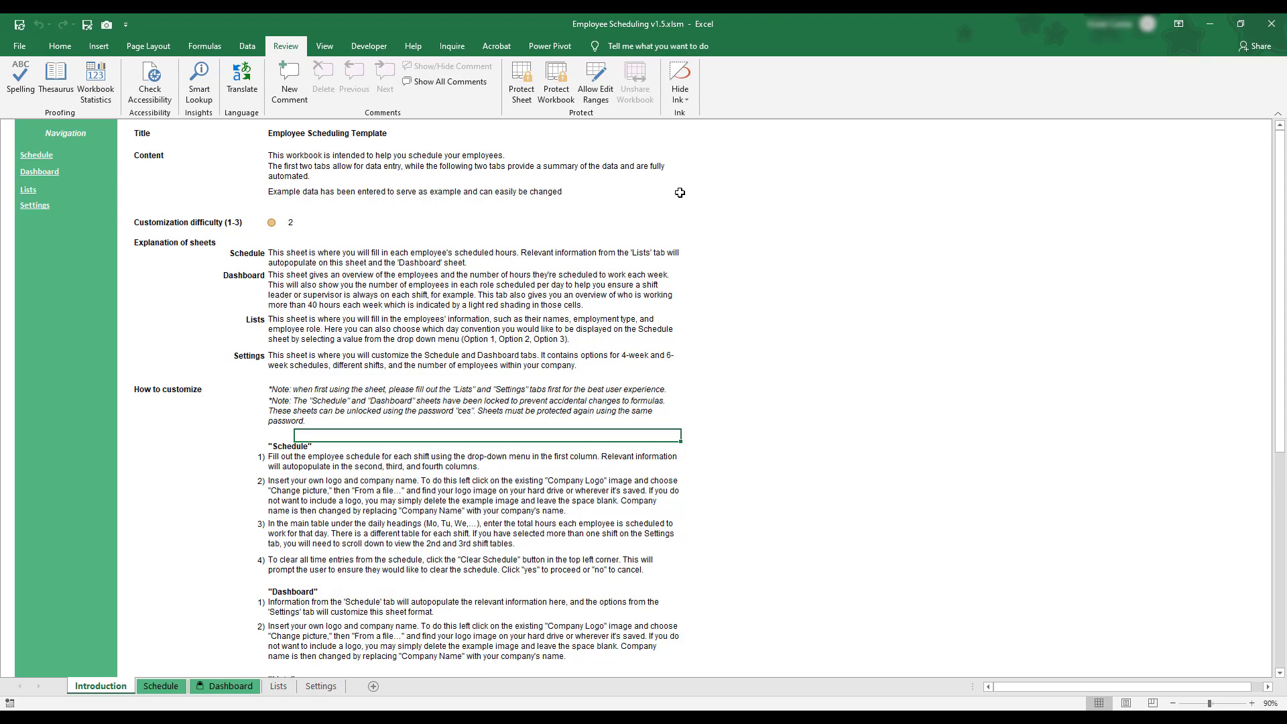
pyautogui.moveTo(616, 217)
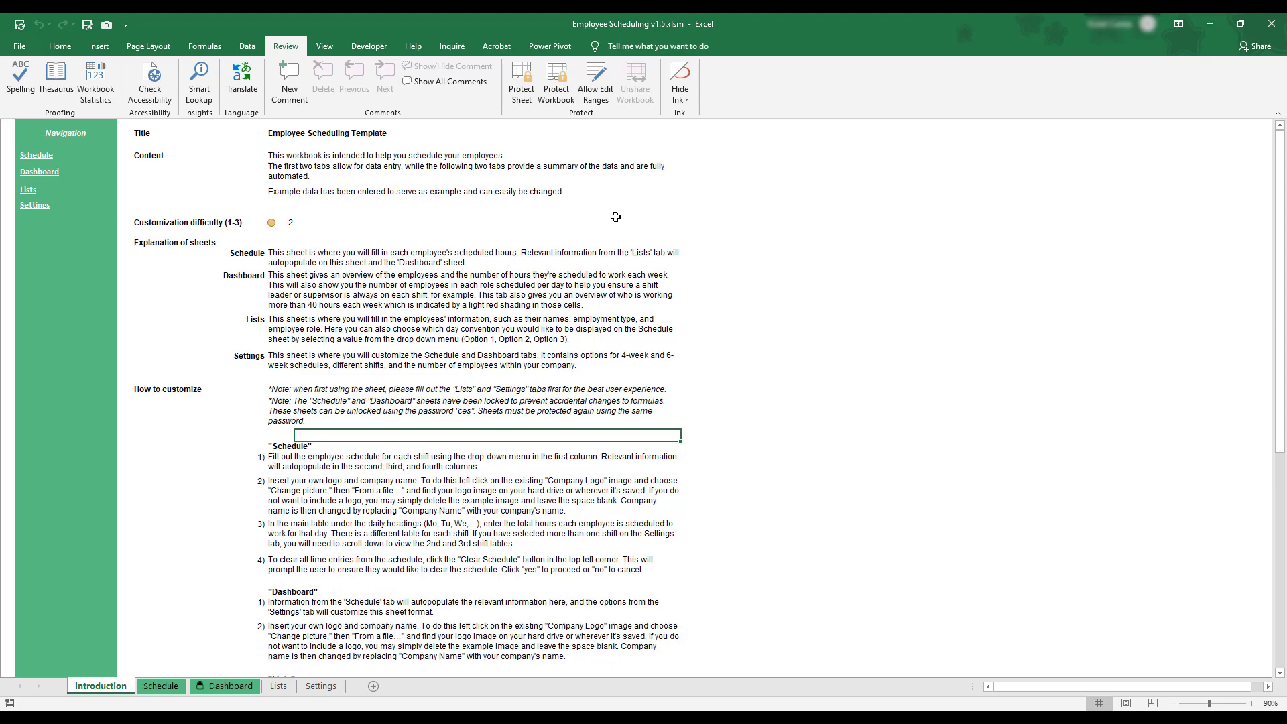
pyautogui.click(279, 686)
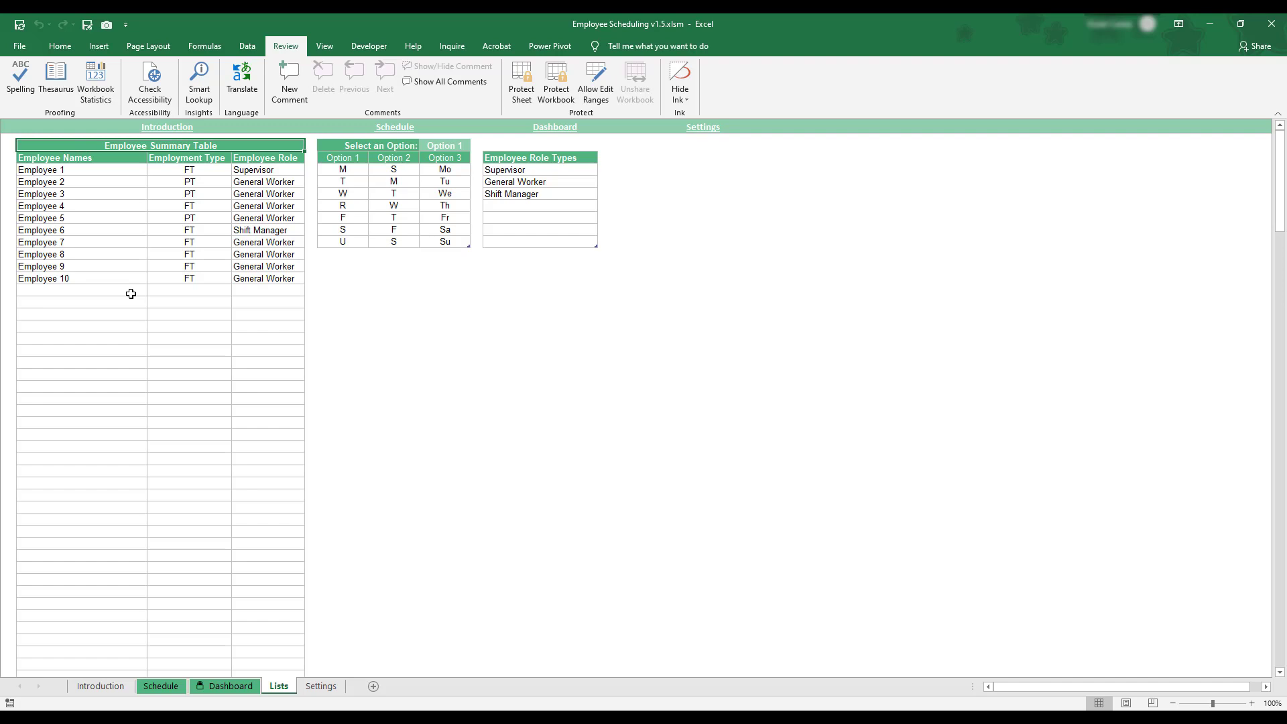
pyautogui.moveTo(135, 293)
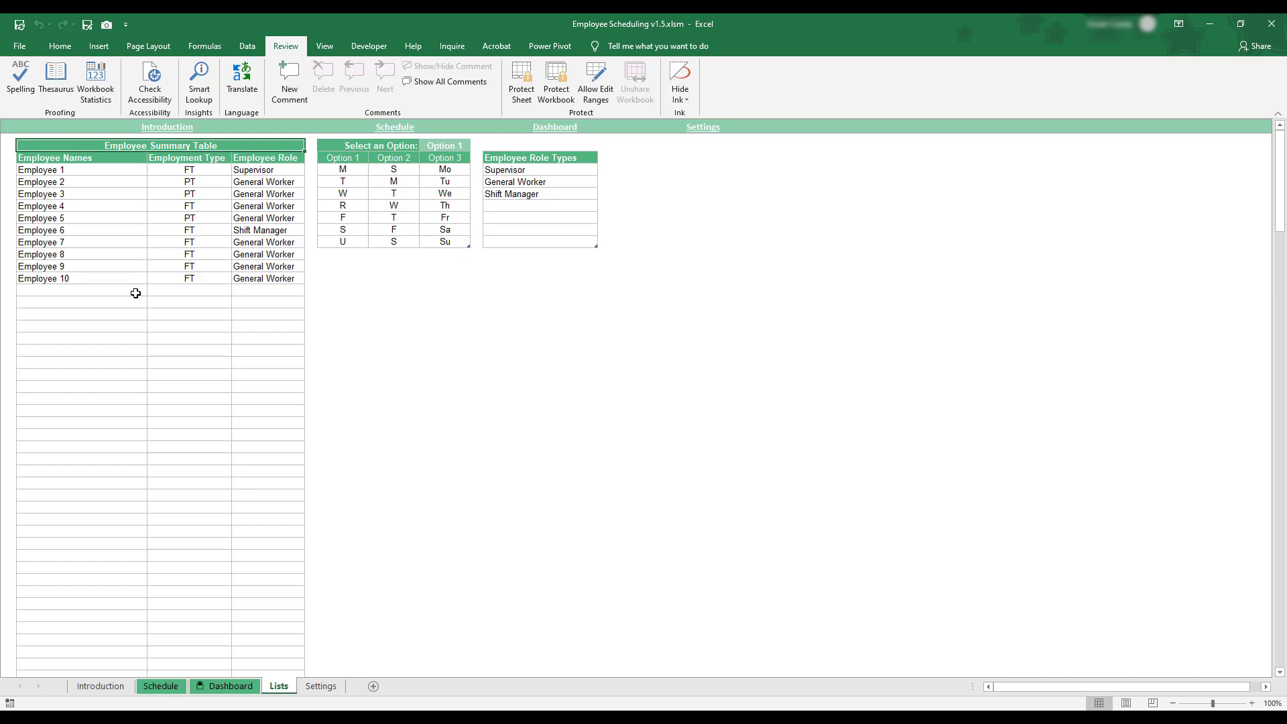
# Step: Rename Supervisor to Consultant and add Worker below Shift Manager in Employee Role Types
pyautogui.click(189, 289)
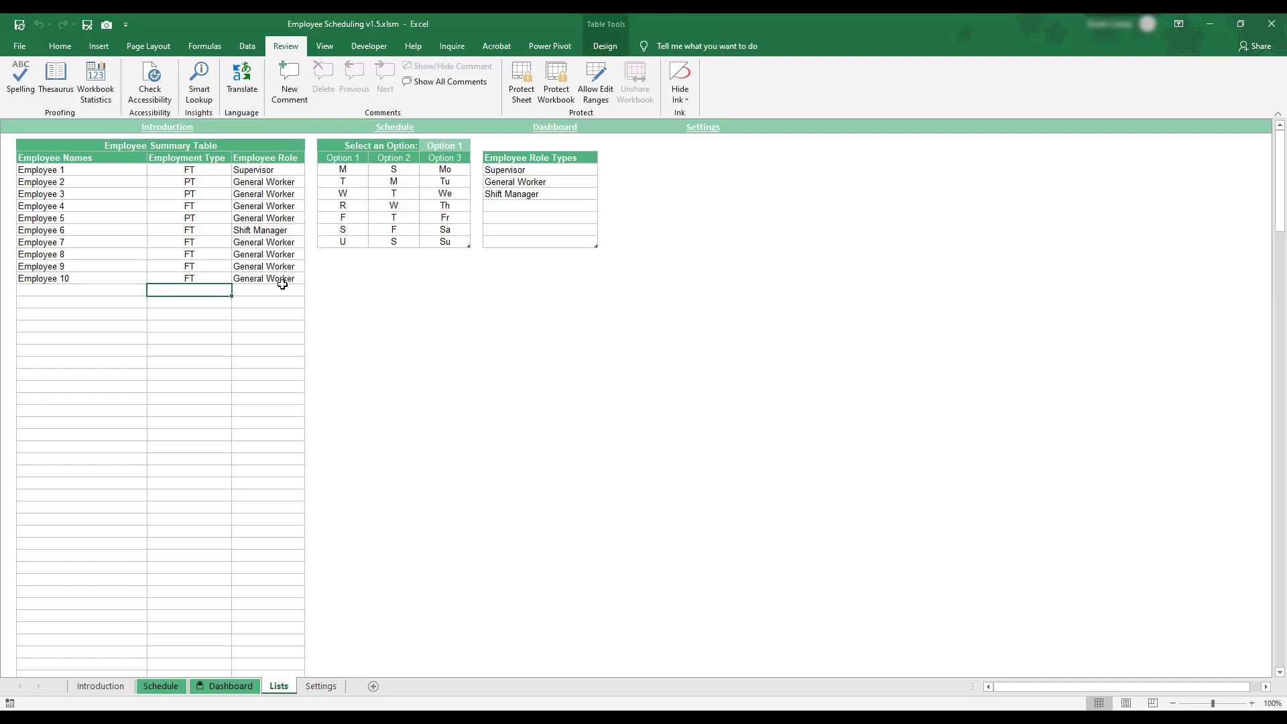
pyautogui.click(311, 291)
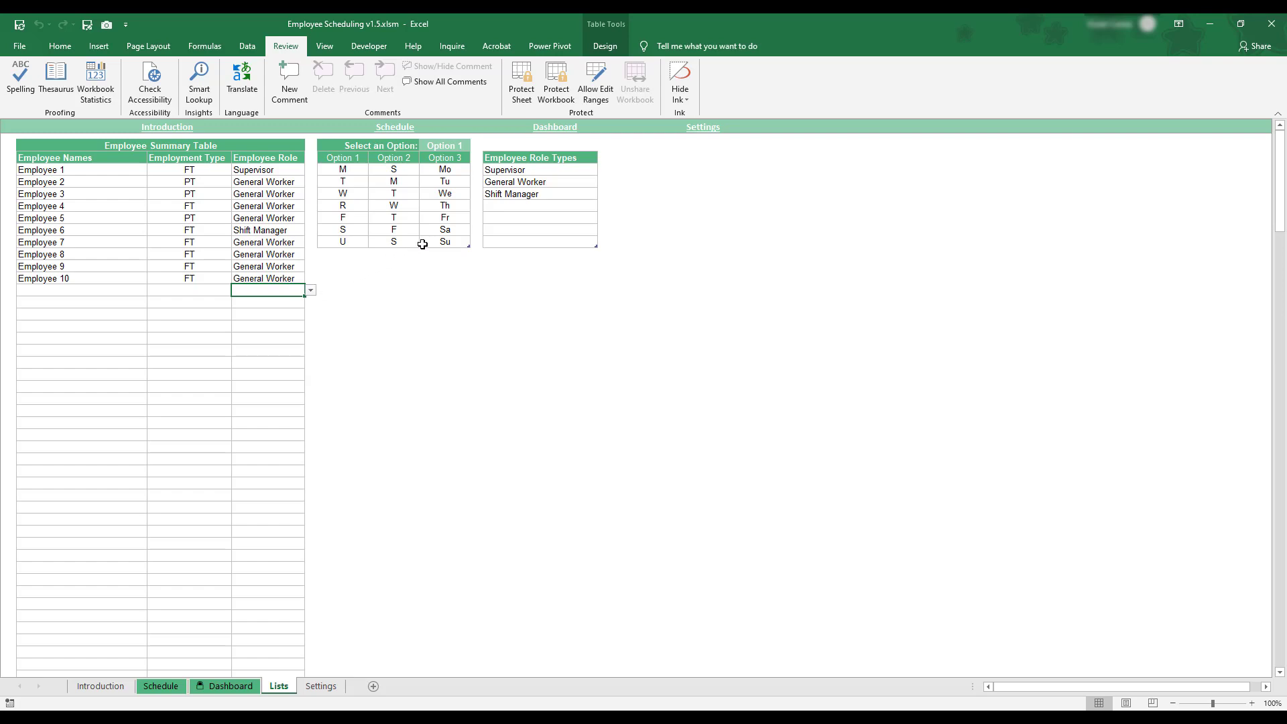
pyautogui.click(524, 159)
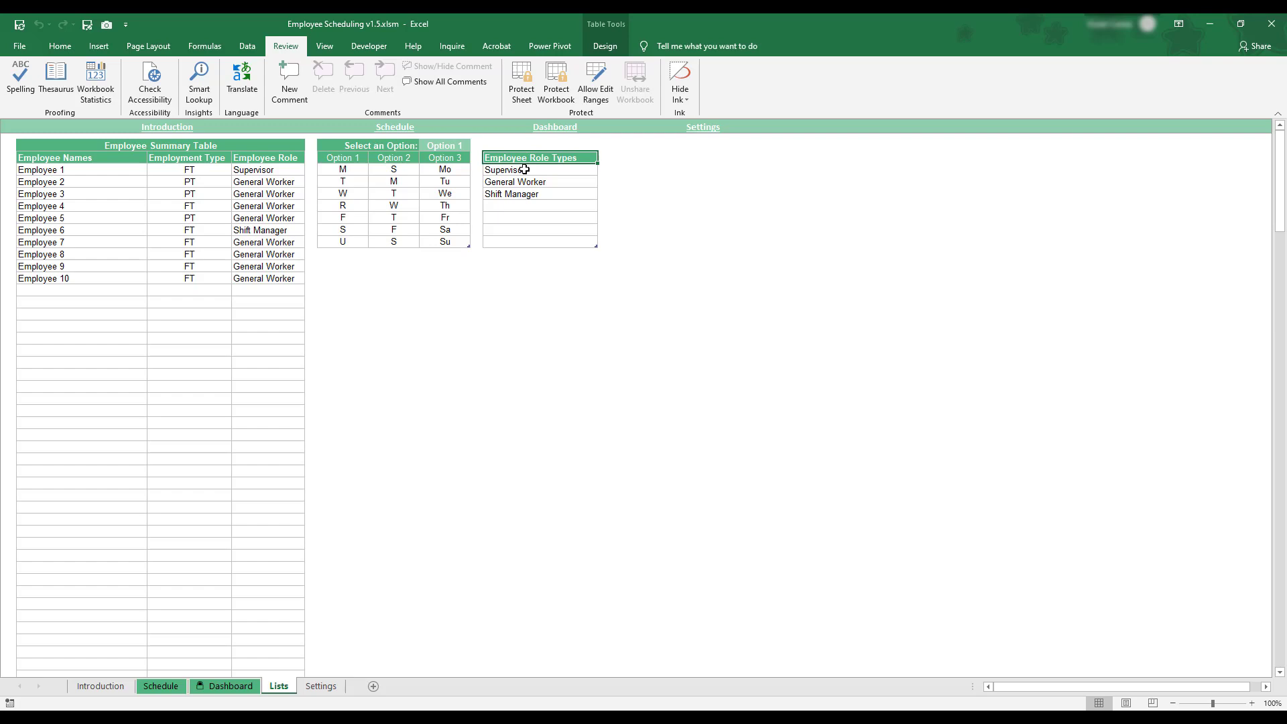
pyautogui.click(505, 170)
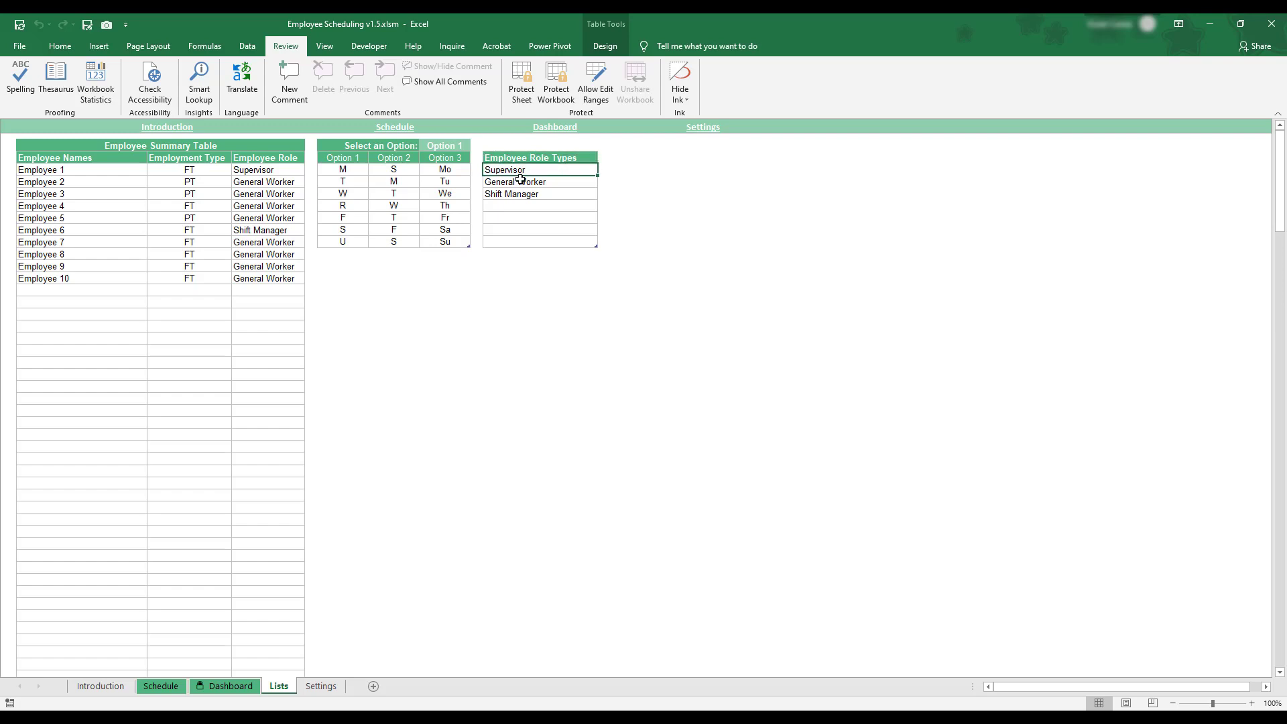
pyautogui.write('Consultant')
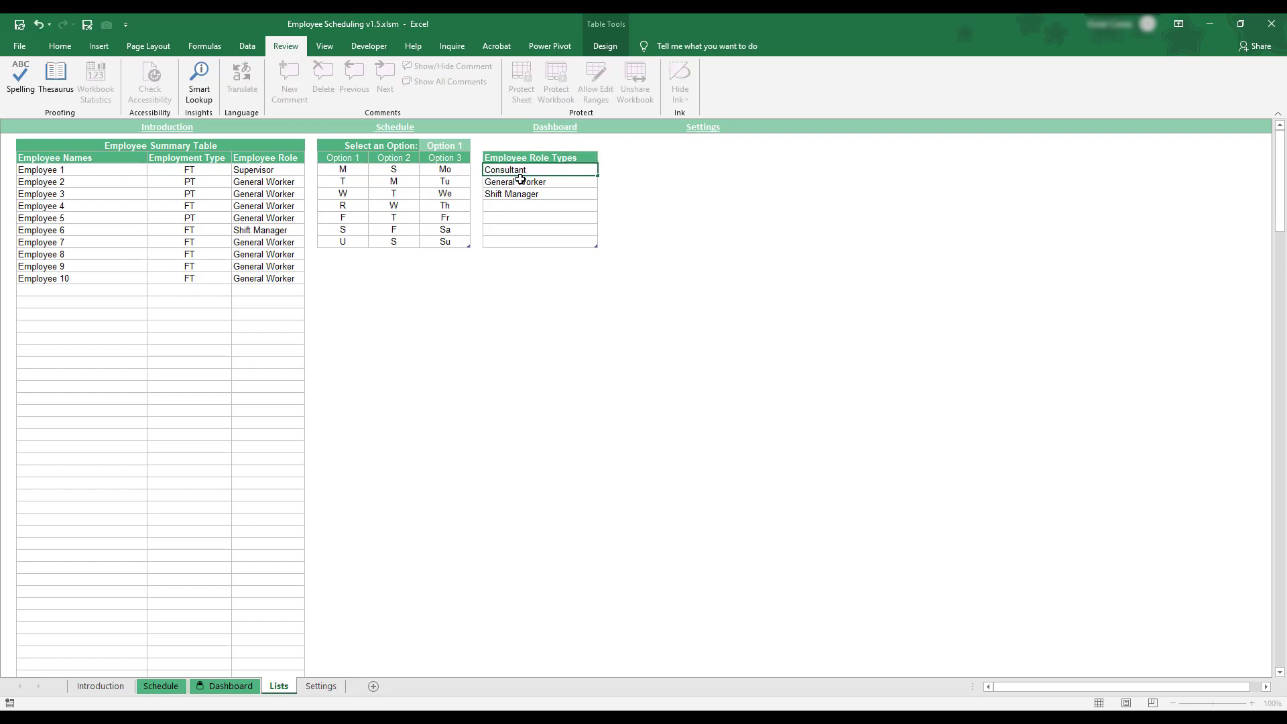
pyautogui.click(538, 205)
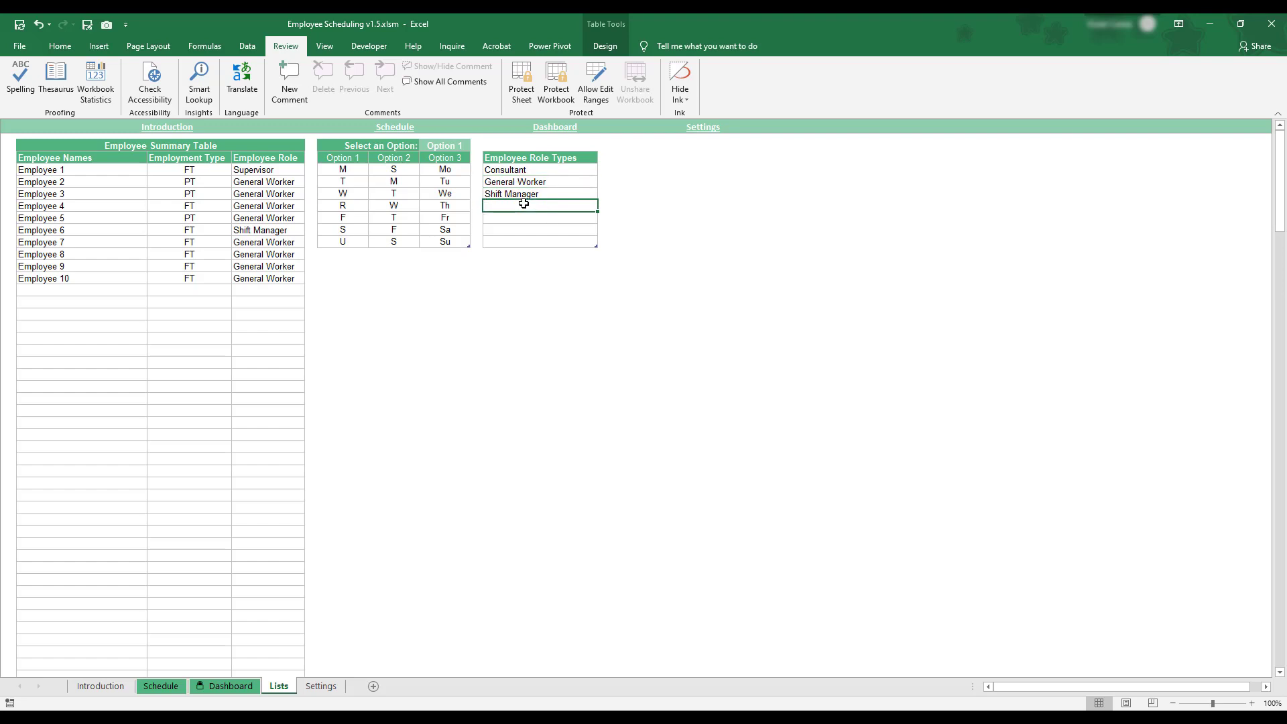
pyautogui.write('Worker')
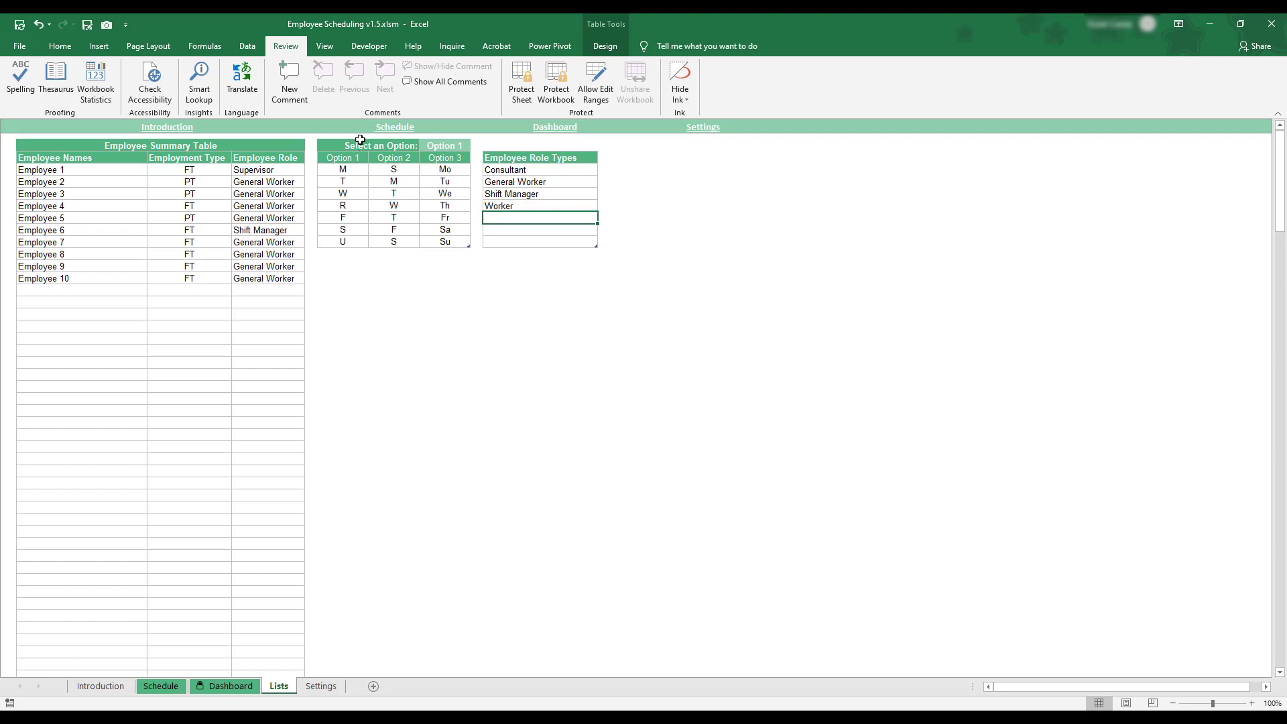
# Step: Set the day-name convention to Option 3 (Mo, Tu, We)
pyautogui.click(367, 145)
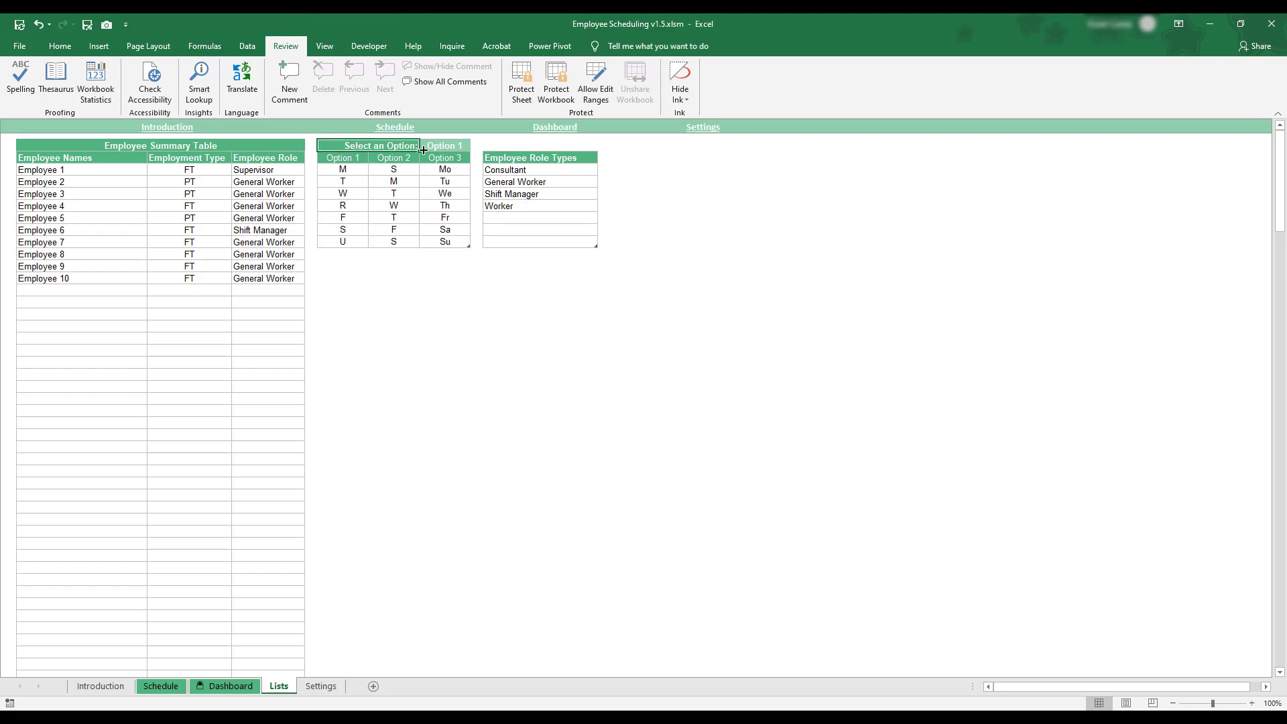
pyautogui.click(444, 145)
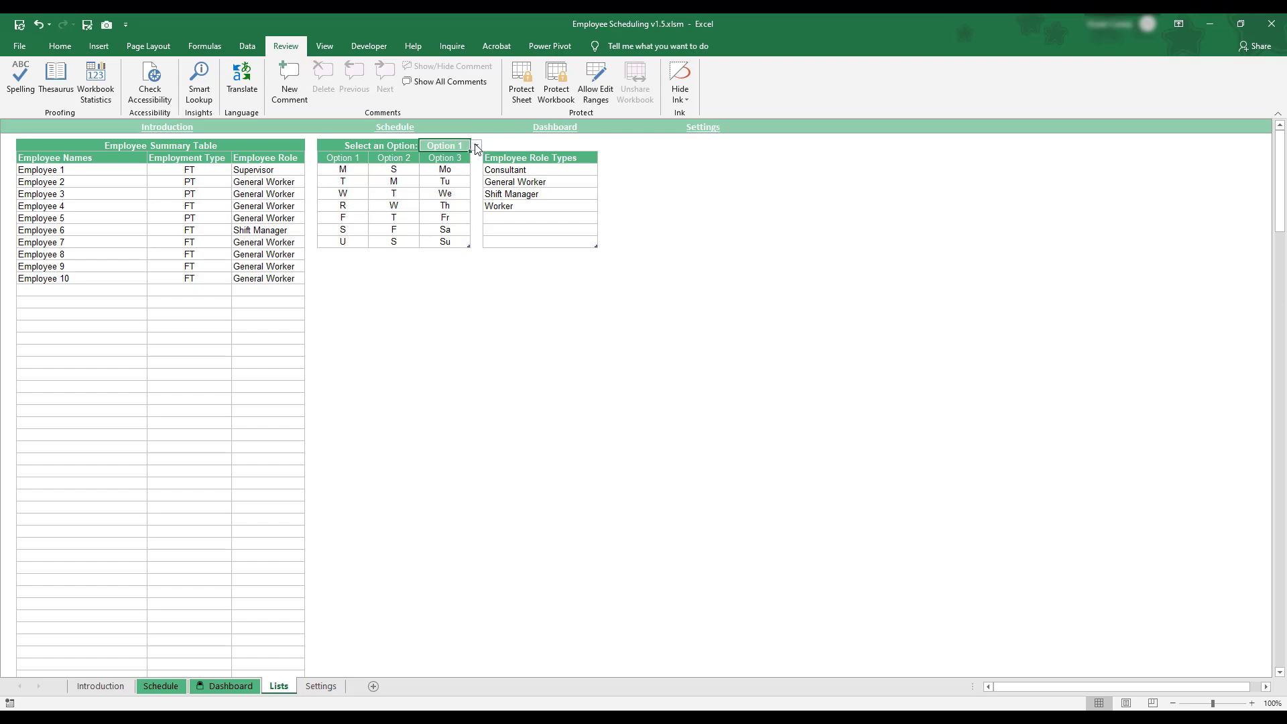
pyautogui.click(475, 147)
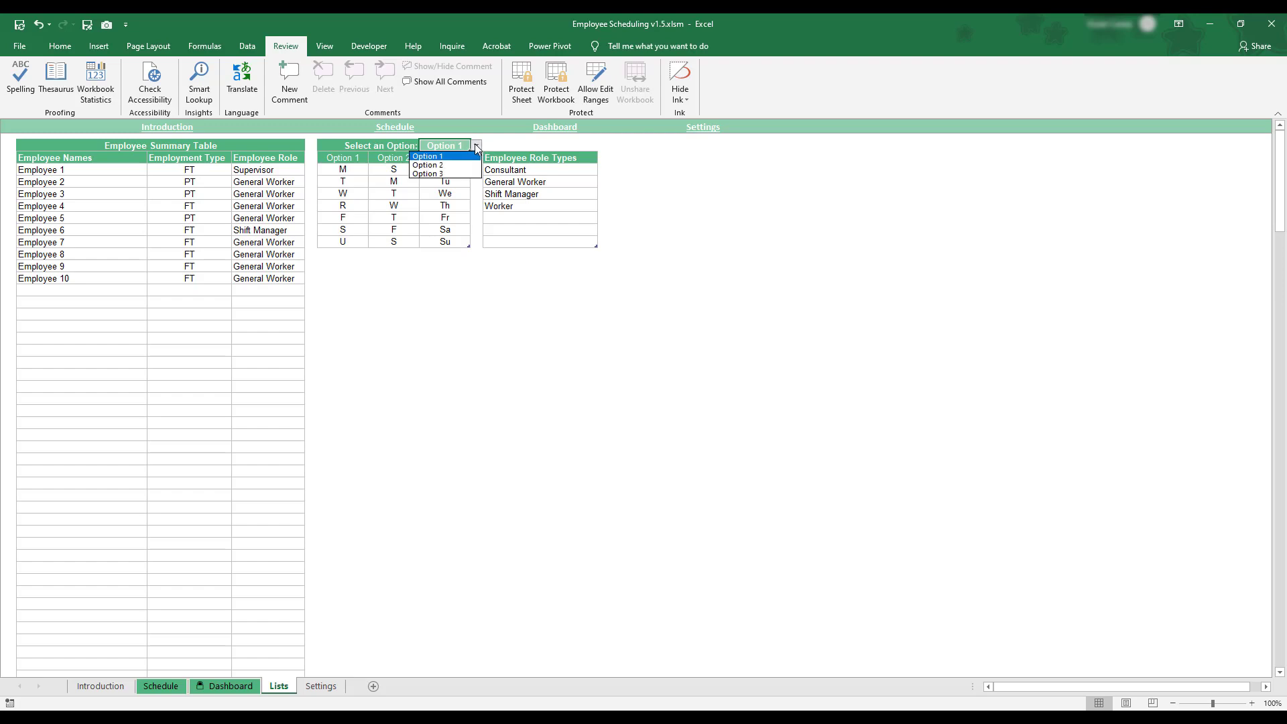
pyautogui.moveTo(444, 173)
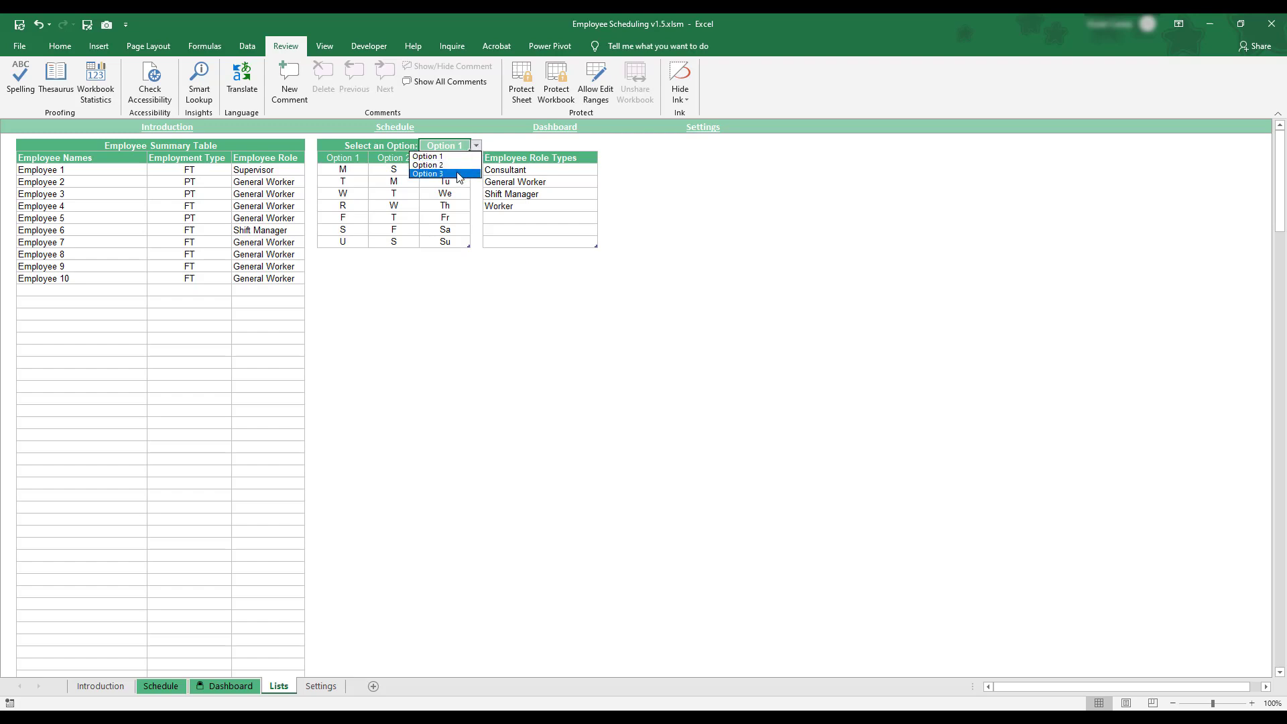
pyautogui.click(428, 174)
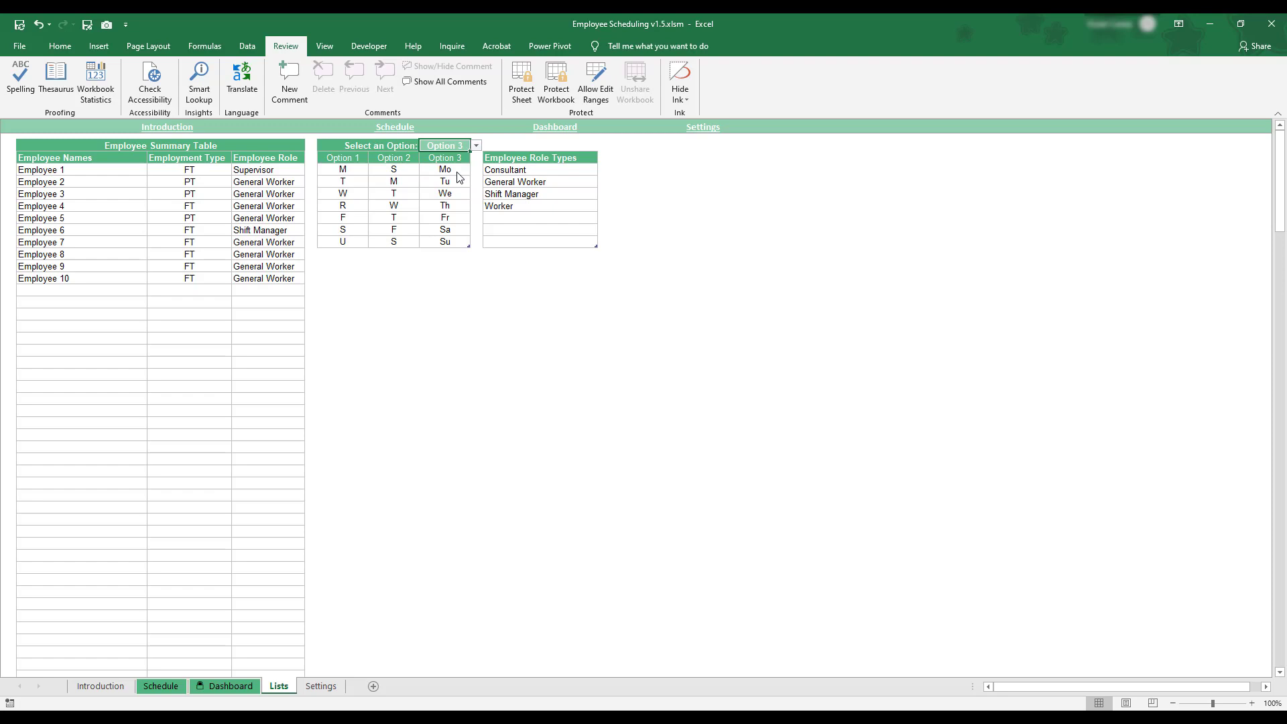
pyautogui.moveTo(426, 193)
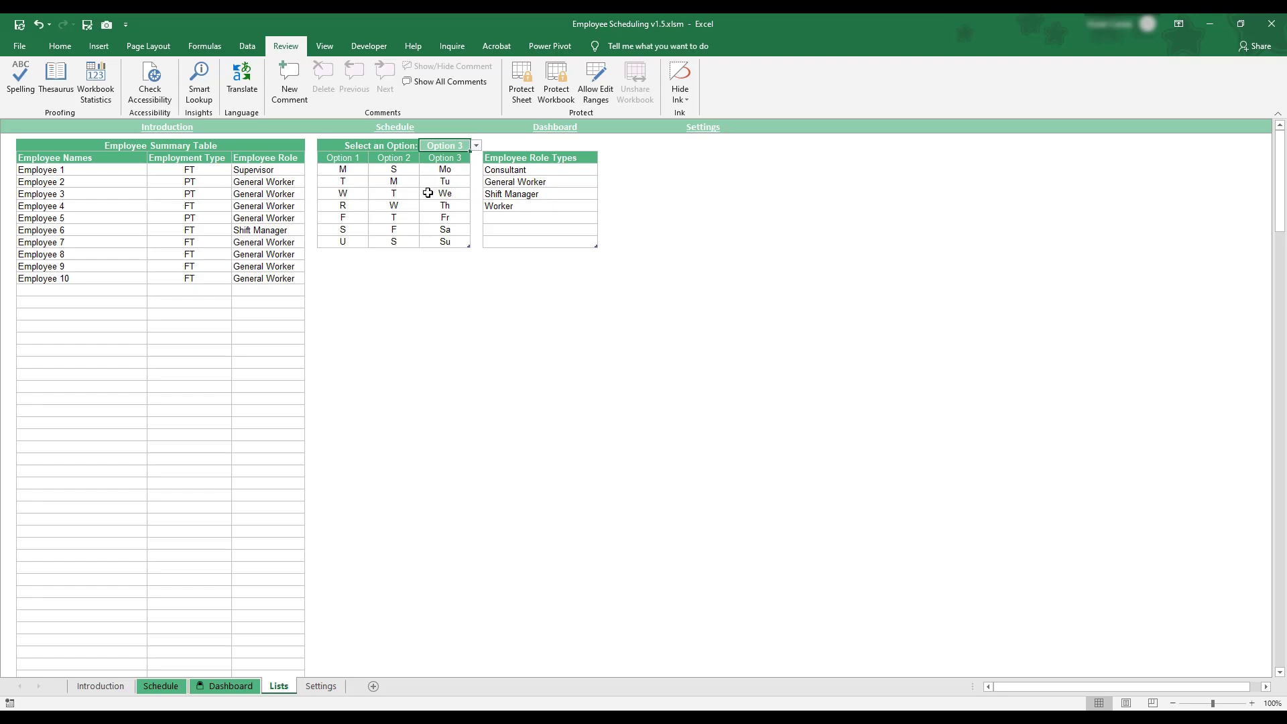
pyautogui.moveTo(283, 591)
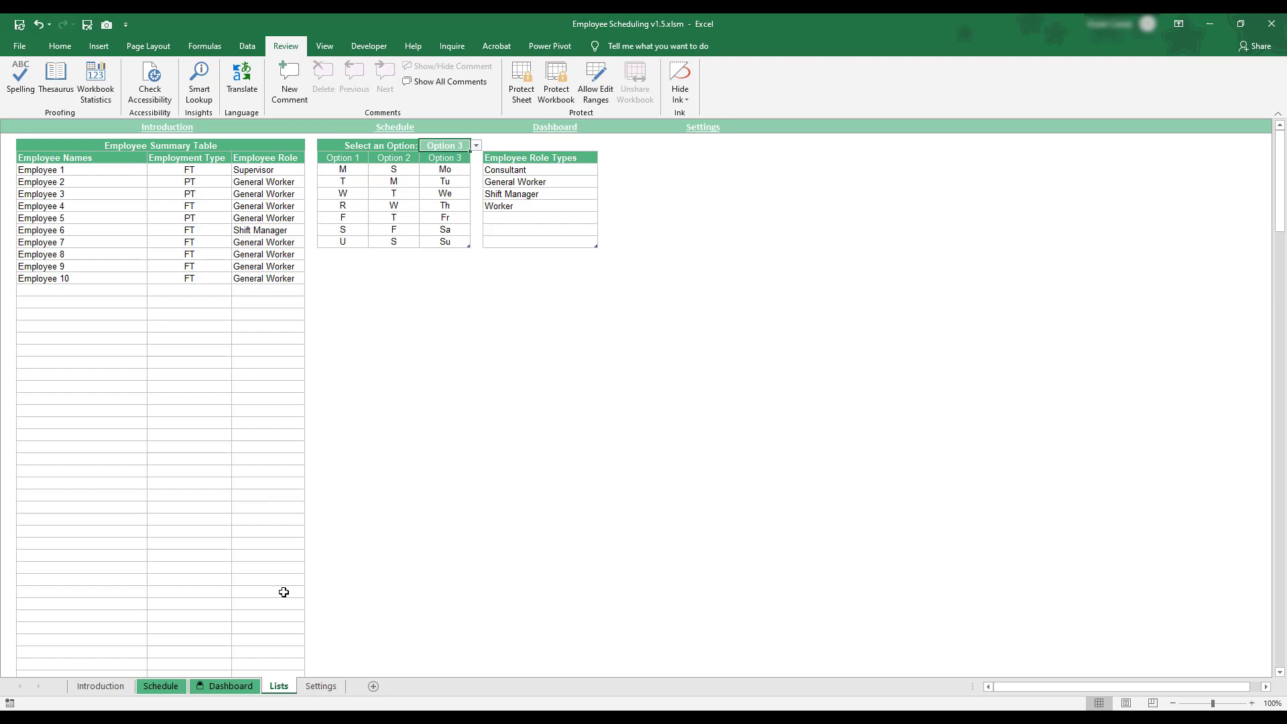
# Step: On Settings, uncheck 3rd Shift and keep the number of employees at 20
pyautogui.click(320, 685)
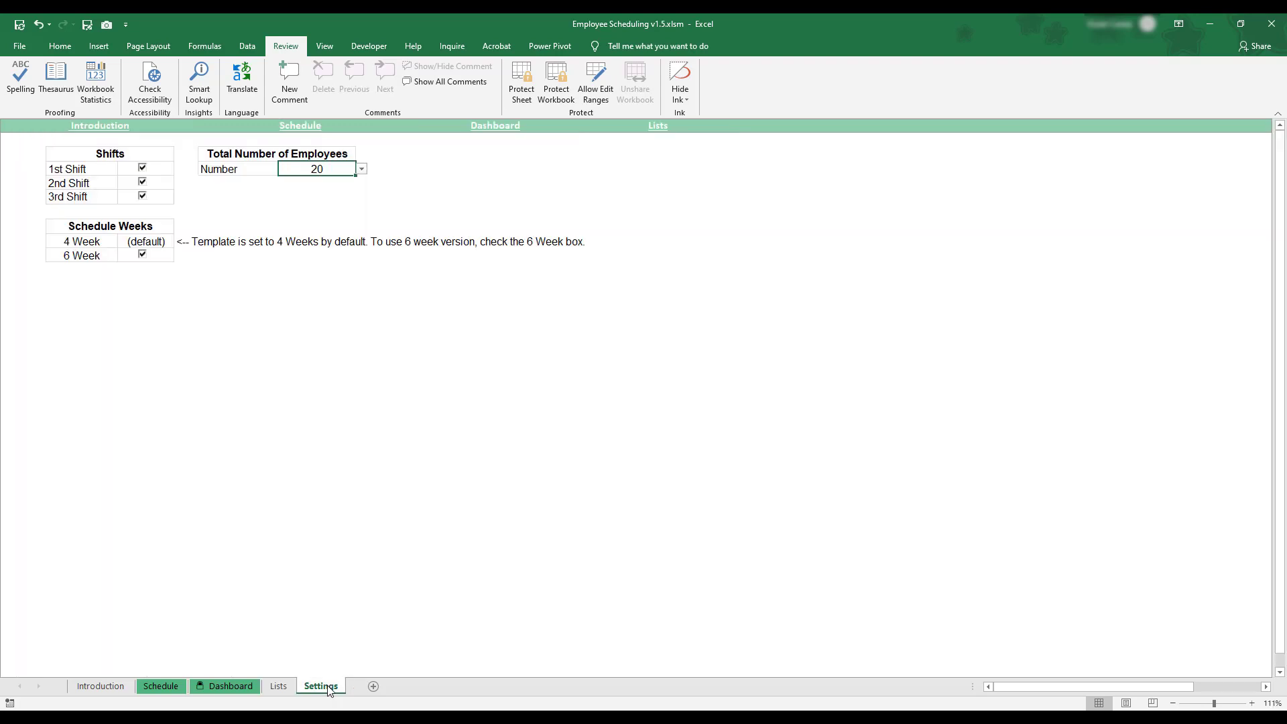
pyautogui.moveTo(217, 191)
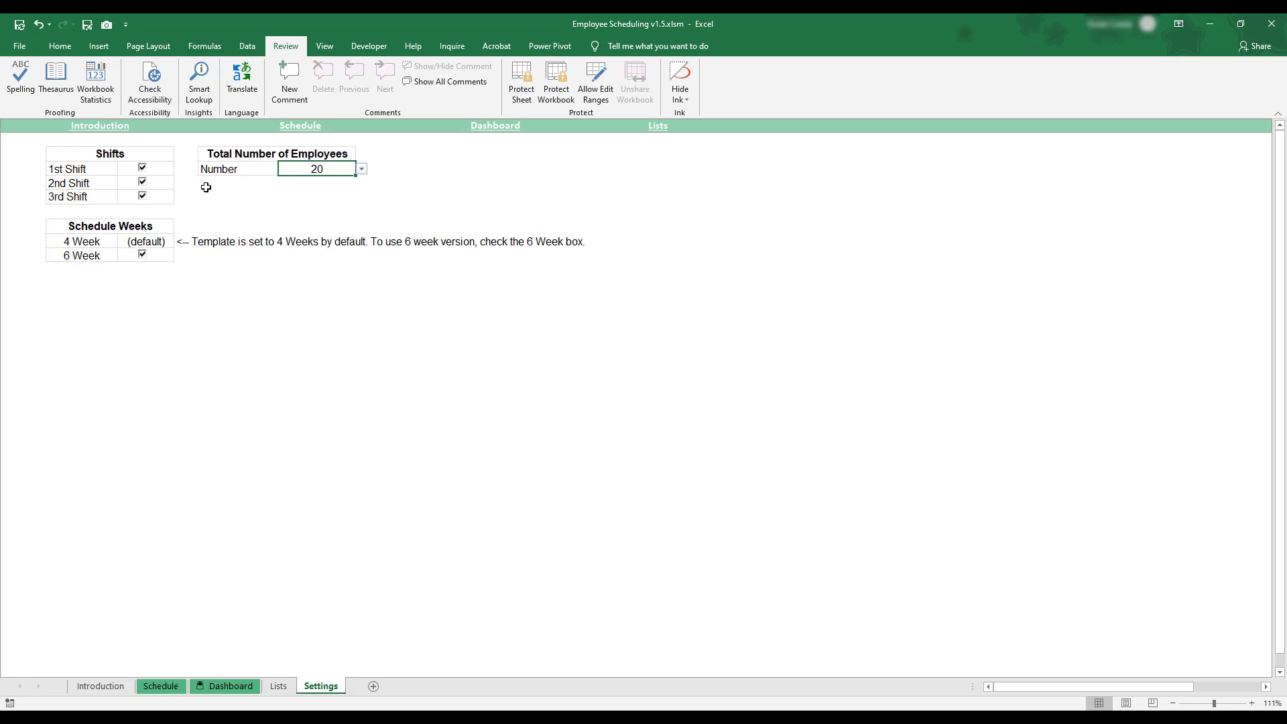
pyautogui.moveTo(177, 189)
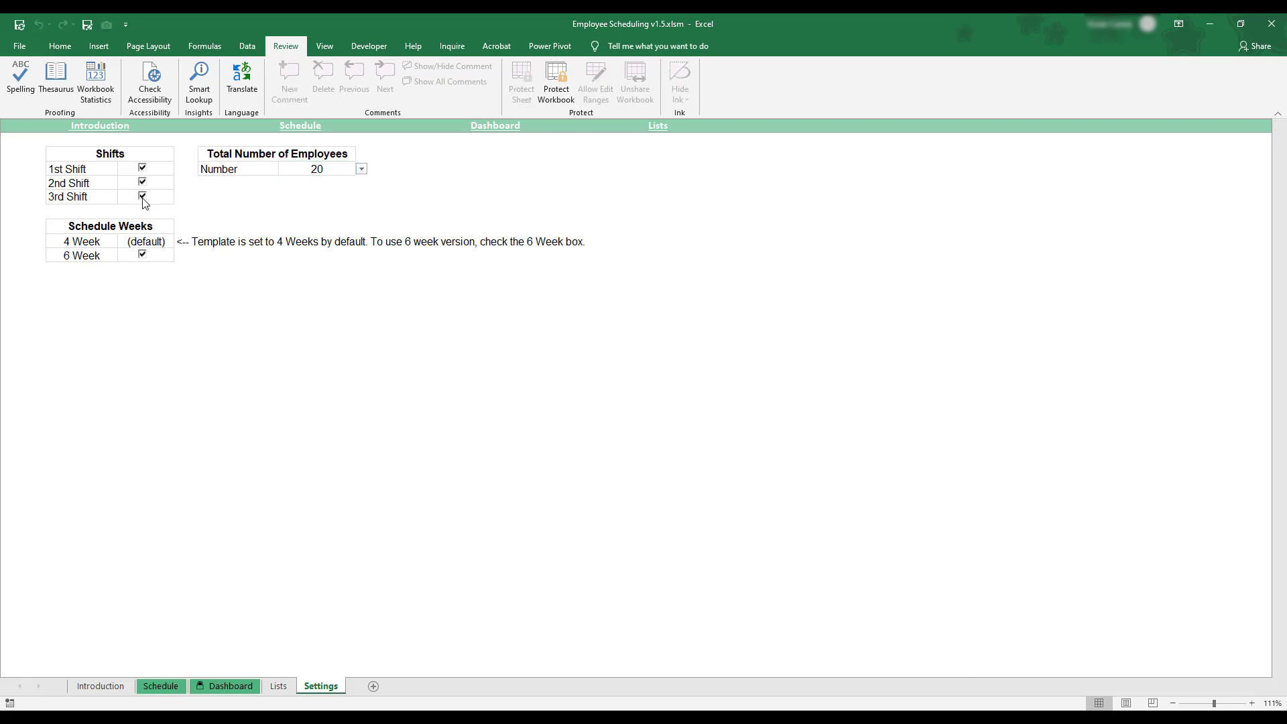
pyautogui.click(141, 197)
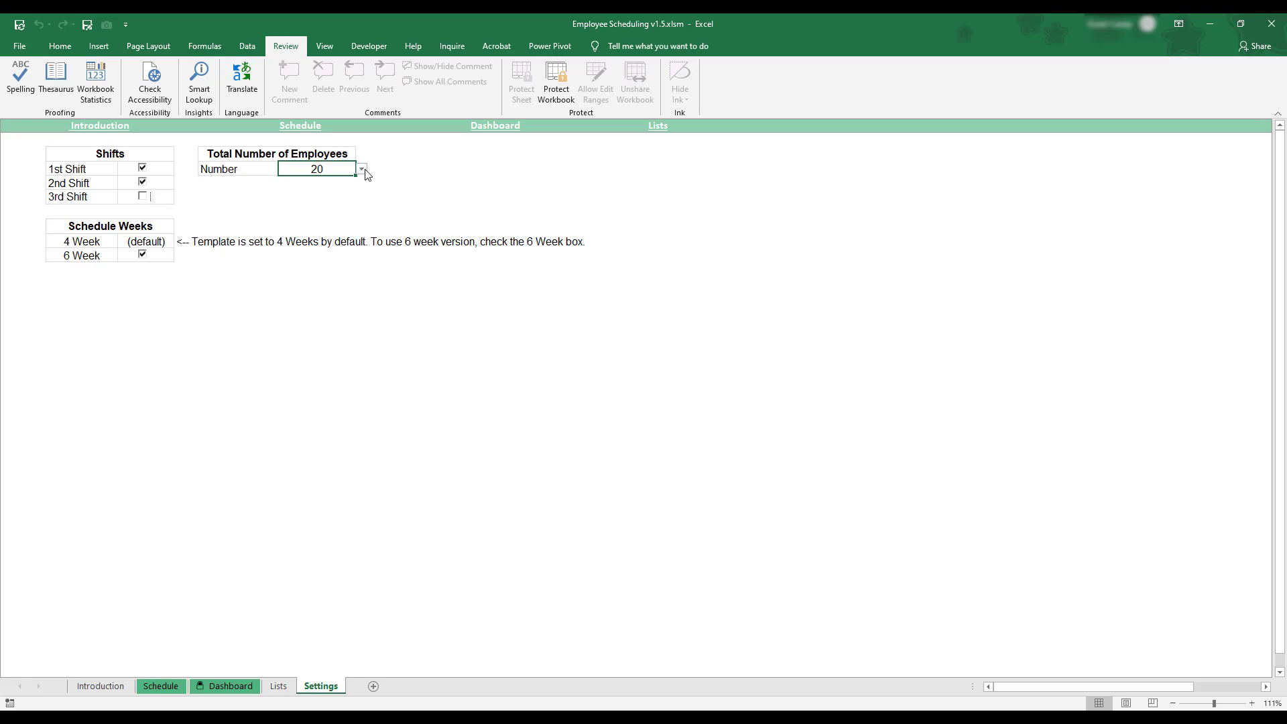
pyautogui.click(361, 169)
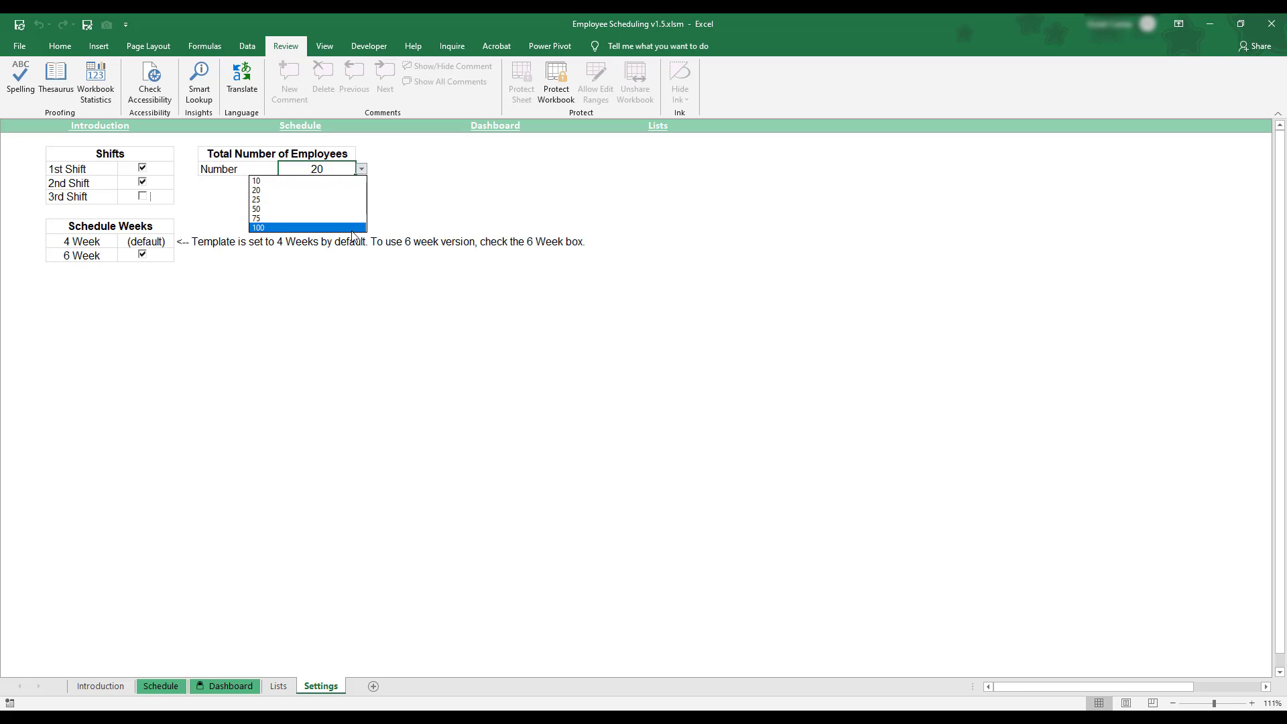
pyautogui.moveTo(347, 189)
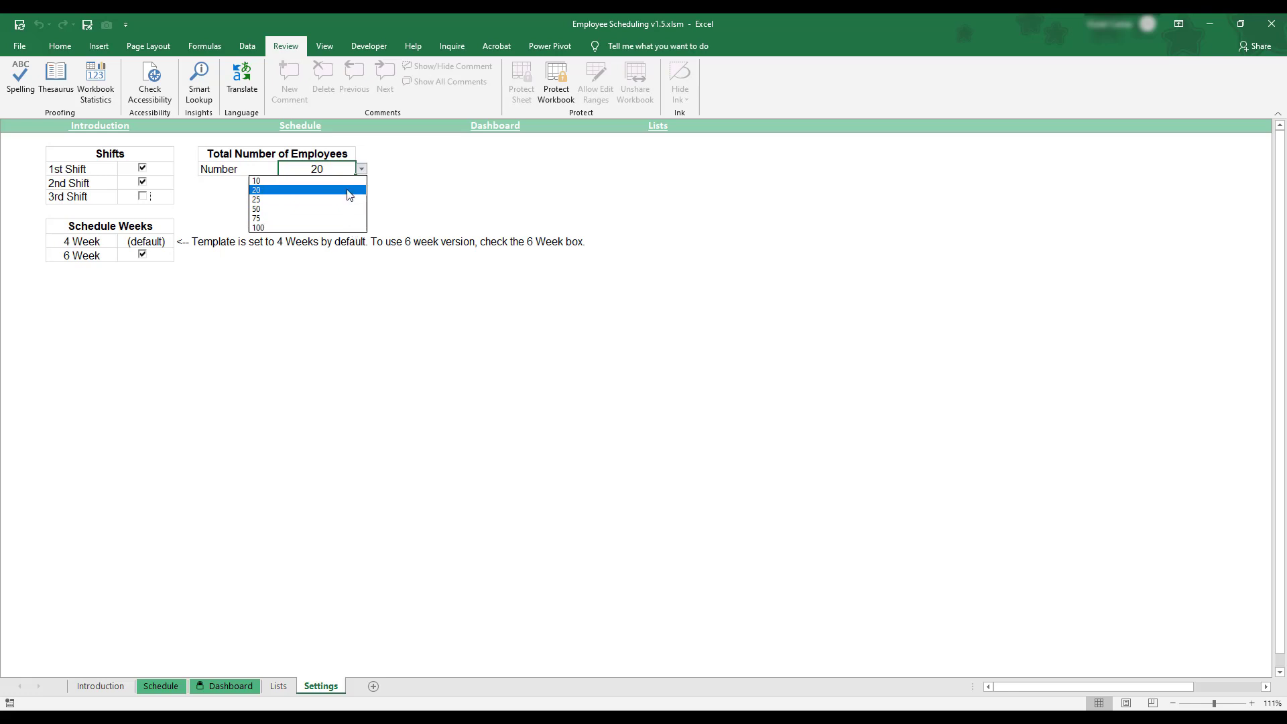
pyautogui.click(256, 189)
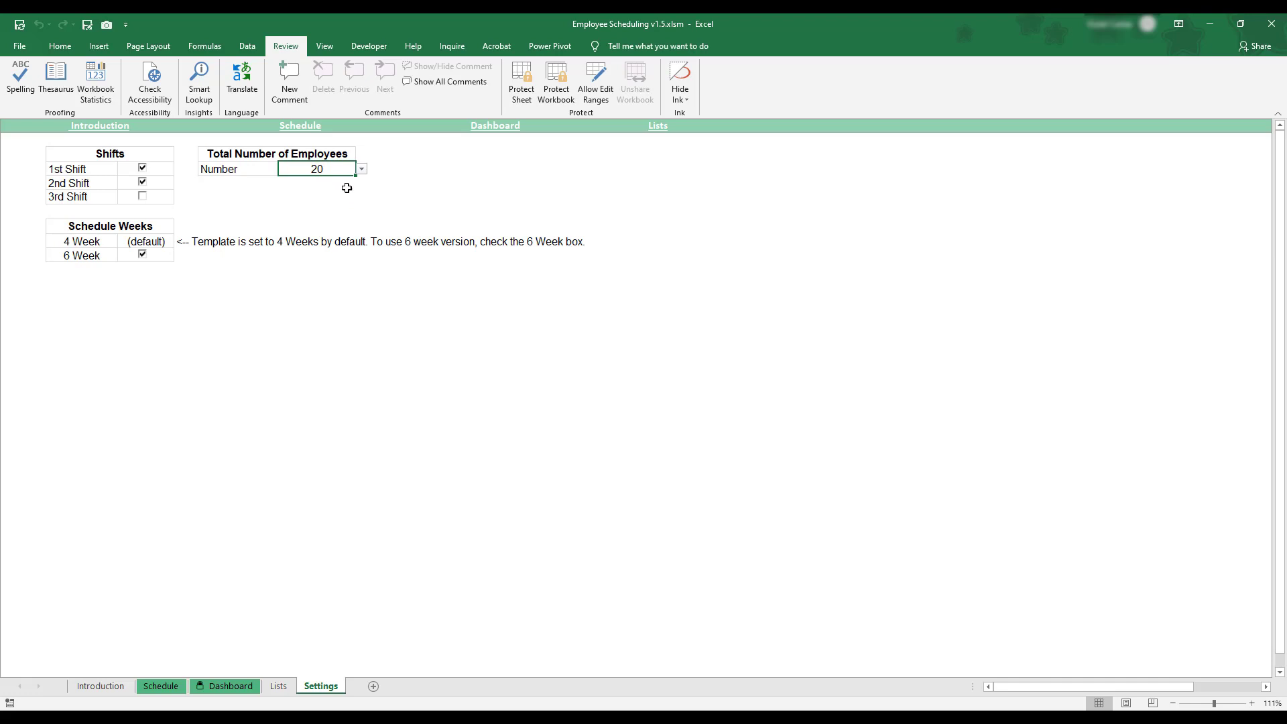
pyautogui.moveTo(331, 185)
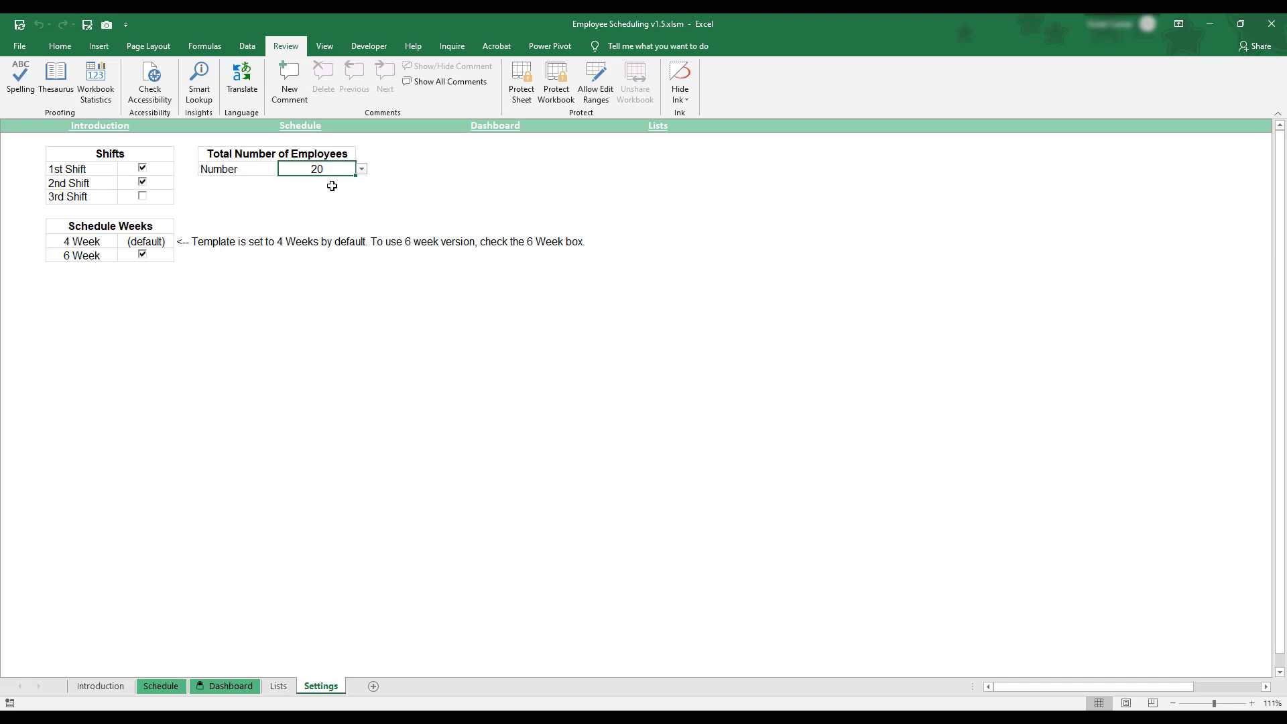
pyautogui.moveTo(266, 272)
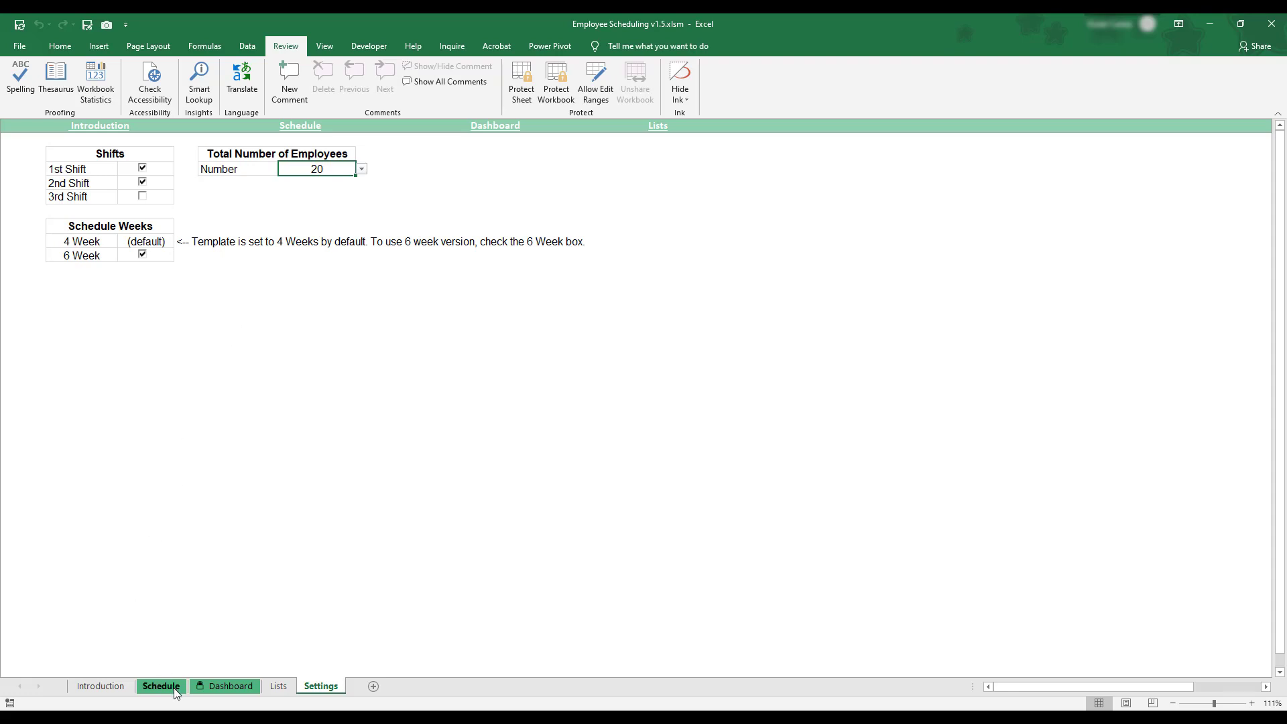
# Step: Set the Schedule sheet's company name to CES and select the placeholder logo
pyautogui.click(161, 686)
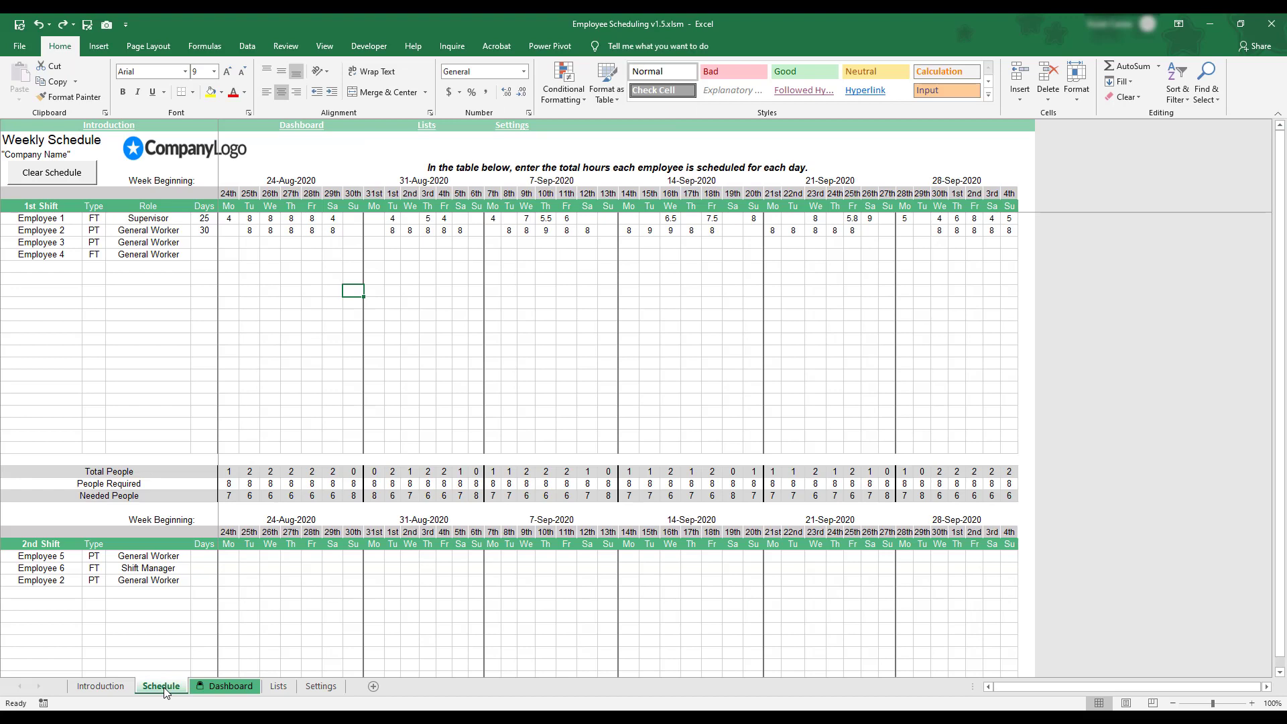
pyautogui.moveTo(188, 568)
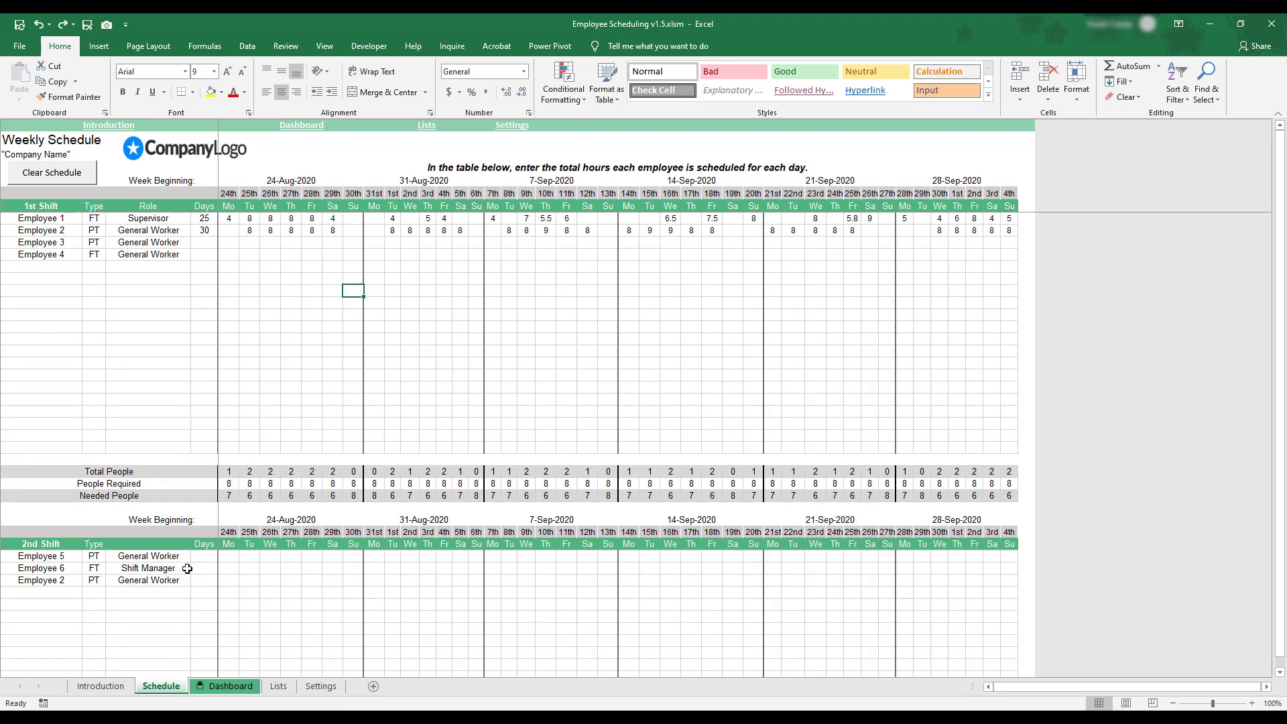
pyautogui.moveTo(188, 175)
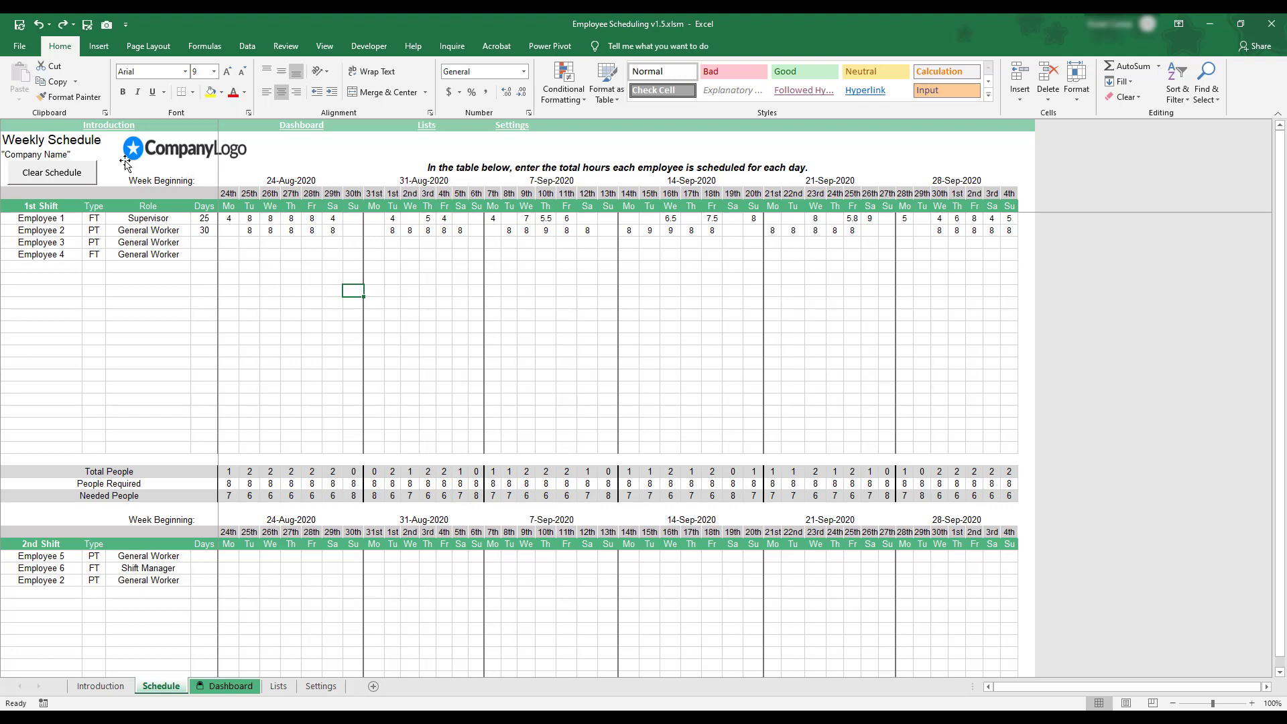
pyautogui.click(49, 155)
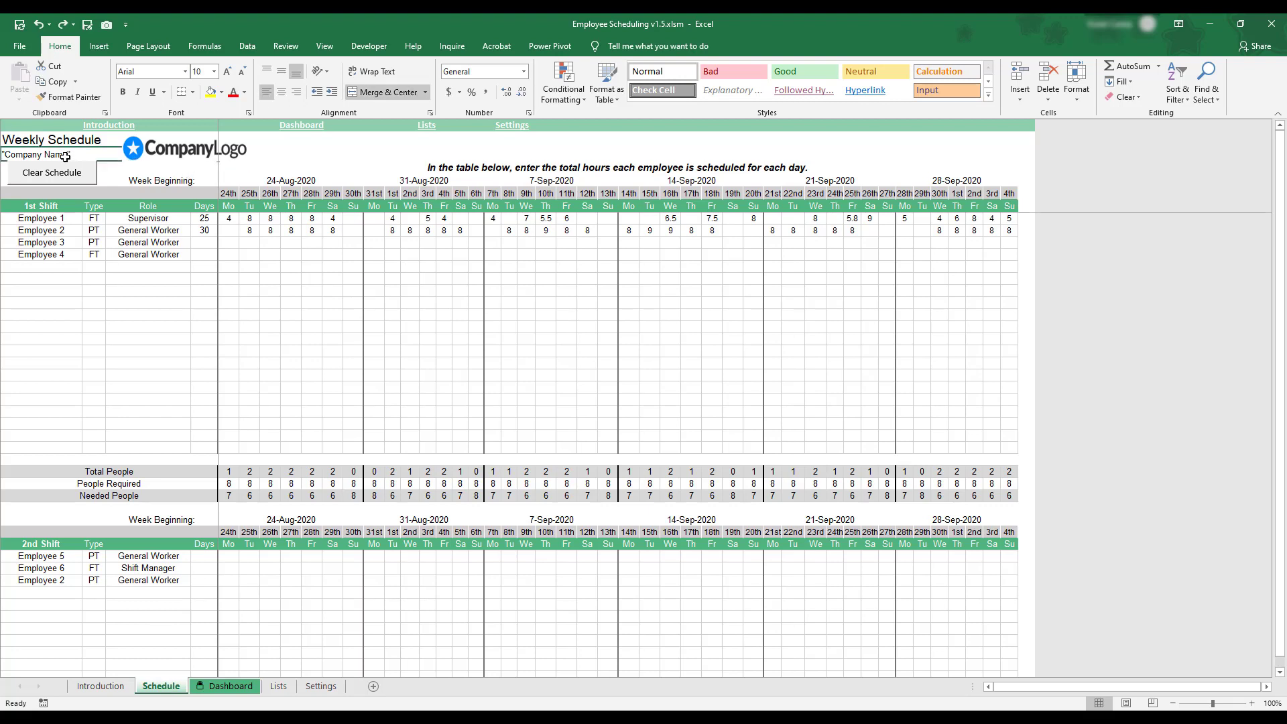
pyautogui.write('CES')
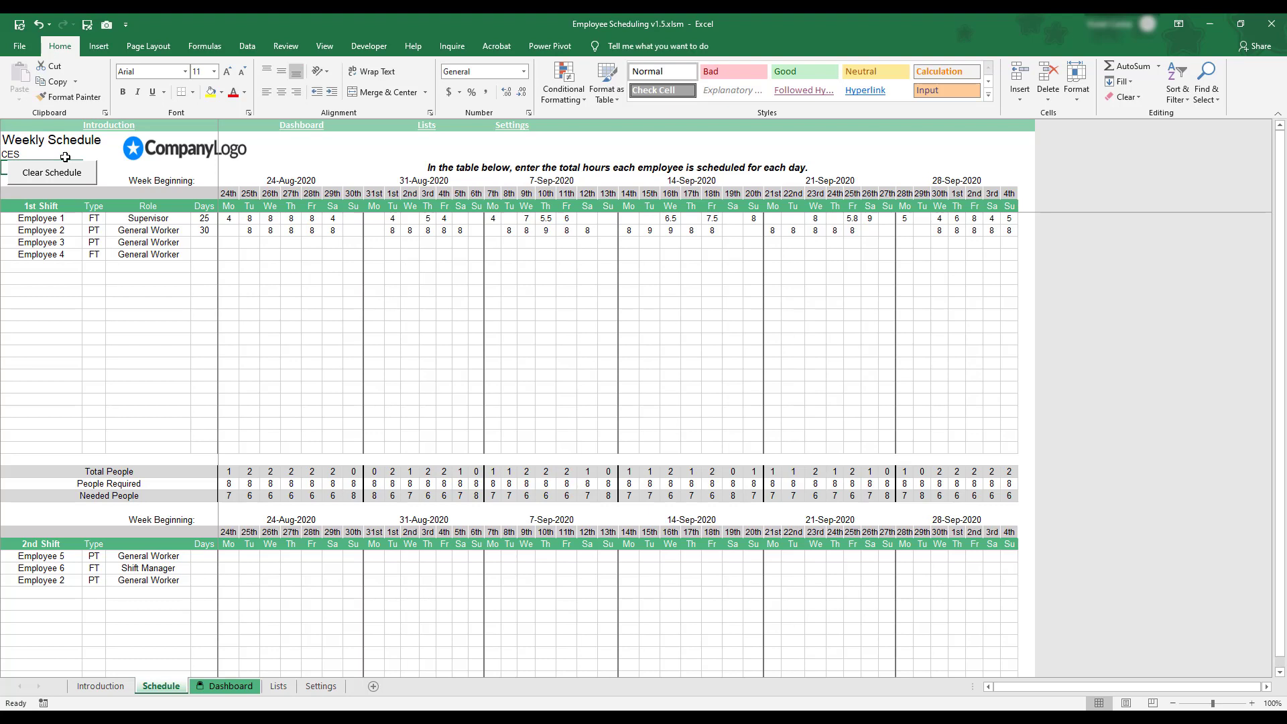
pyautogui.click(183, 148)
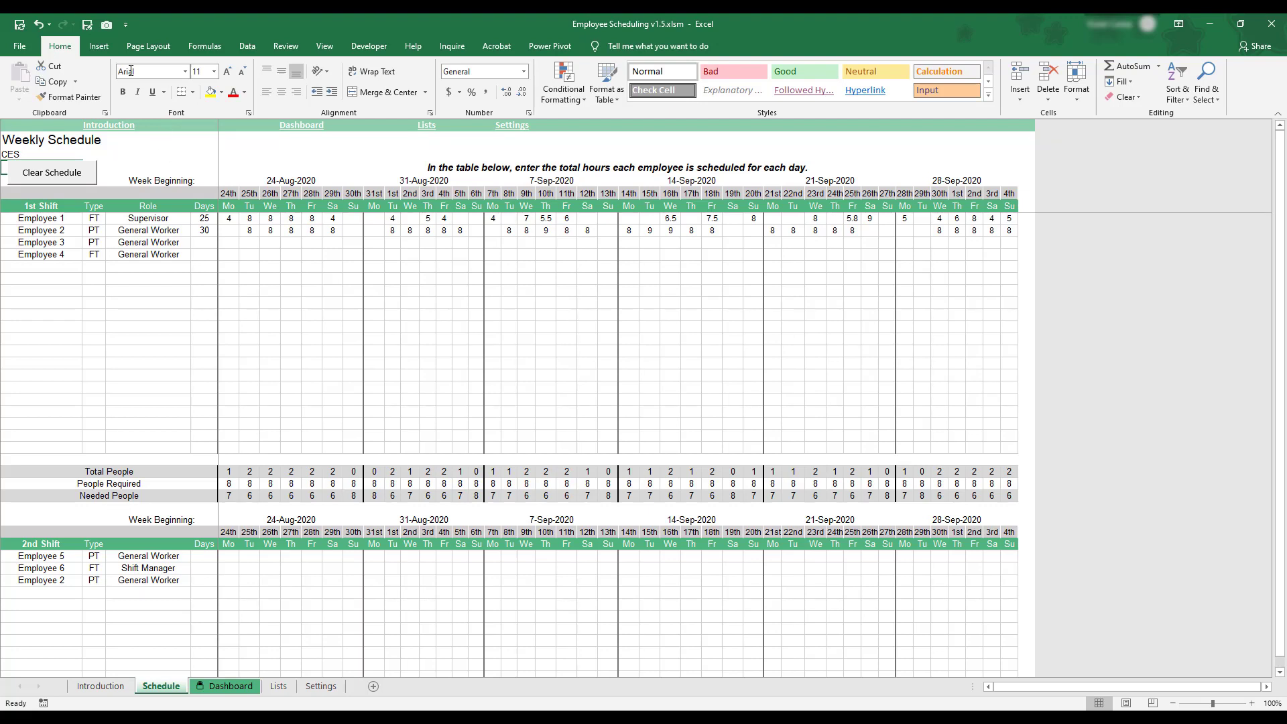
pyautogui.click(98, 45)
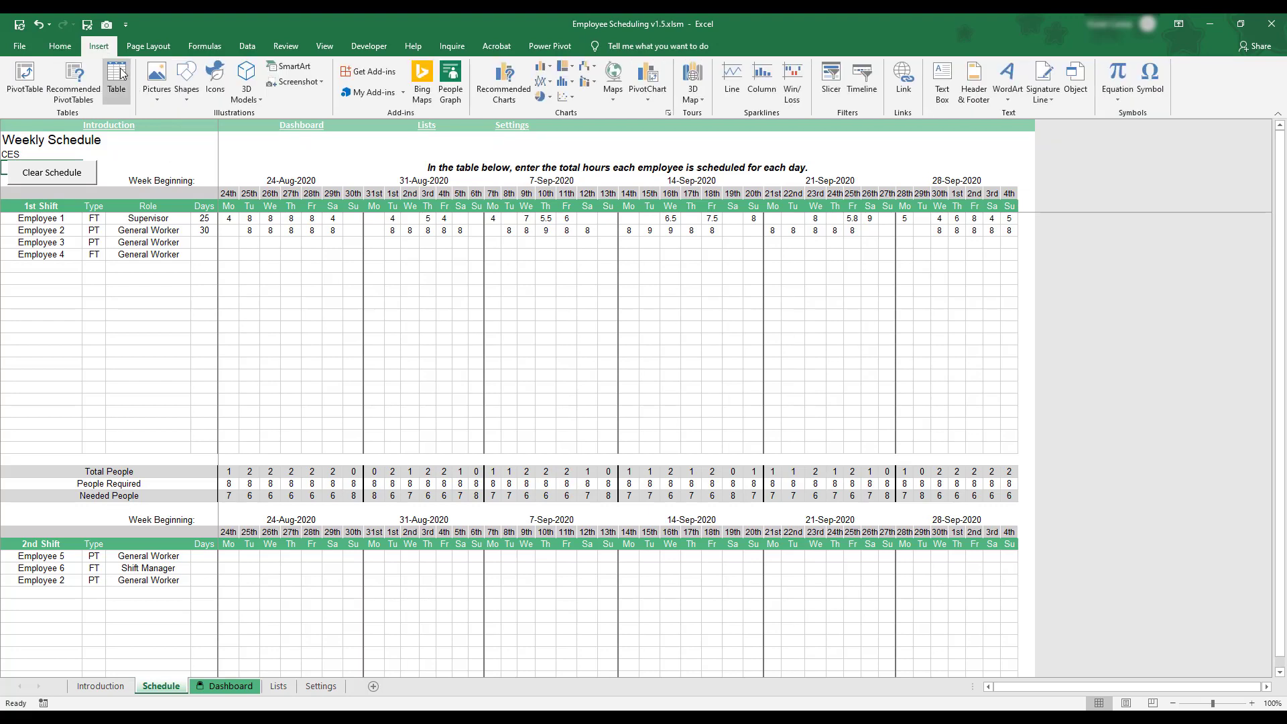
# Step: Insert CESLogoEdit.png from Pictures > Logos beside the Weekly Schedule title
pyautogui.click(155, 82)
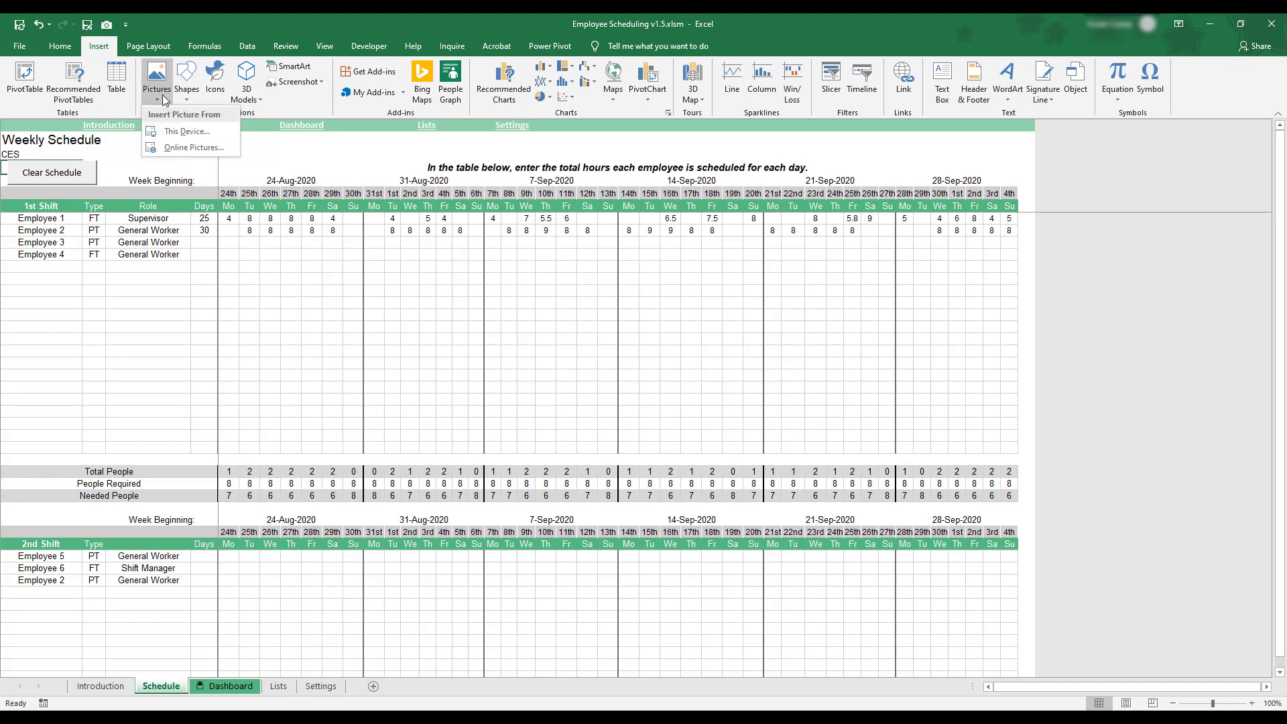
pyautogui.moveTo(188, 132)
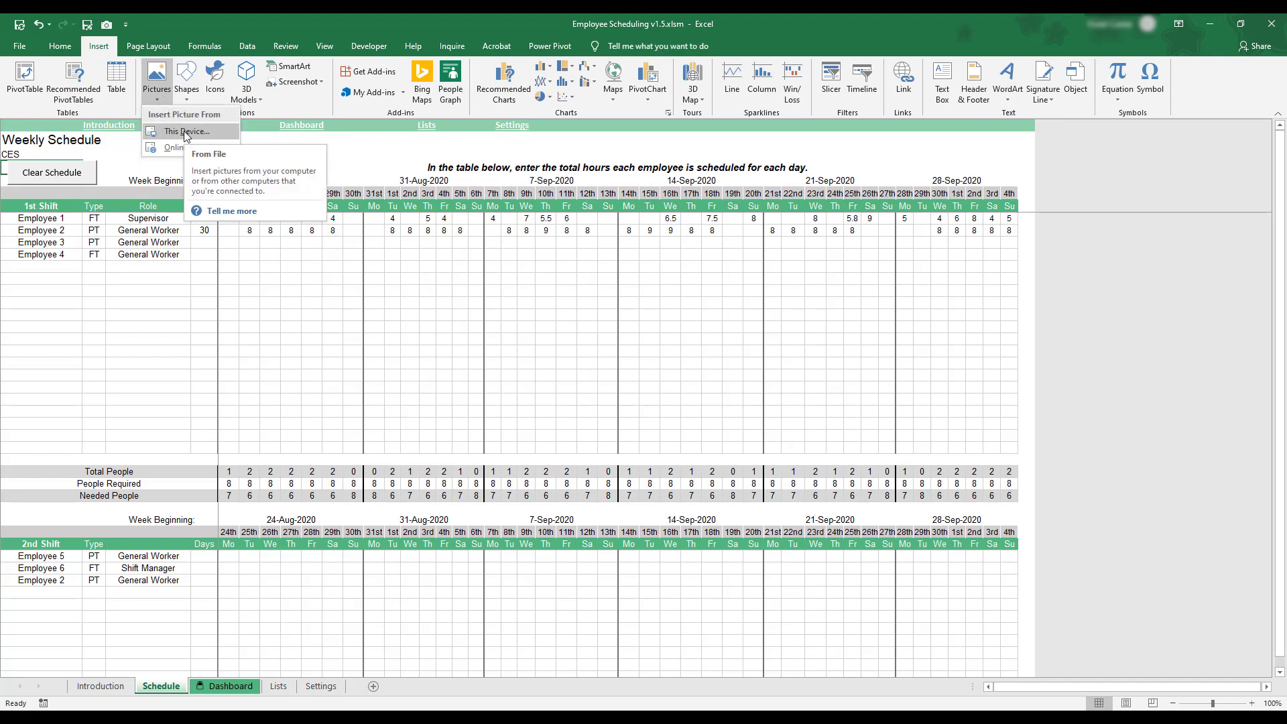
pyautogui.click(188, 132)
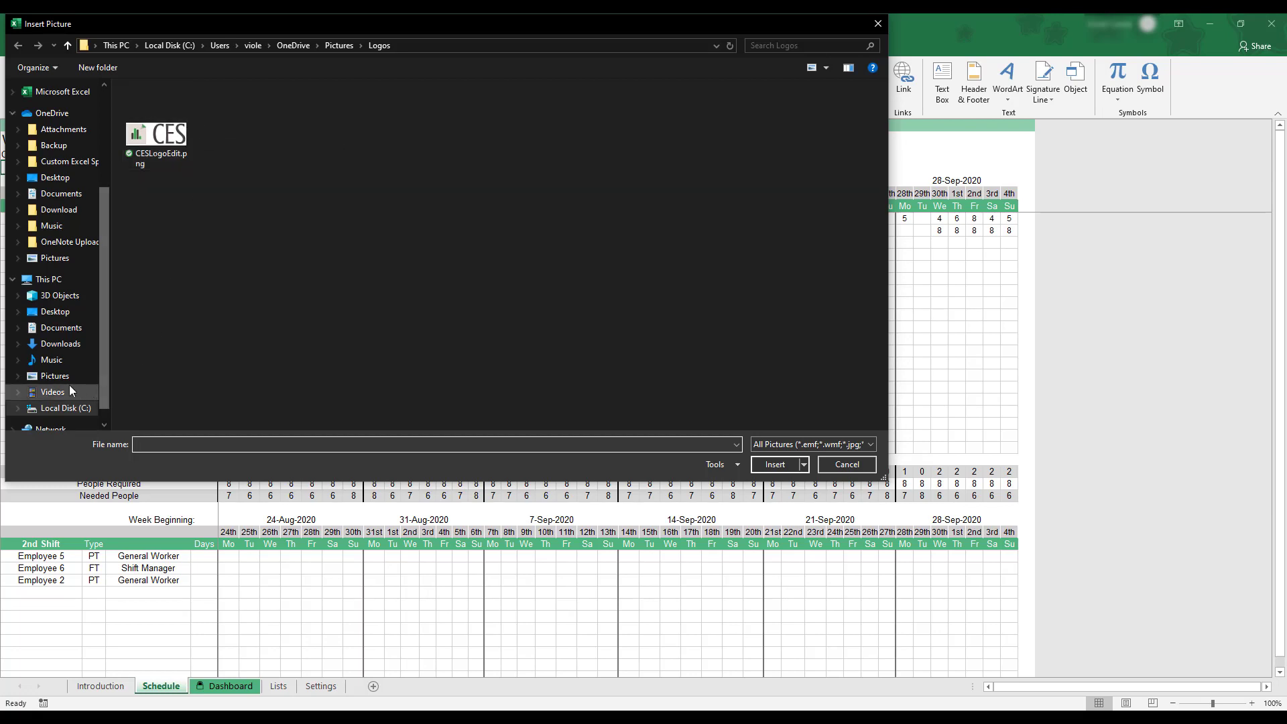
pyautogui.moveTo(55, 375)
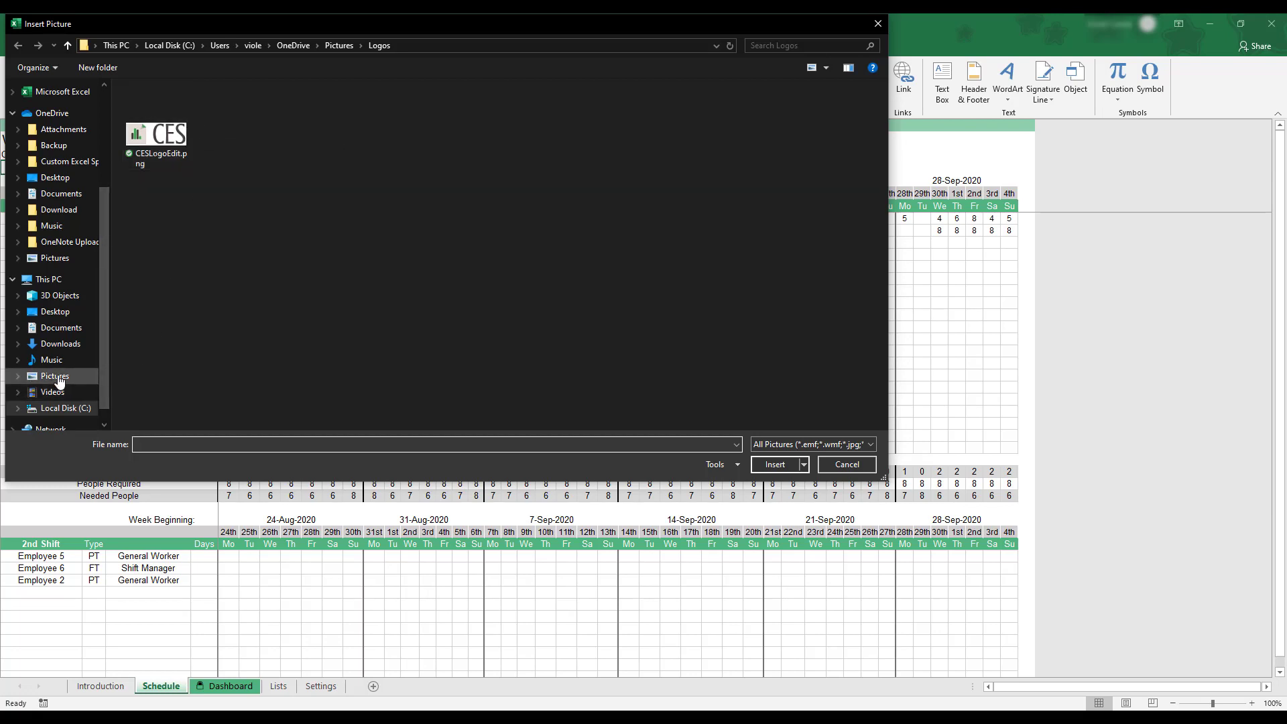
pyautogui.click(53, 375)
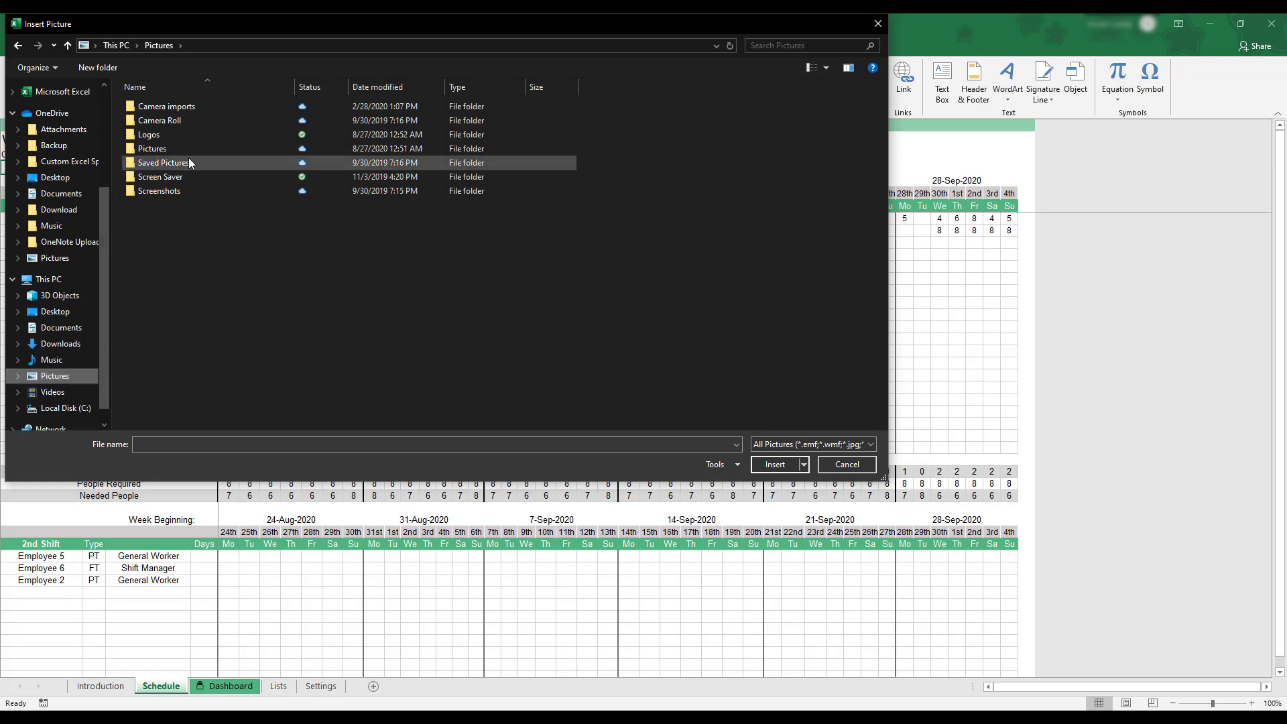
pyautogui.doubleClick(149, 134)
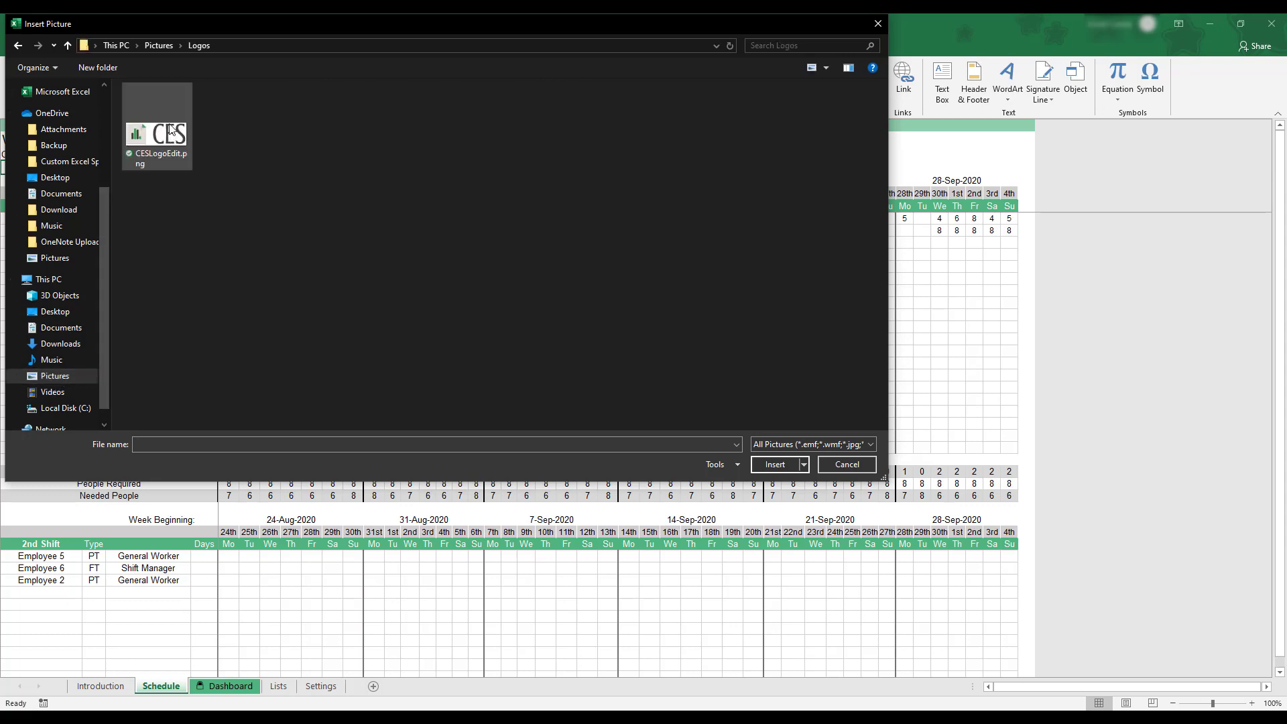
pyautogui.click(156, 131)
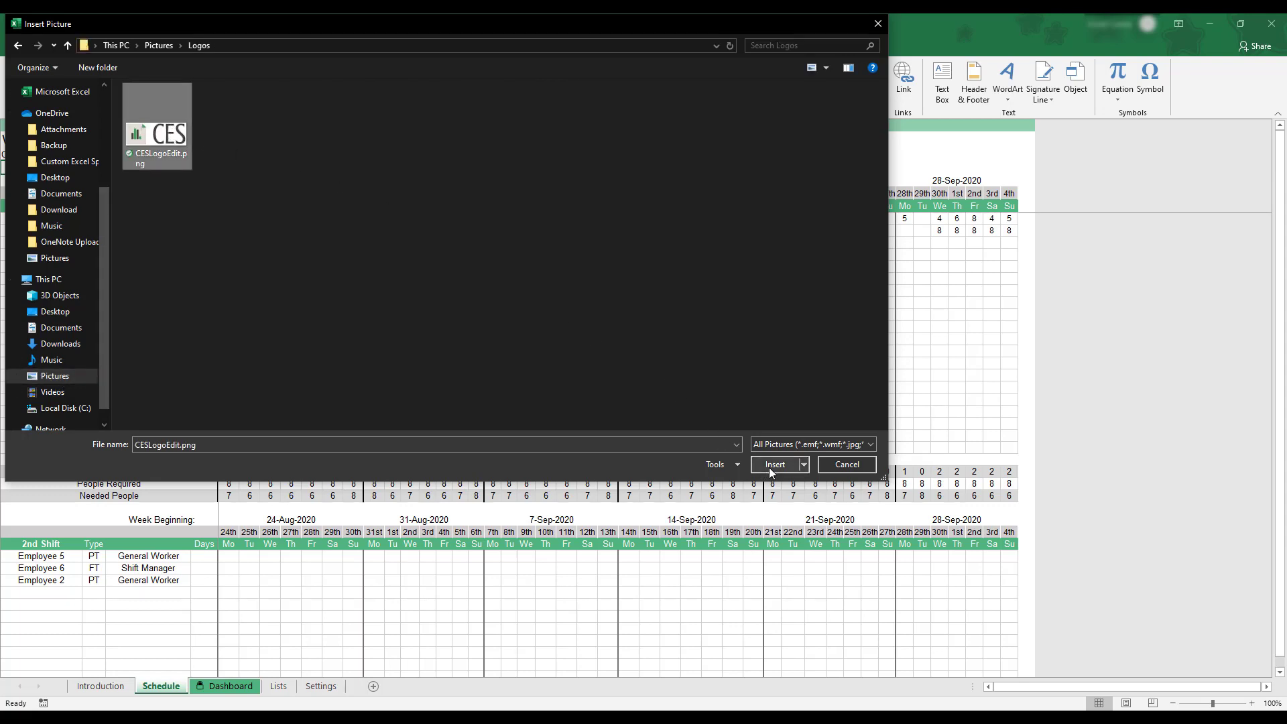
pyautogui.click(773, 465)
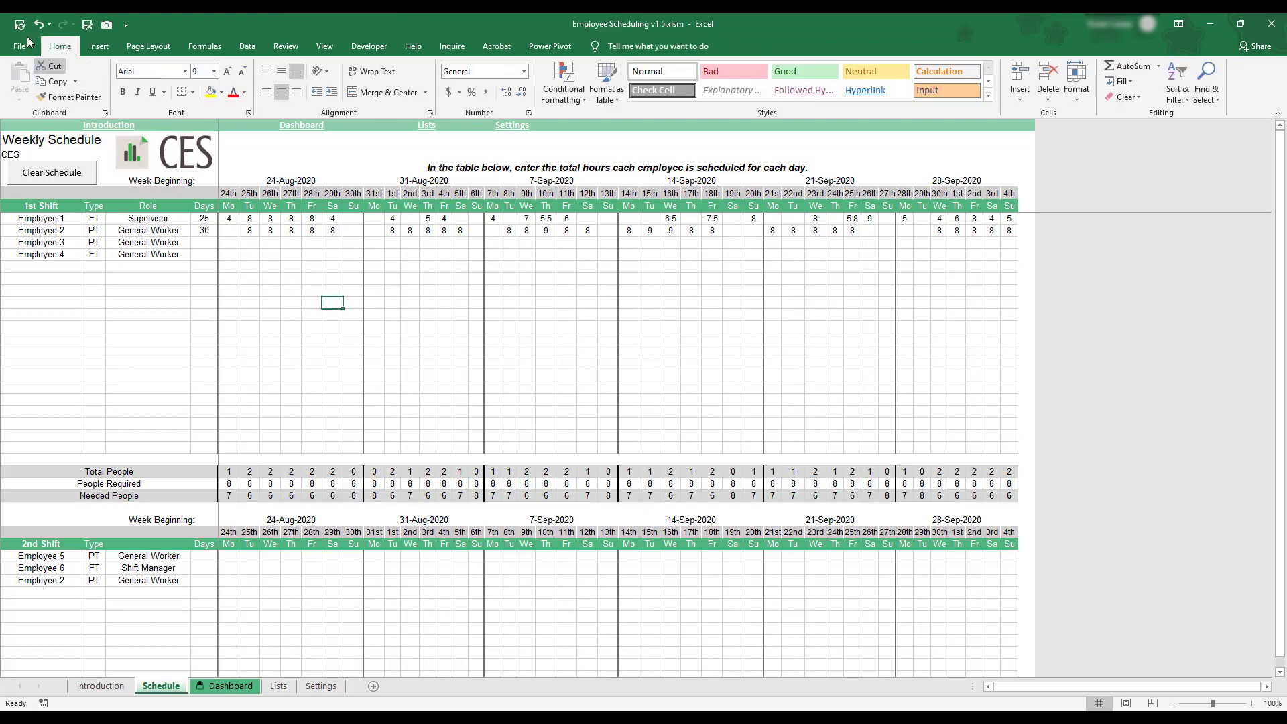
pyautogui.moveTo(17, 24)
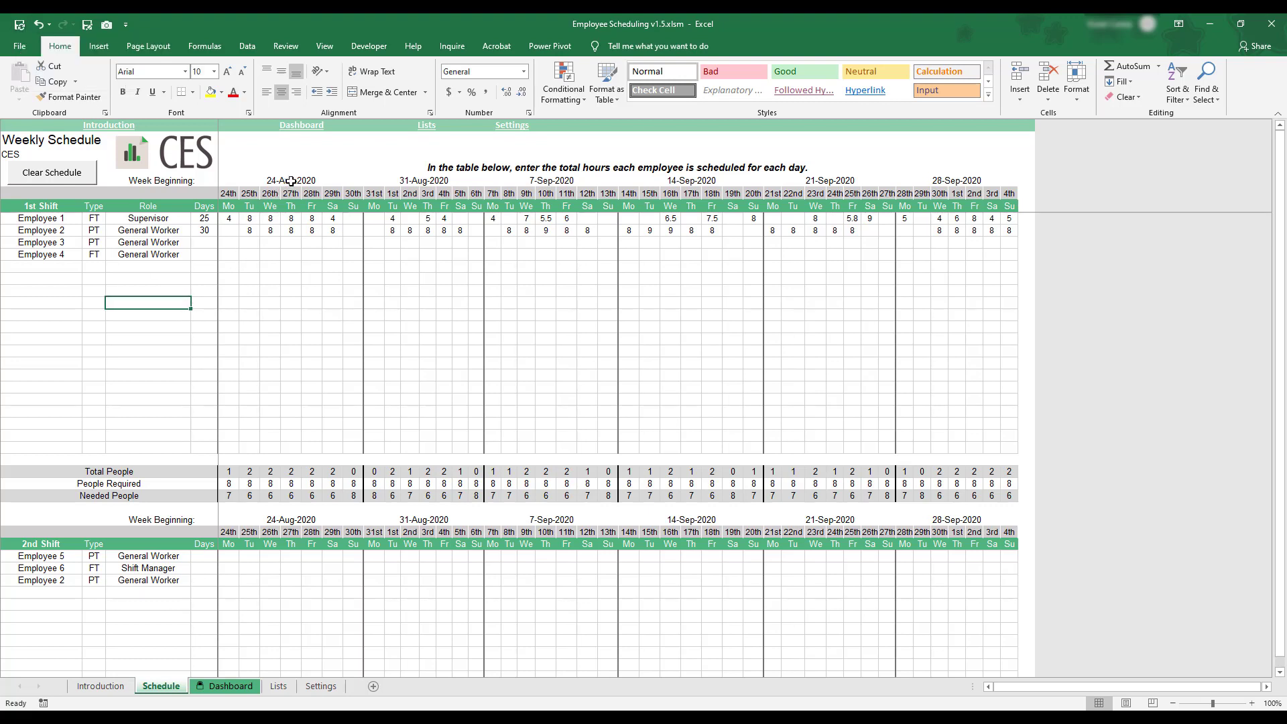
pyautogui.click(291, 180)
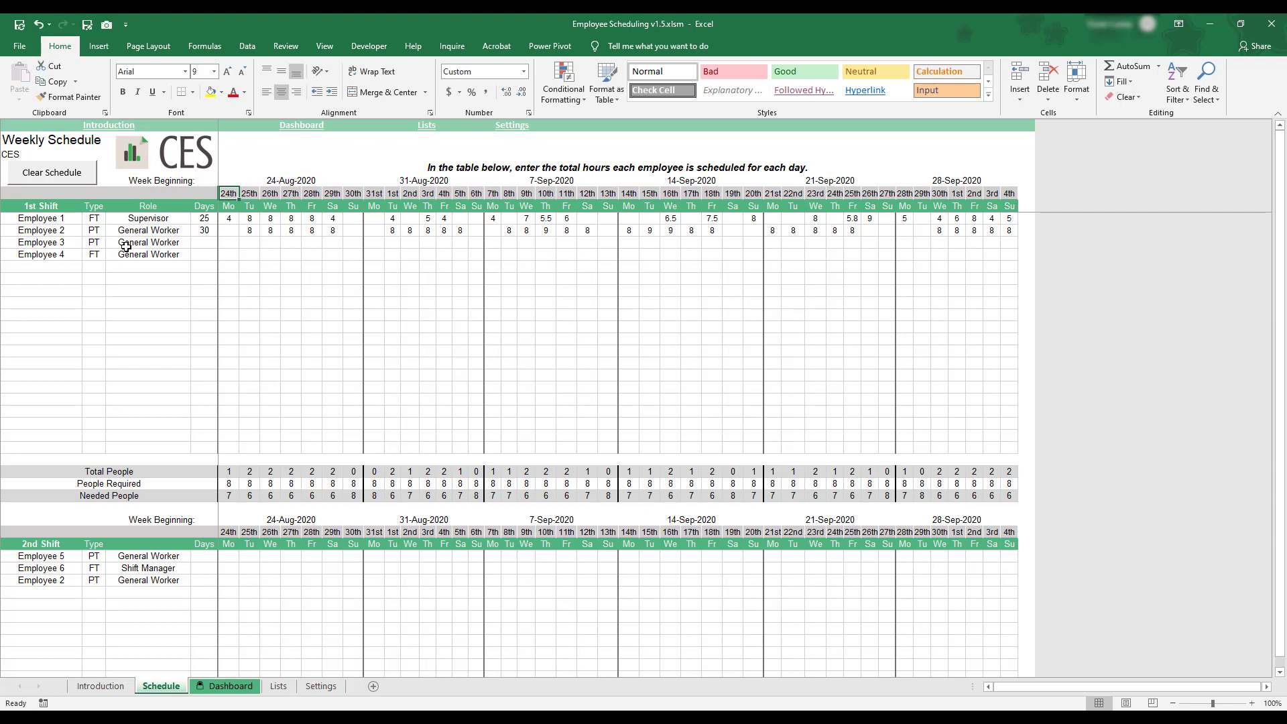
pyautogui.moveTo(228, 464)
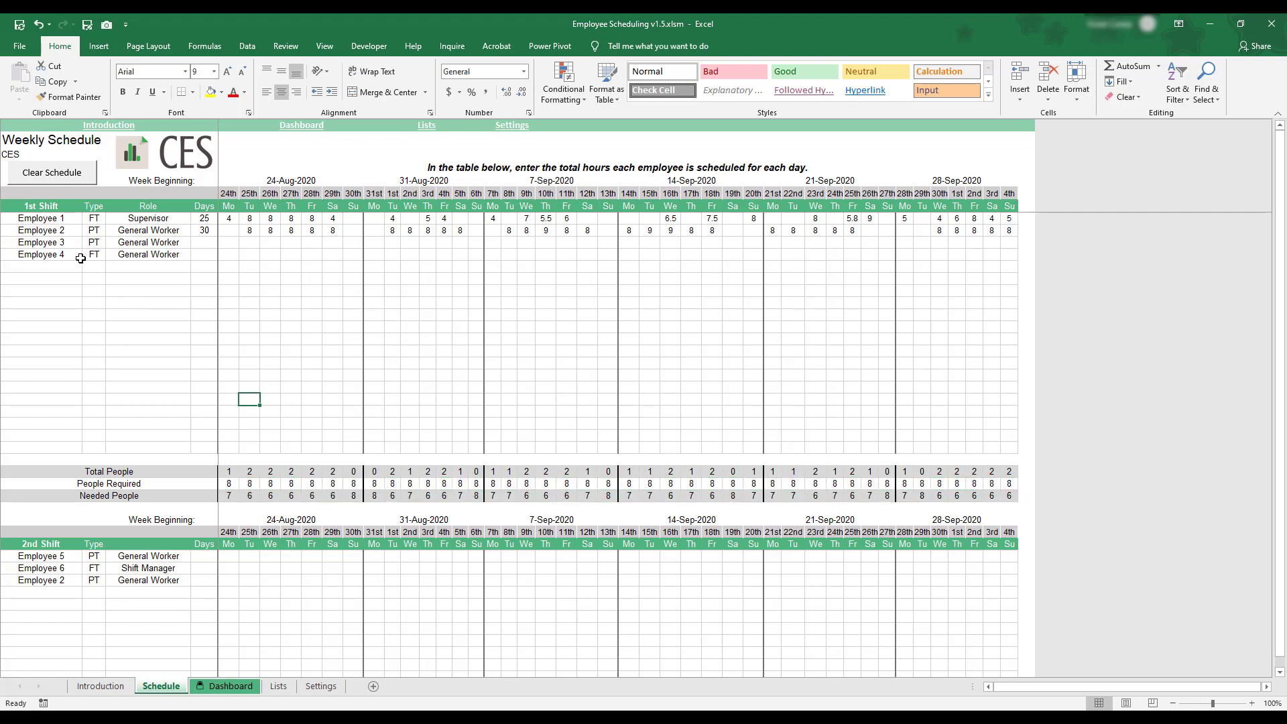
# Step: Choose Employee 10 for the fourth 1st Shift row as FT General Worker
pyautogui.click(42, 254)
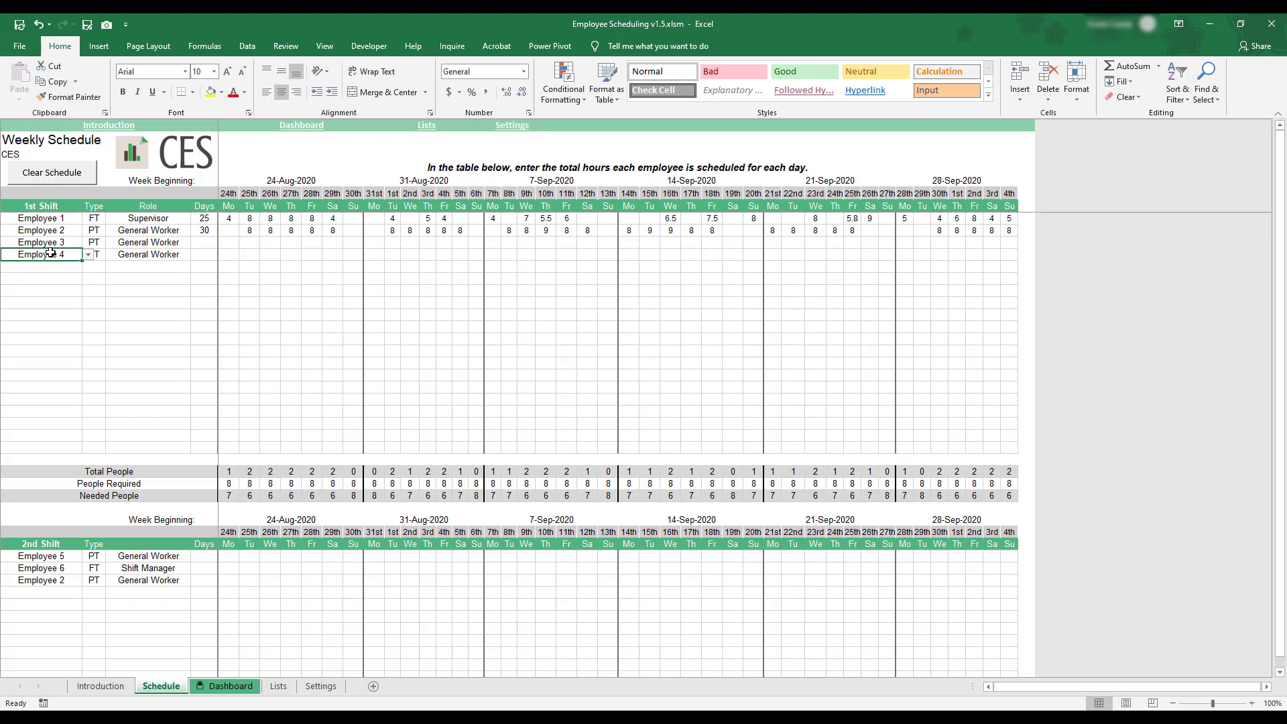
pyautogui.moveTo(88, 259)
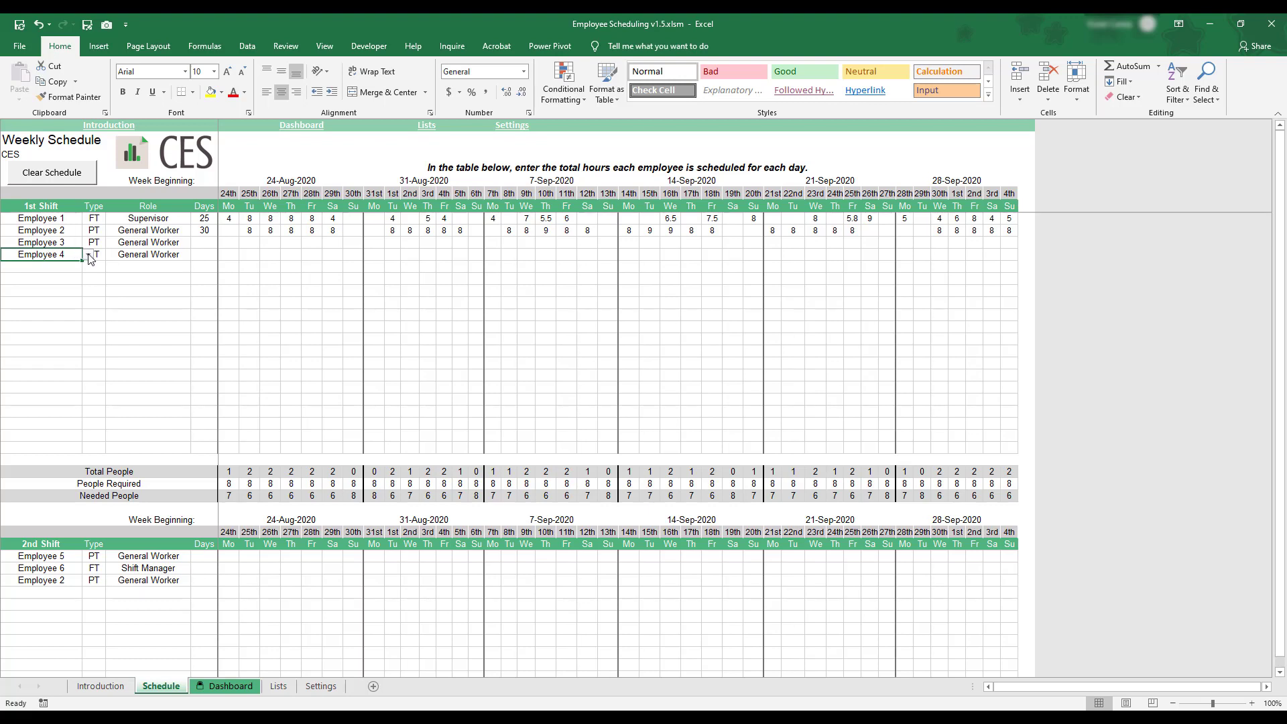
pyautogui.click(88, 254)
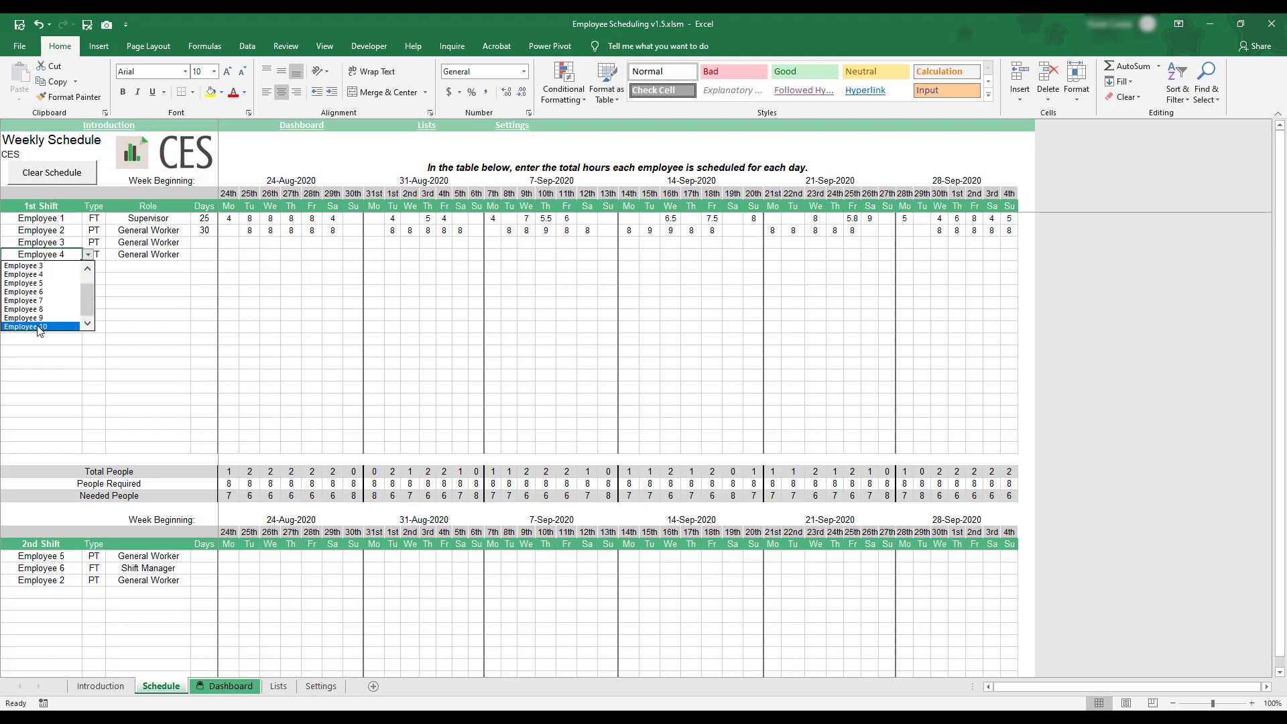
pyautogui.click(24, 327)
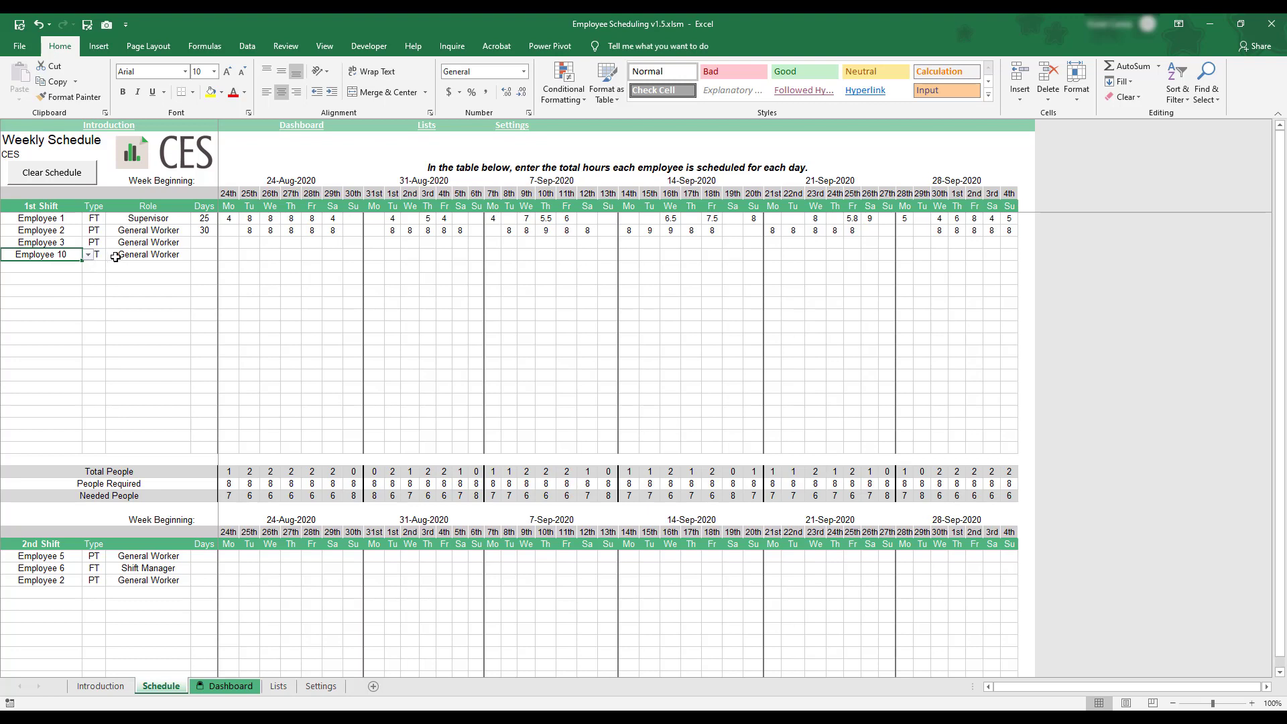
pyautogui.click(147, 255)
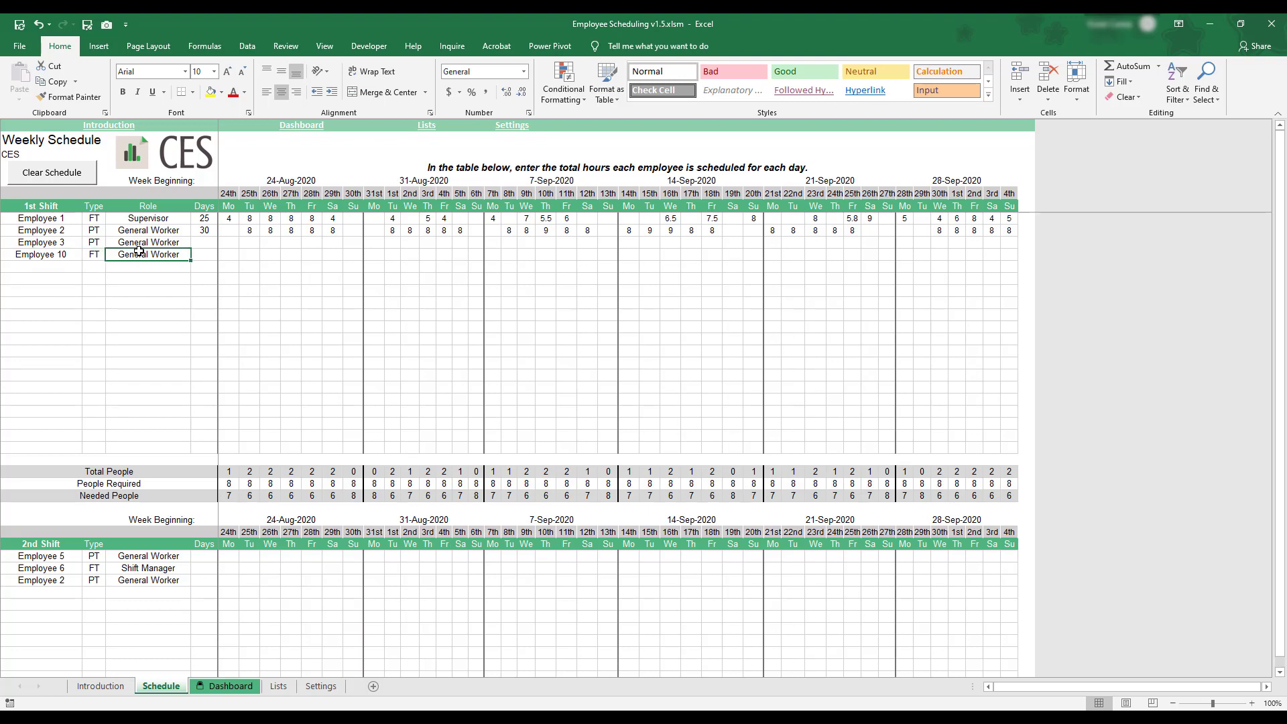
pyautogui.moveTo(233, 255)
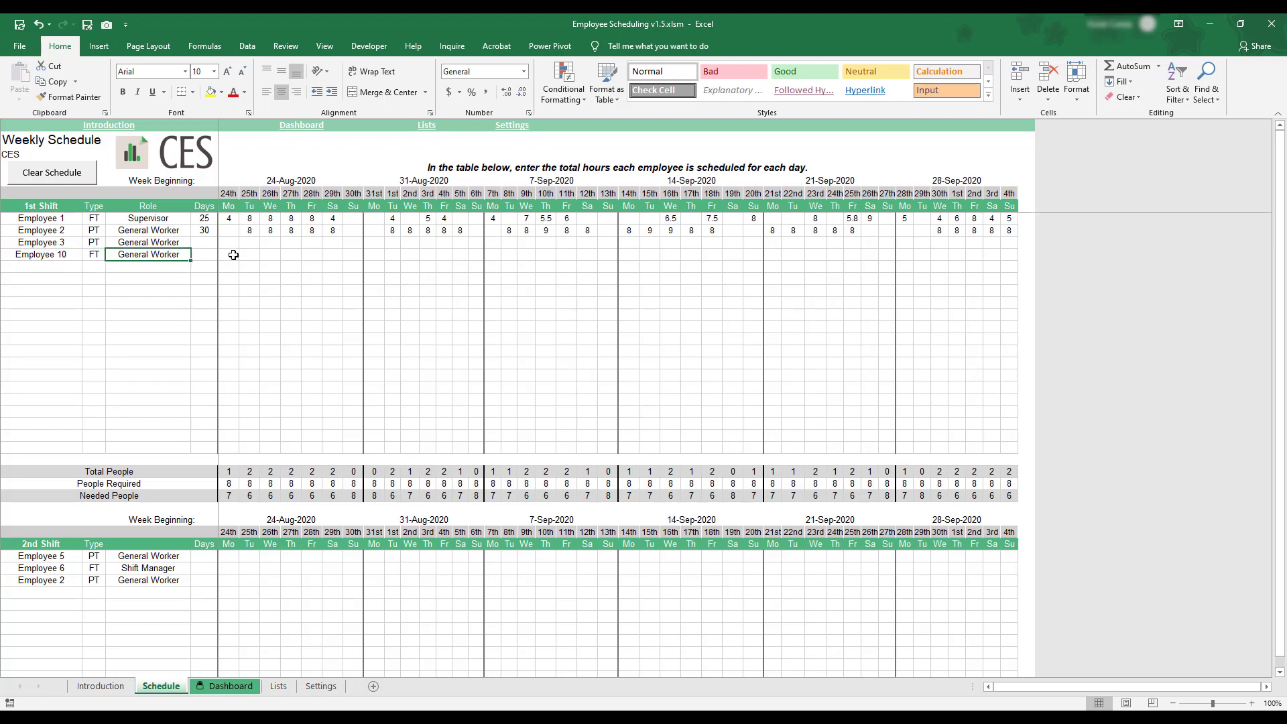
pyautogui.click(228, 255)
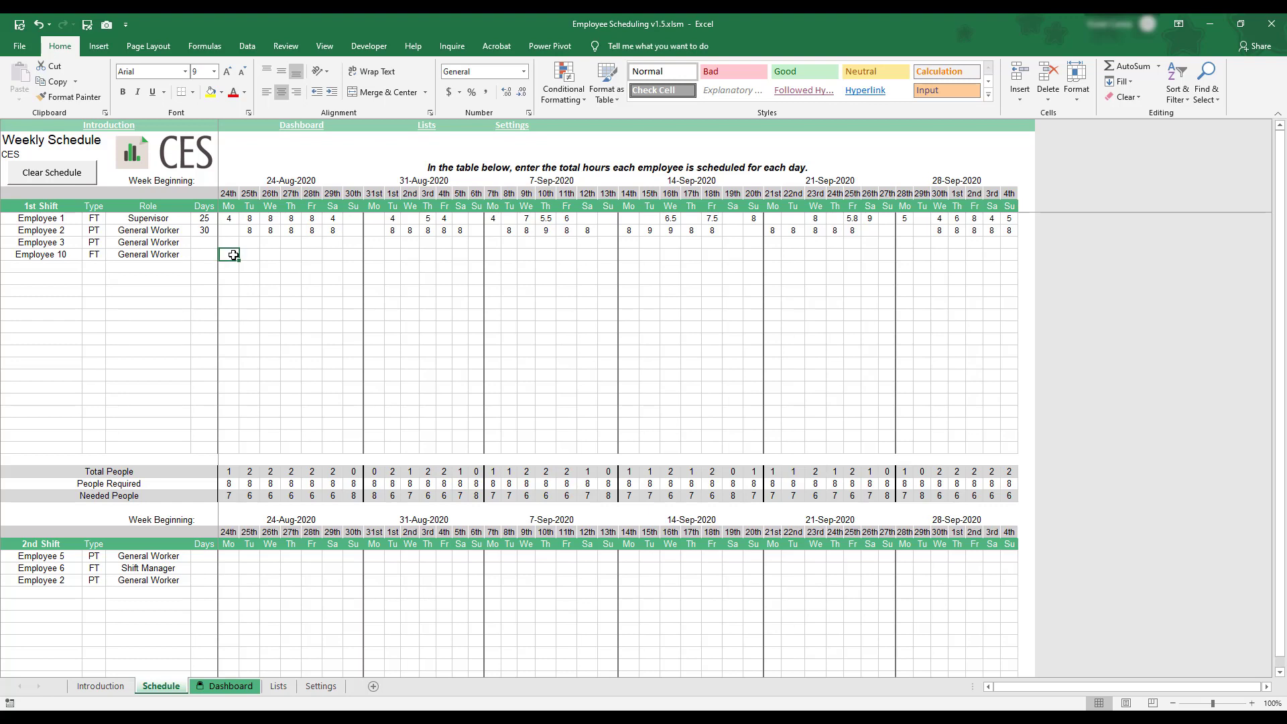
# Step: Enter Employee 10's hours 4, 8, 8, 8, 4, 8, 8 across the 24-Aug-2020 week
pyautogui.write('1')
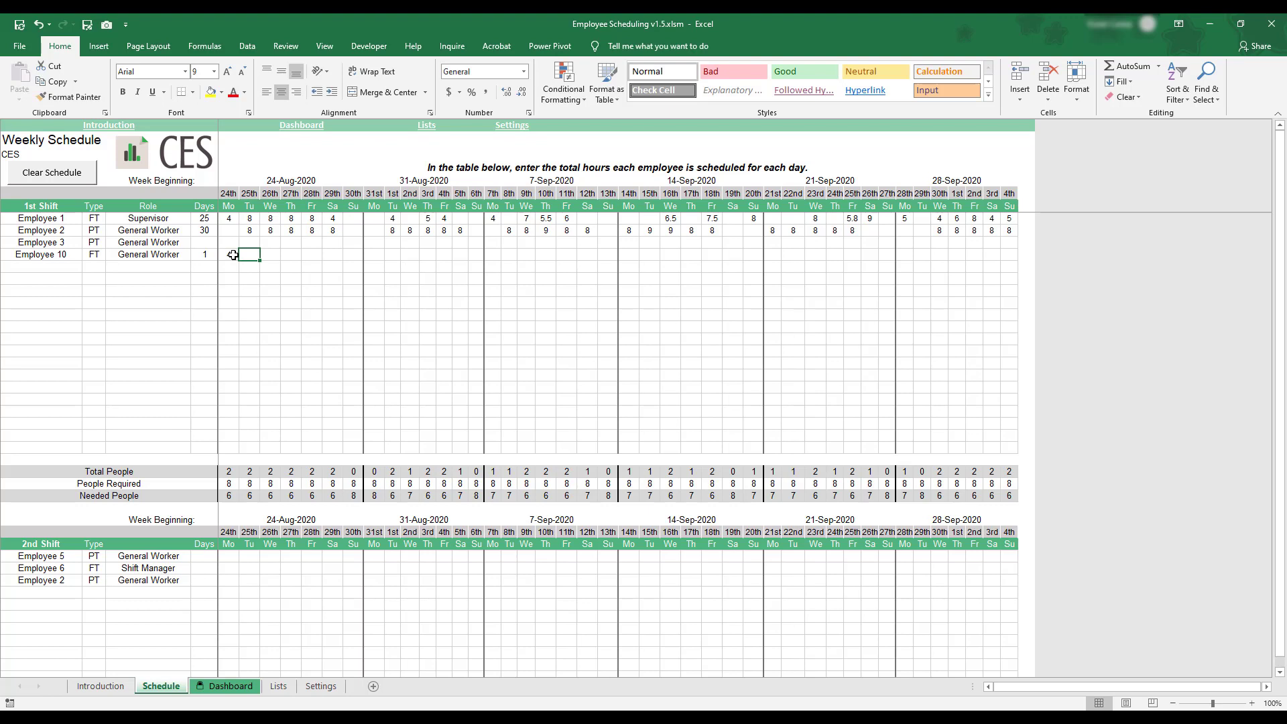
pyautogui.write('8')
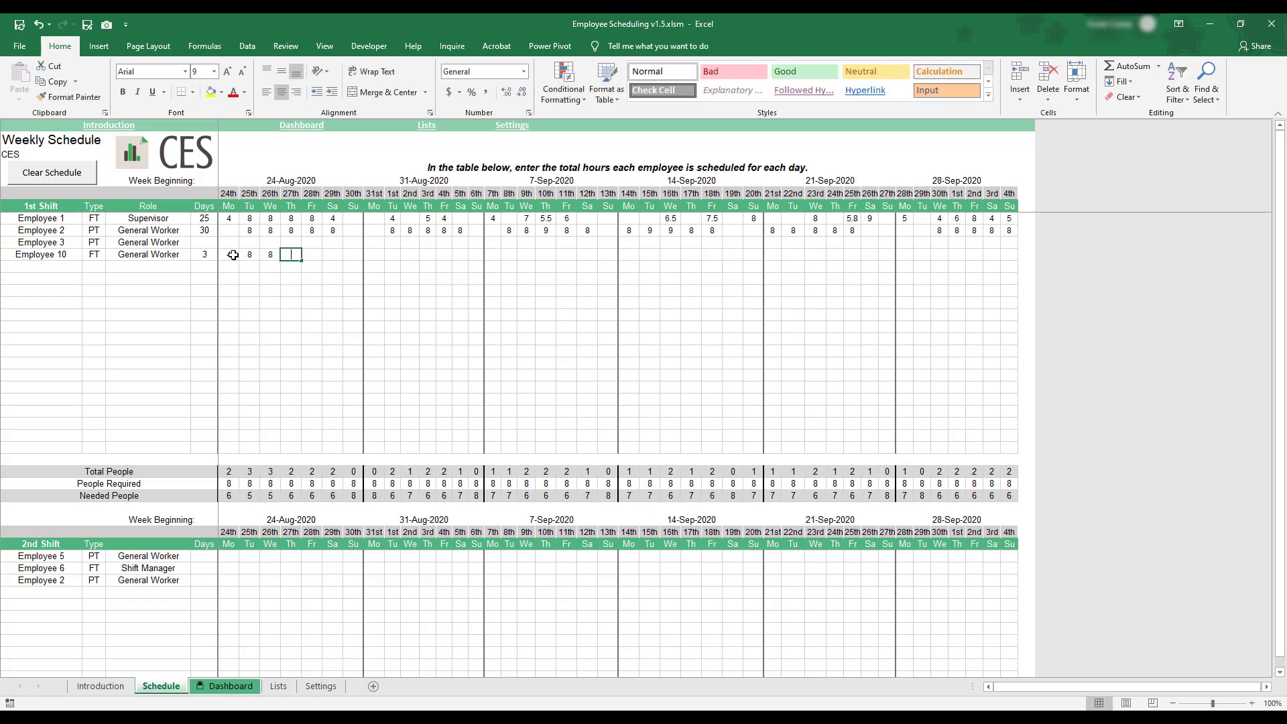
pyautogui.write('4')
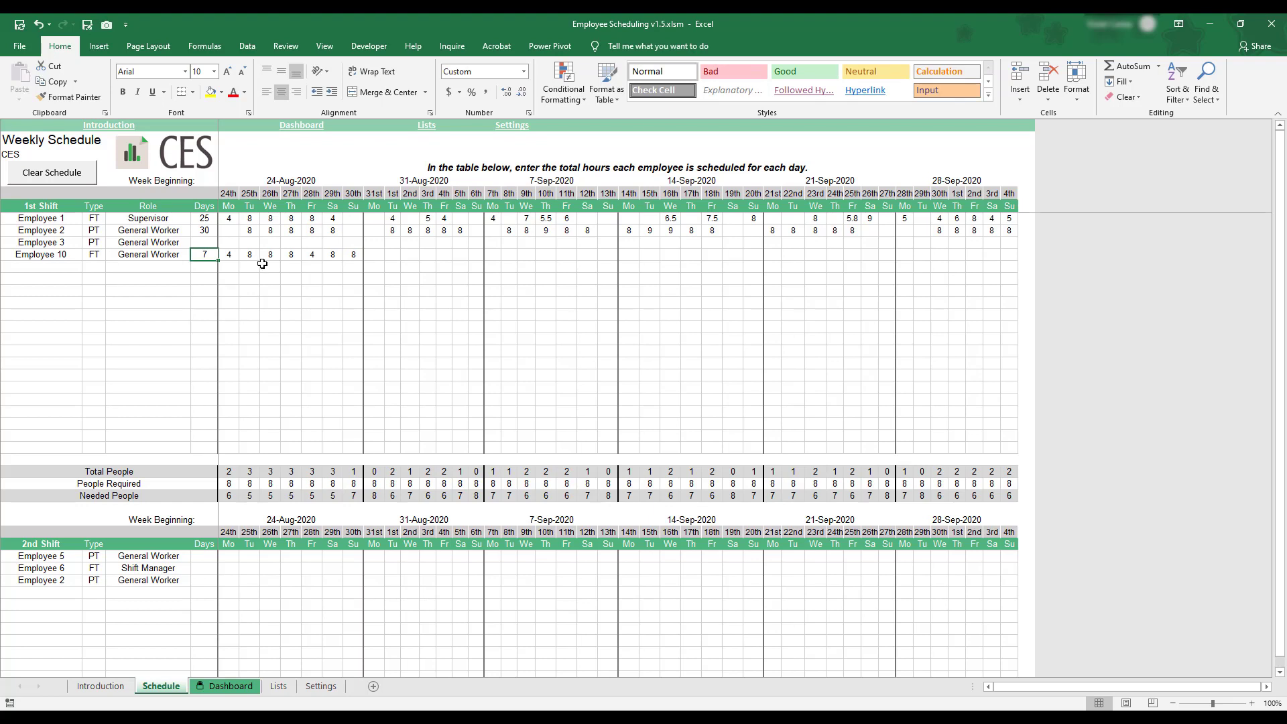
pyautogui.moveTo(232, 322)
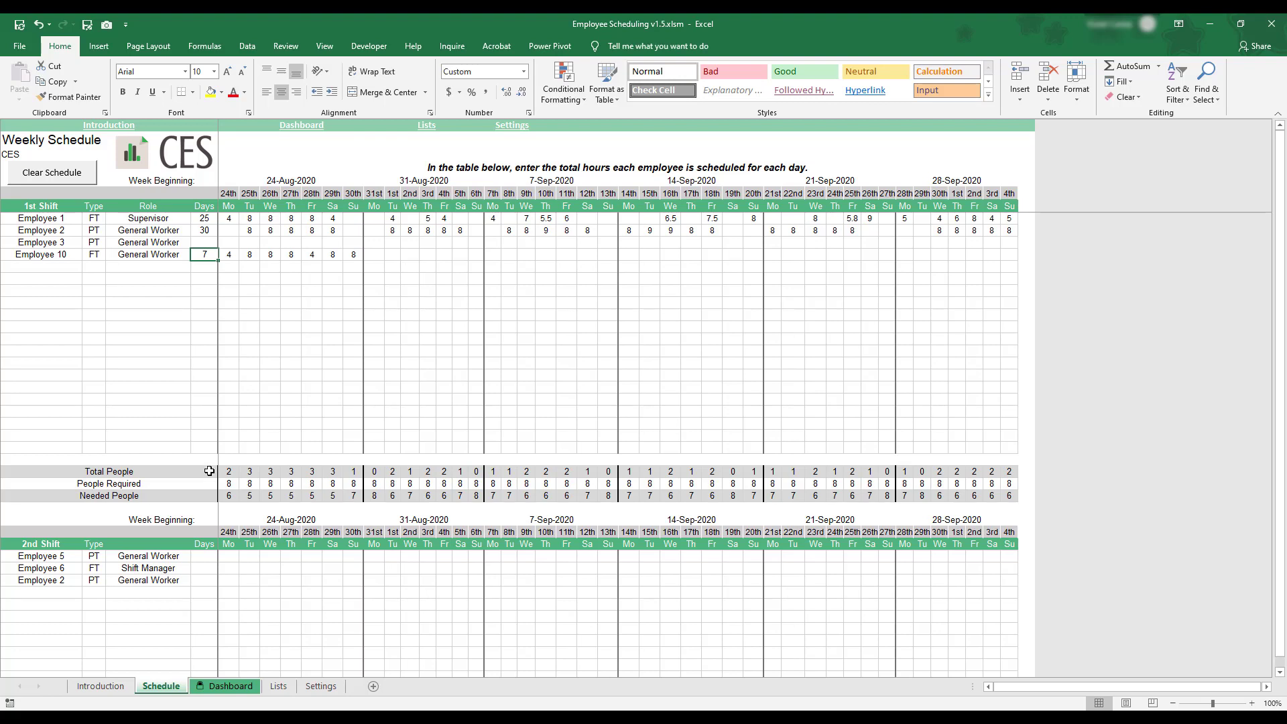
pyautogui.moveTo(204, 499)
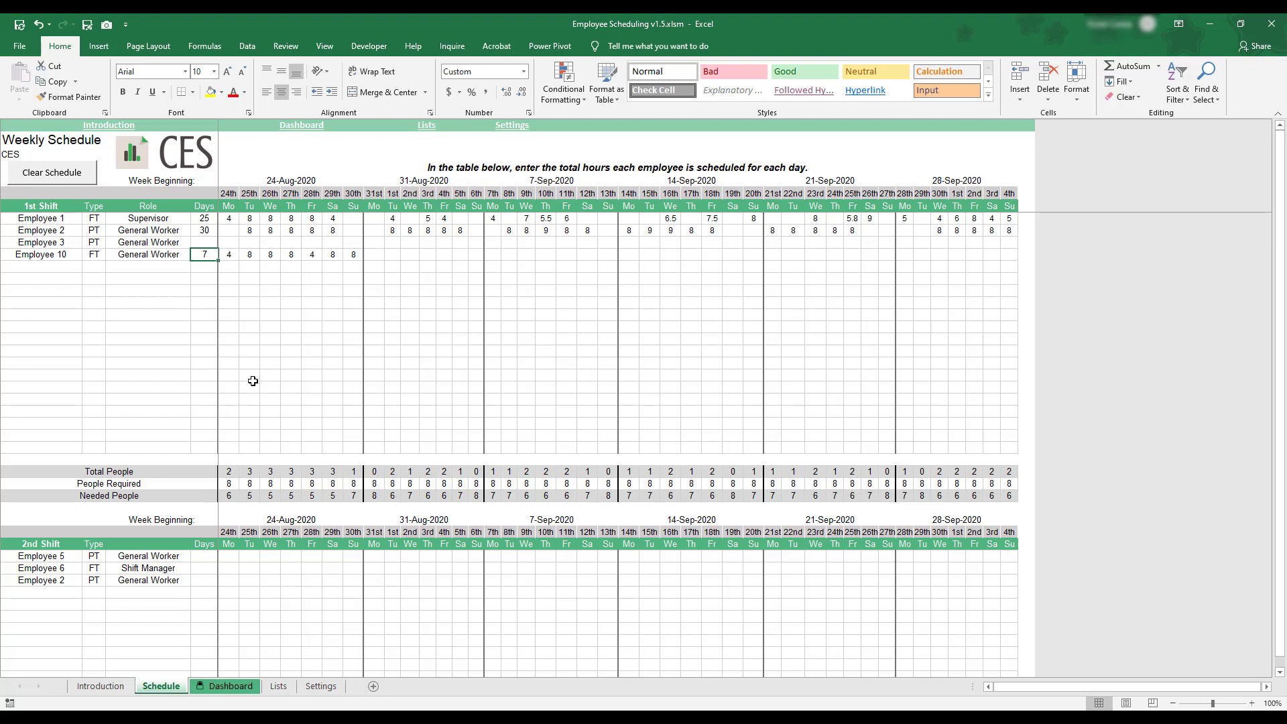
pyautogui.click(50, 174)
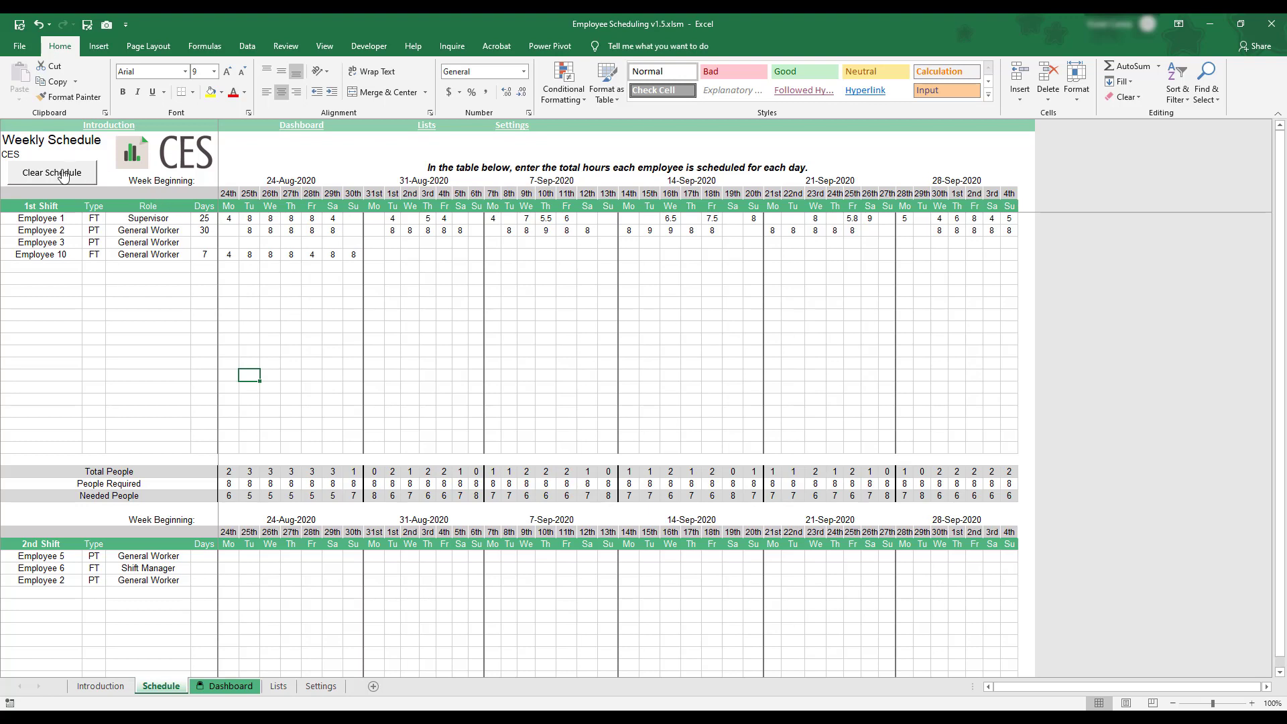
pyautogui.click(51, 173)
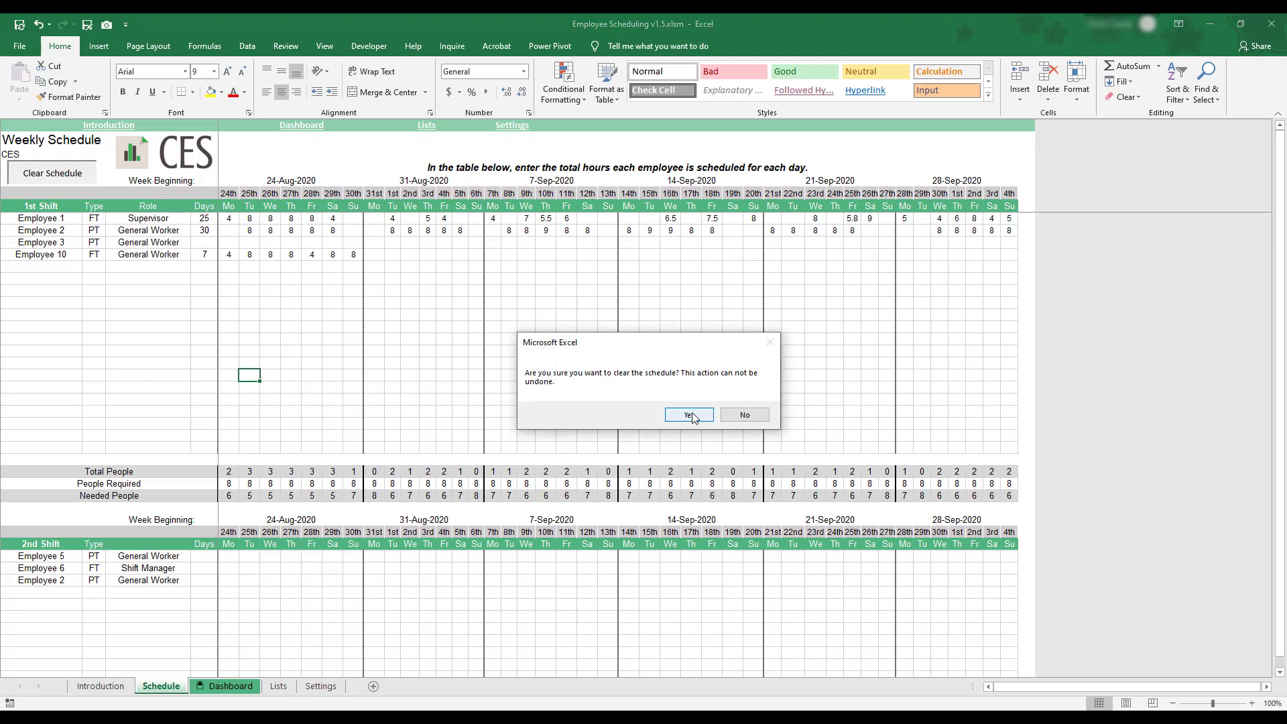
pyautogui.moveTo(742, 414)
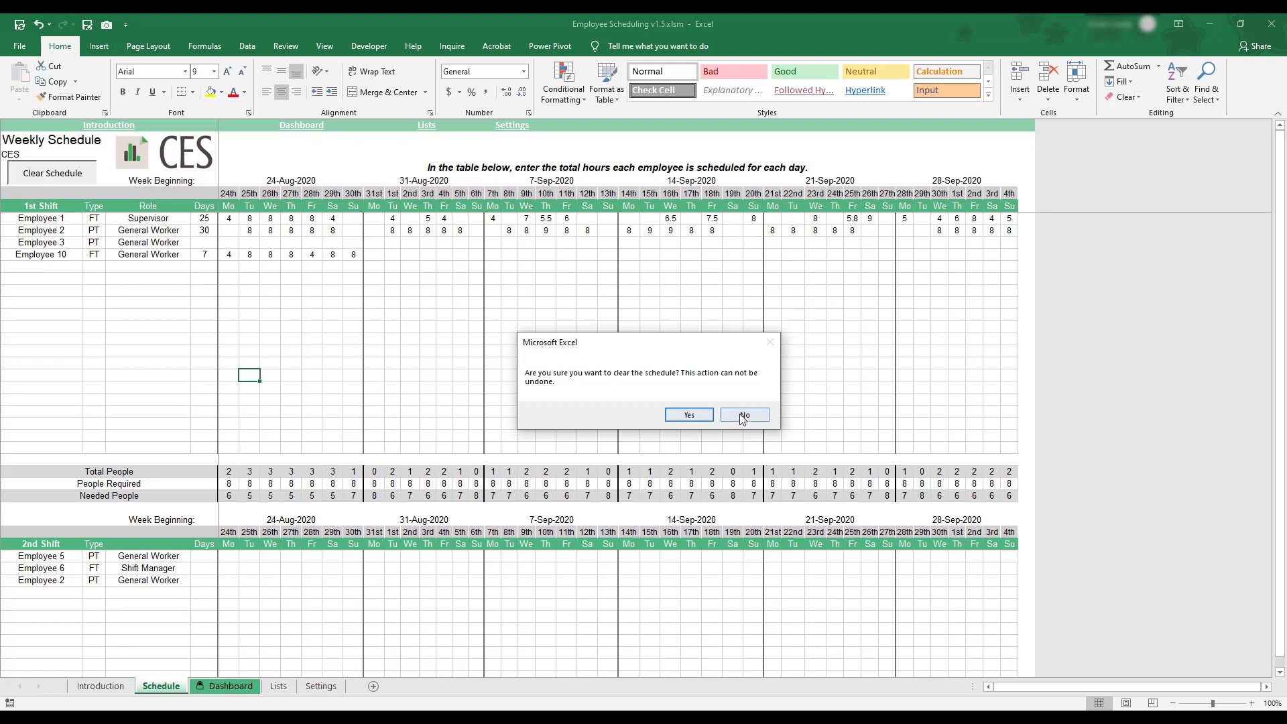
pyautogui.click(743, 414)
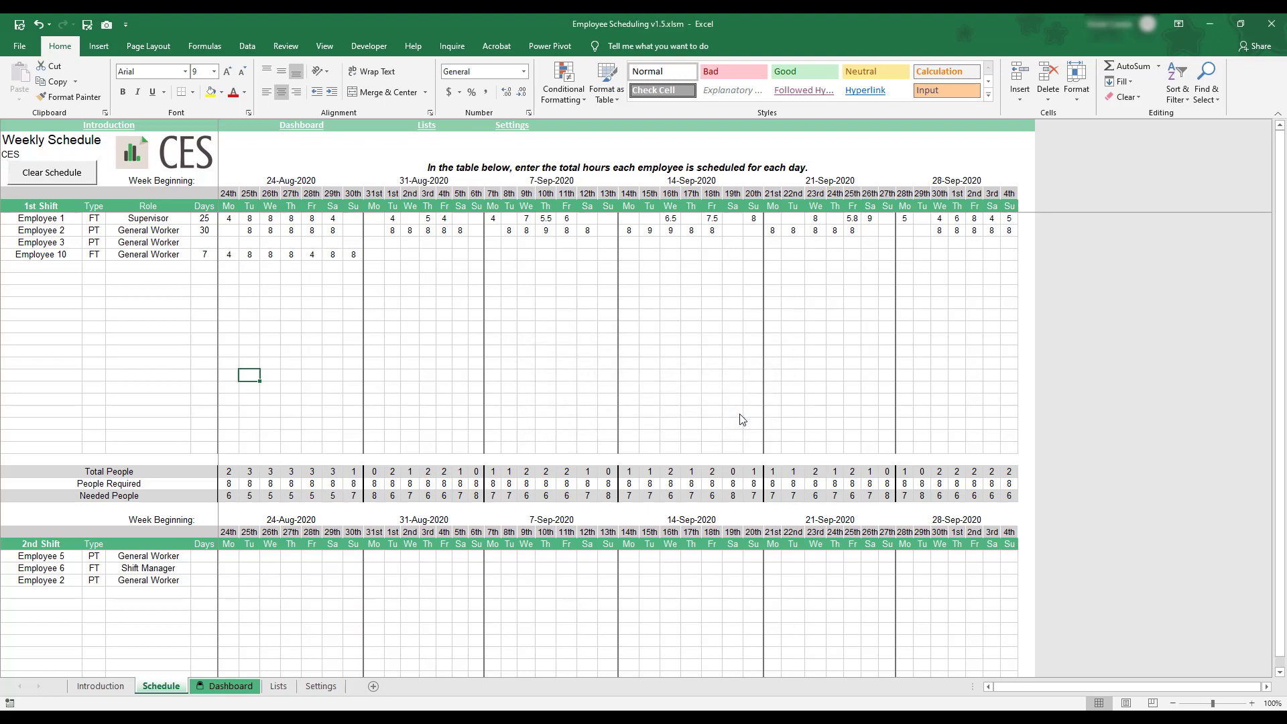
pyautogui.moveTo(683, 391)
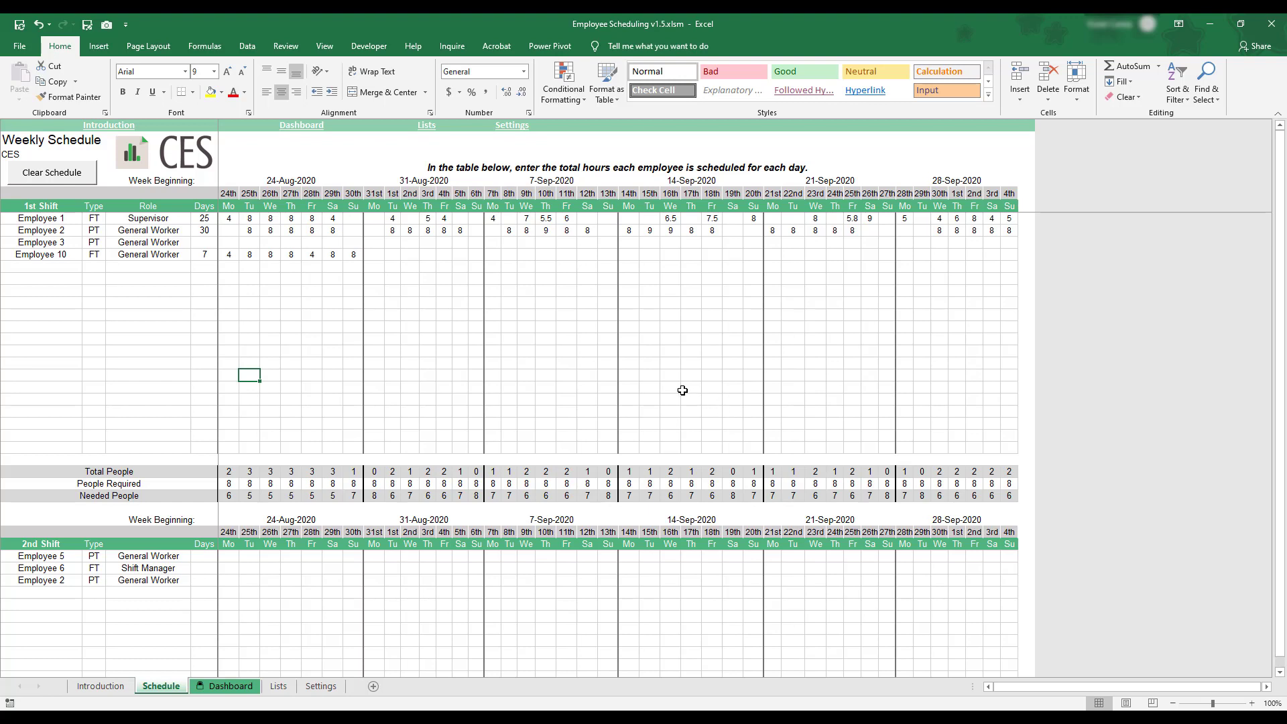
pyautogui.moveTo(306, 260)
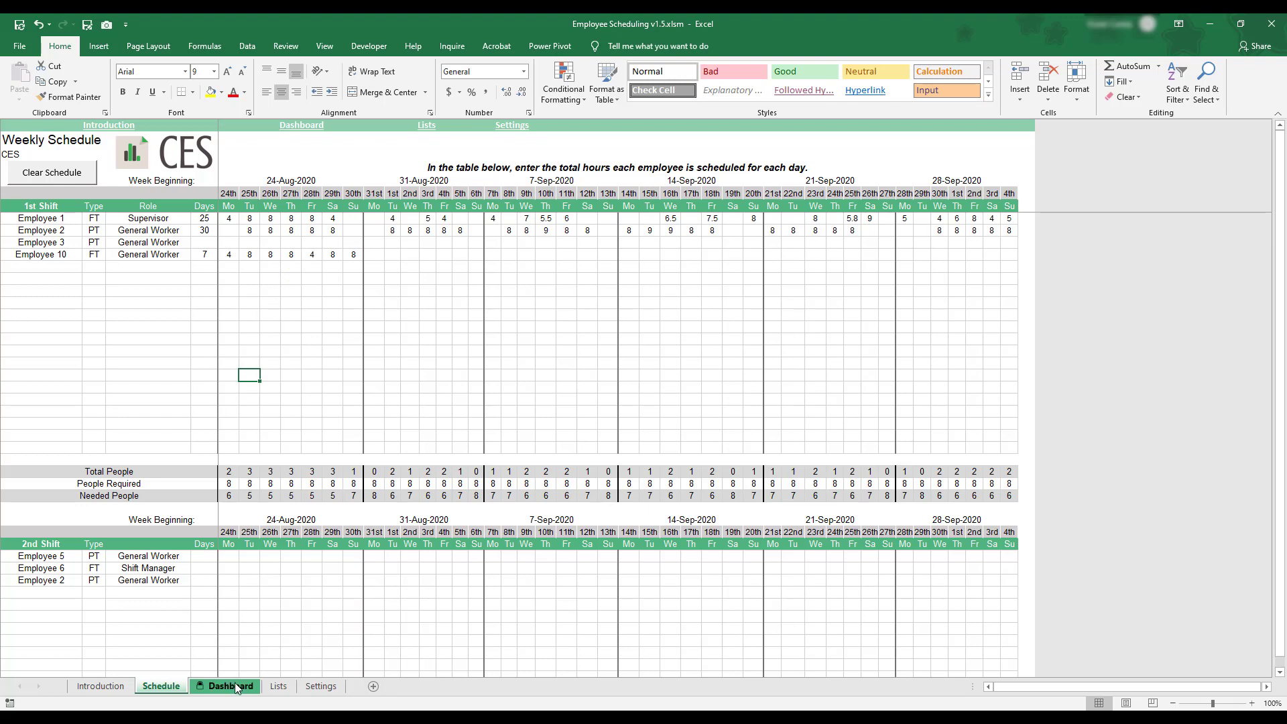
# Step: Open the Dashboard showing Employee 10 at 48 hours and the Employee Role Summary
pyautogui.click(232, 685)
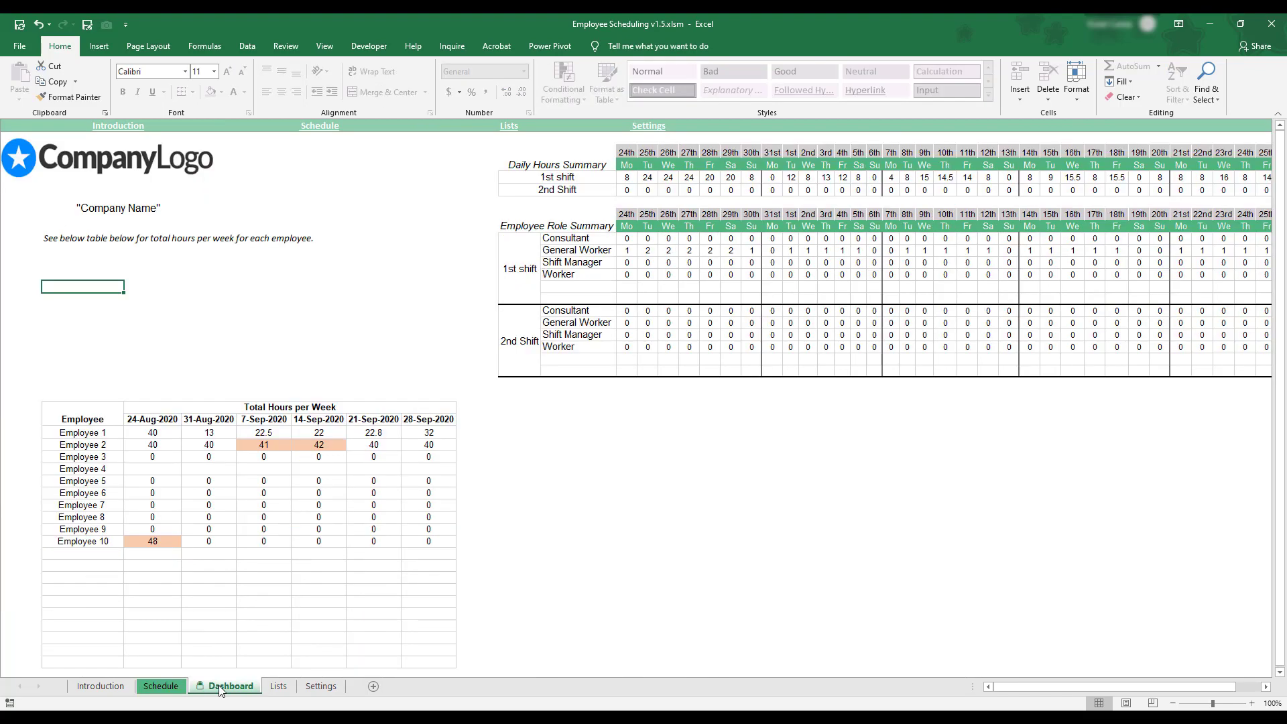
pyautogui.moveTo(354, 189)
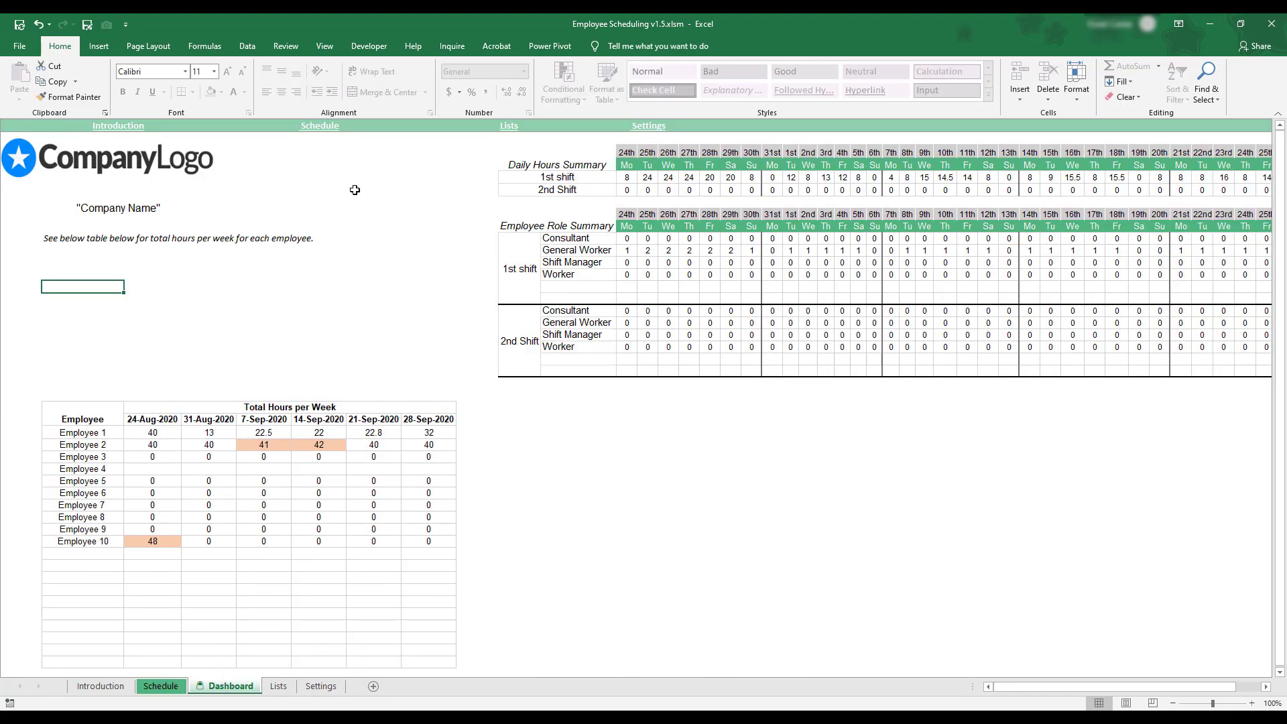
pyautogui.moveTo(392, 195)
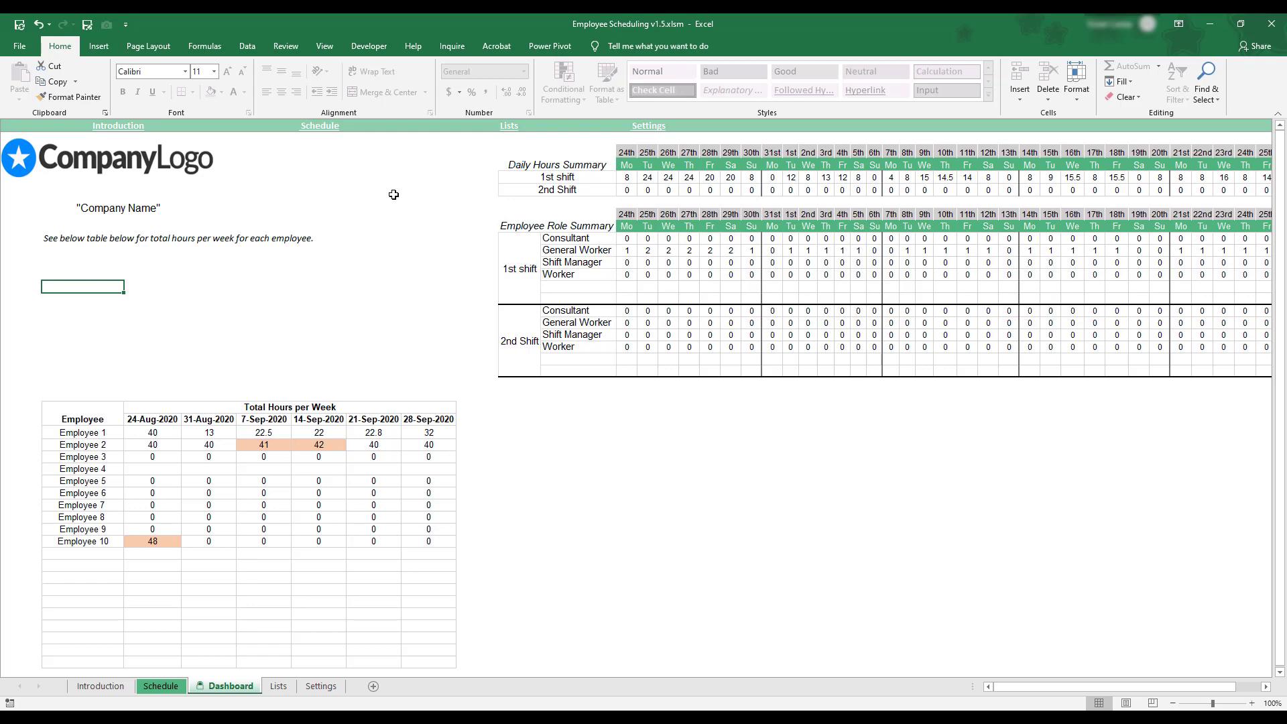
pyautogui.moveTo(979, 621)
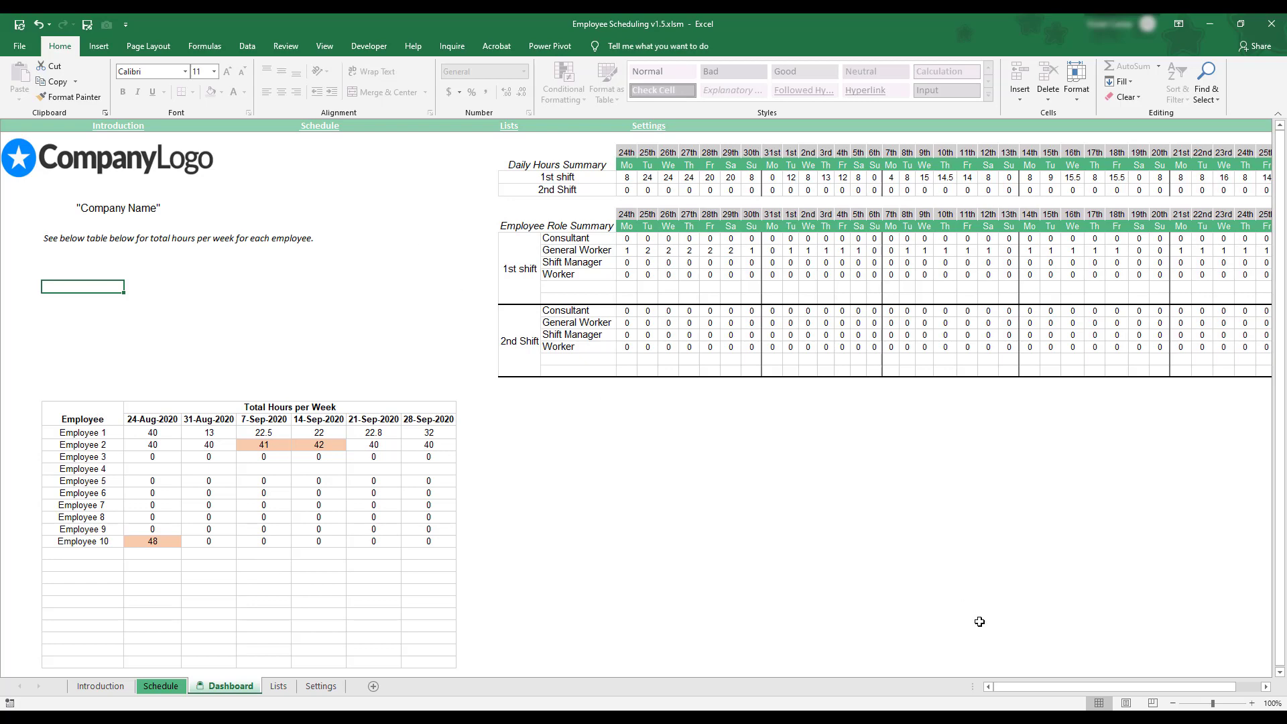
pyautogui.hscroll(3)
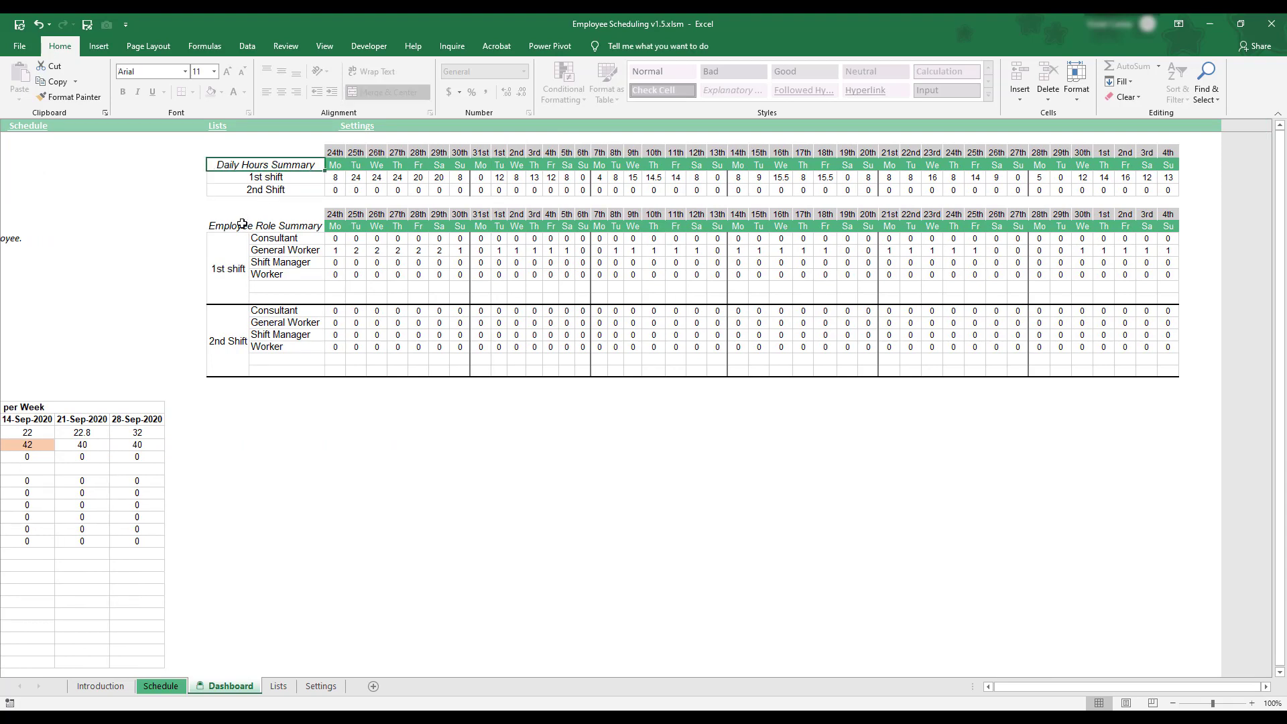
pyautogui.click(264, 225)
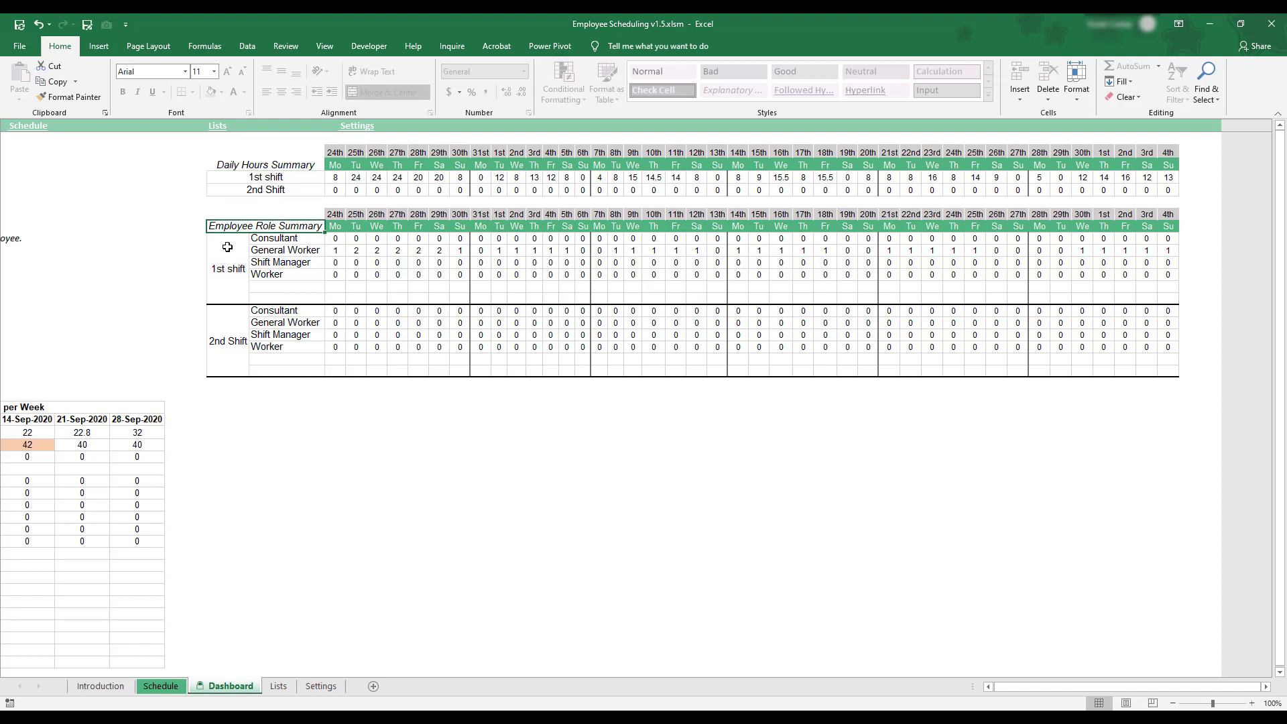
pyautogui.moveTo(221, 284)
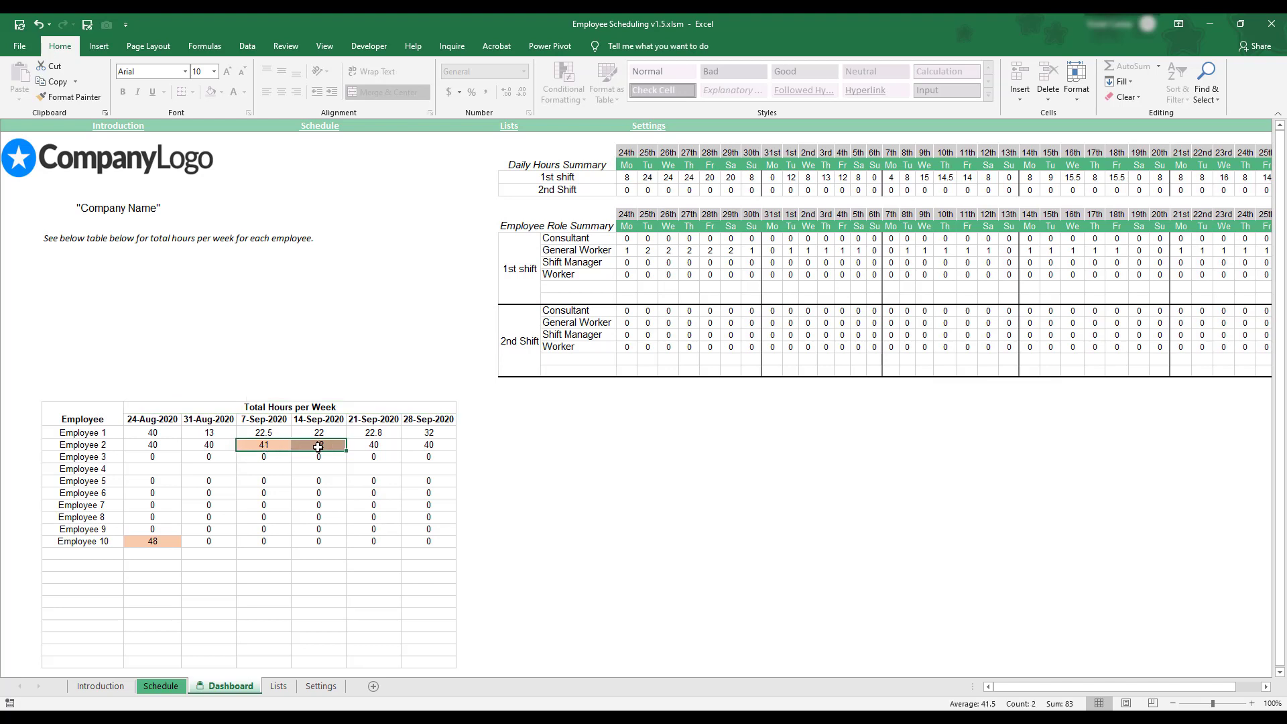
# Step: Replace the Dashboard's Company Name placeholder with CES and return to the Introduction sheet
pyautogui.click(152, 541)
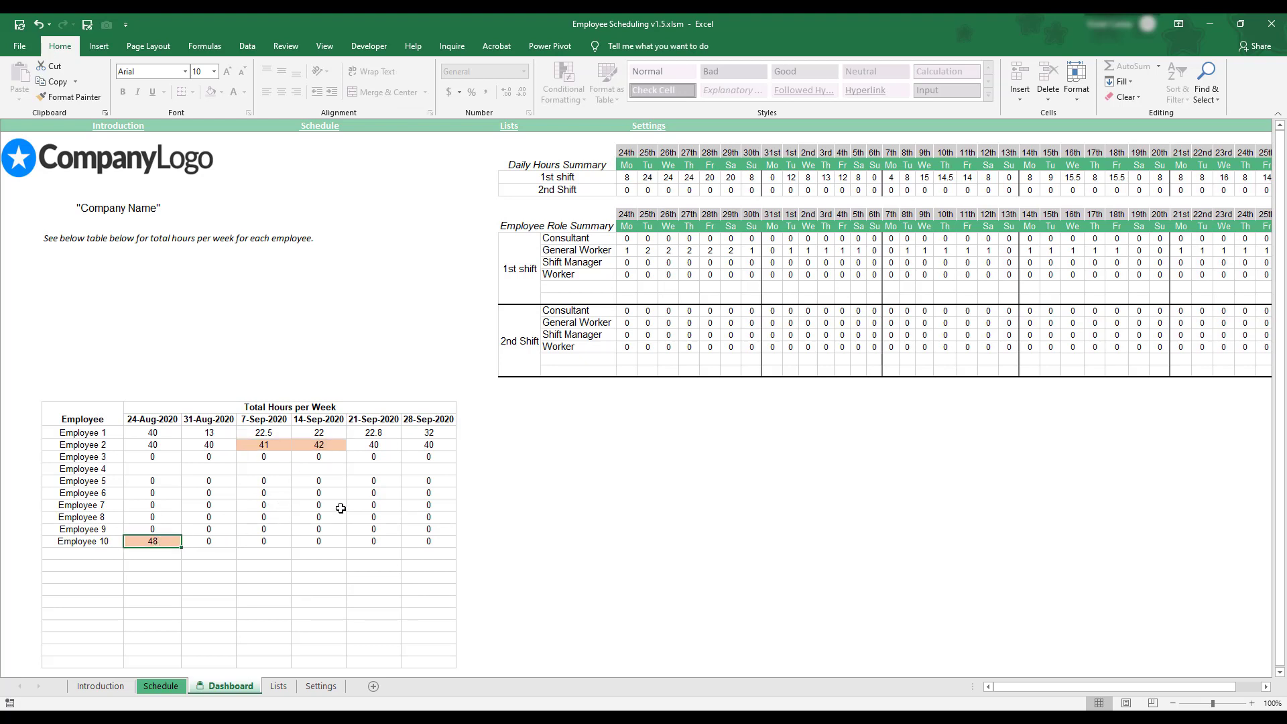
pyautogui.moveTo(269, 291)
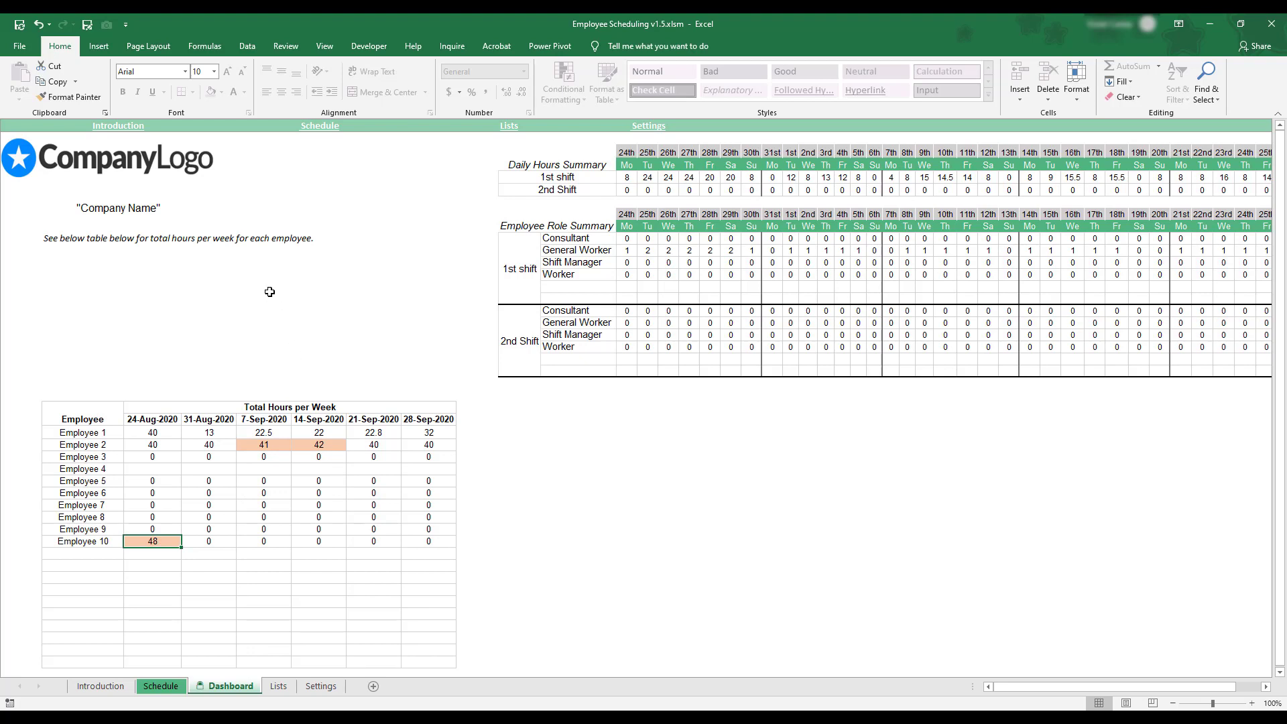
pyautogui.moveTo(140, 211)
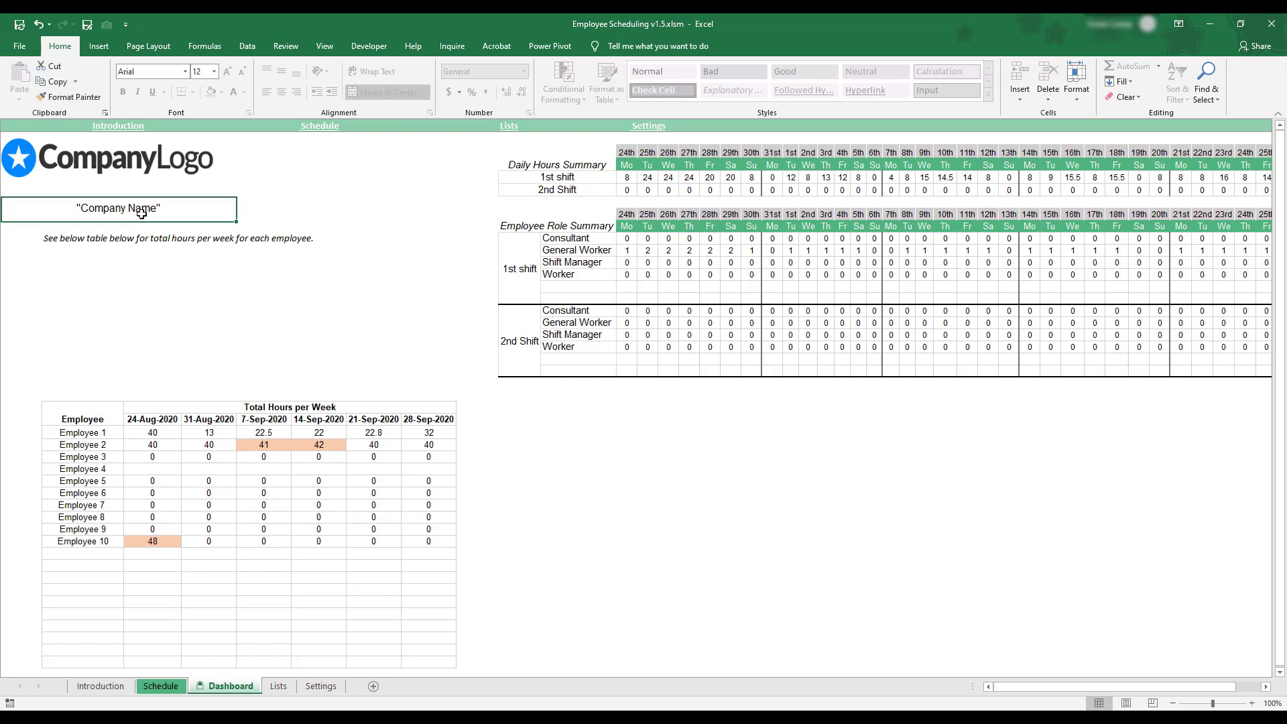
pyautogui.write('CES')
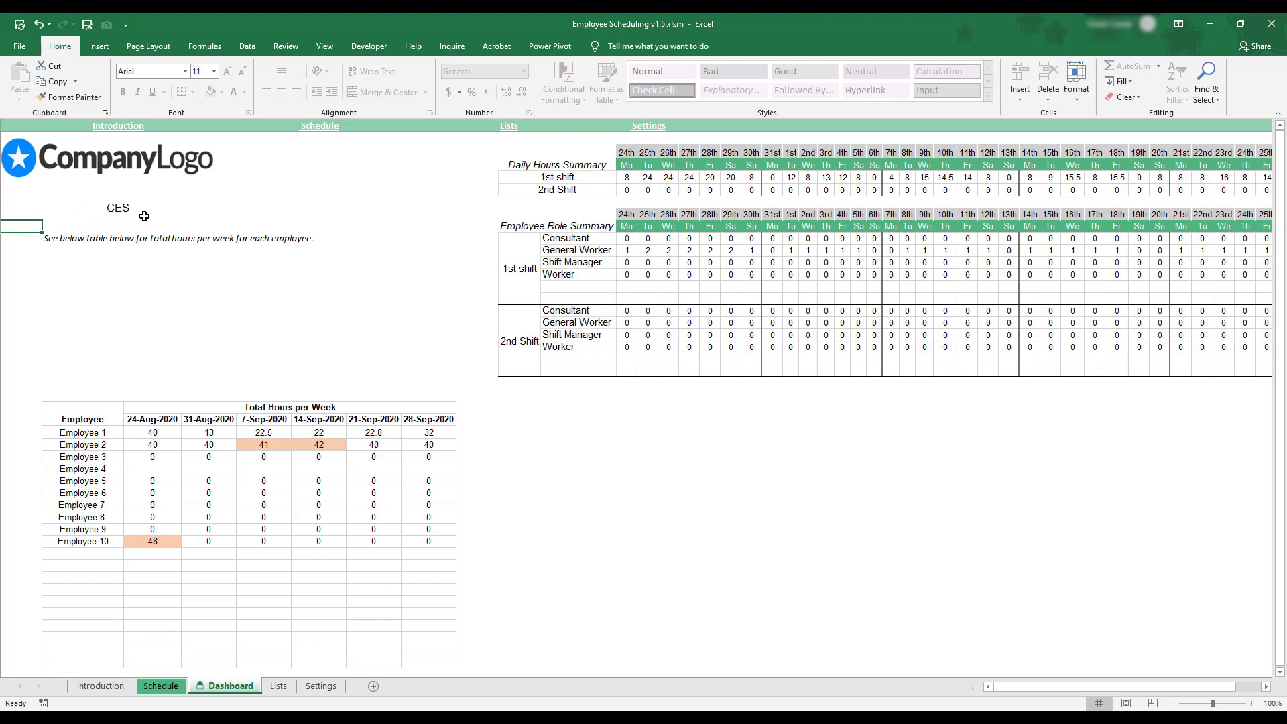
pyautogui.moveTo(171, 225)
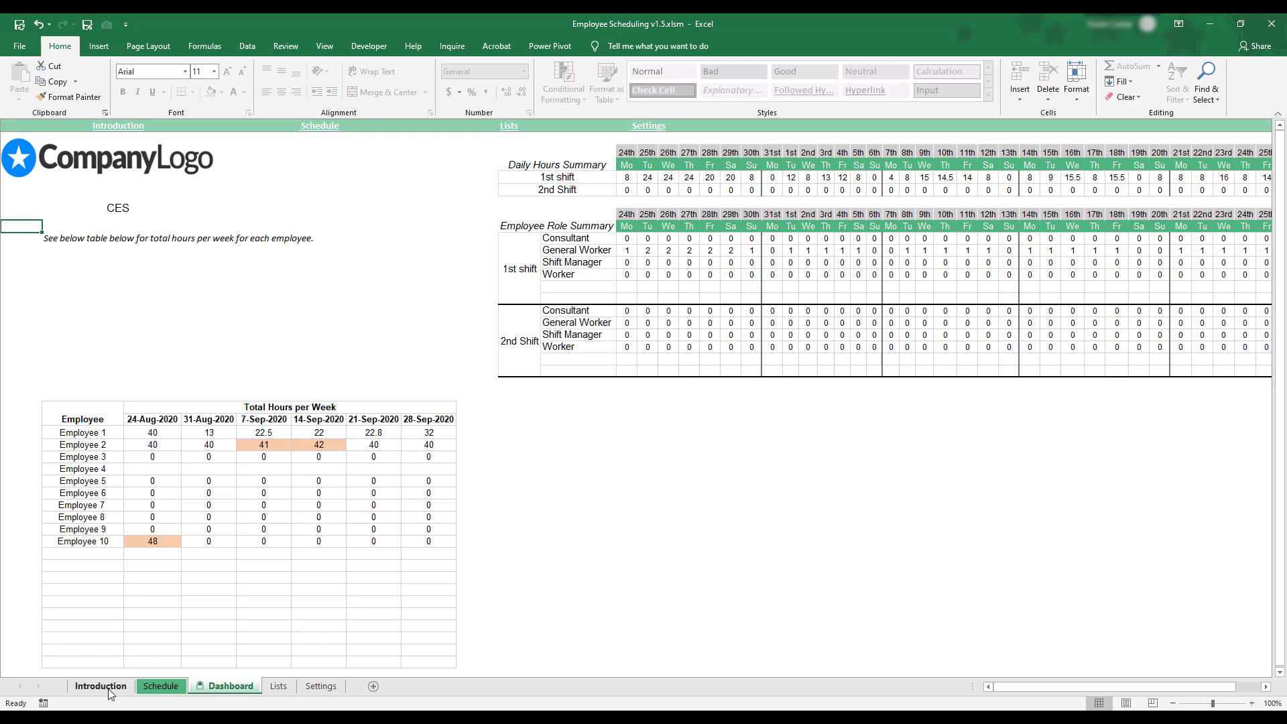
pyautogui.click(100, 685)
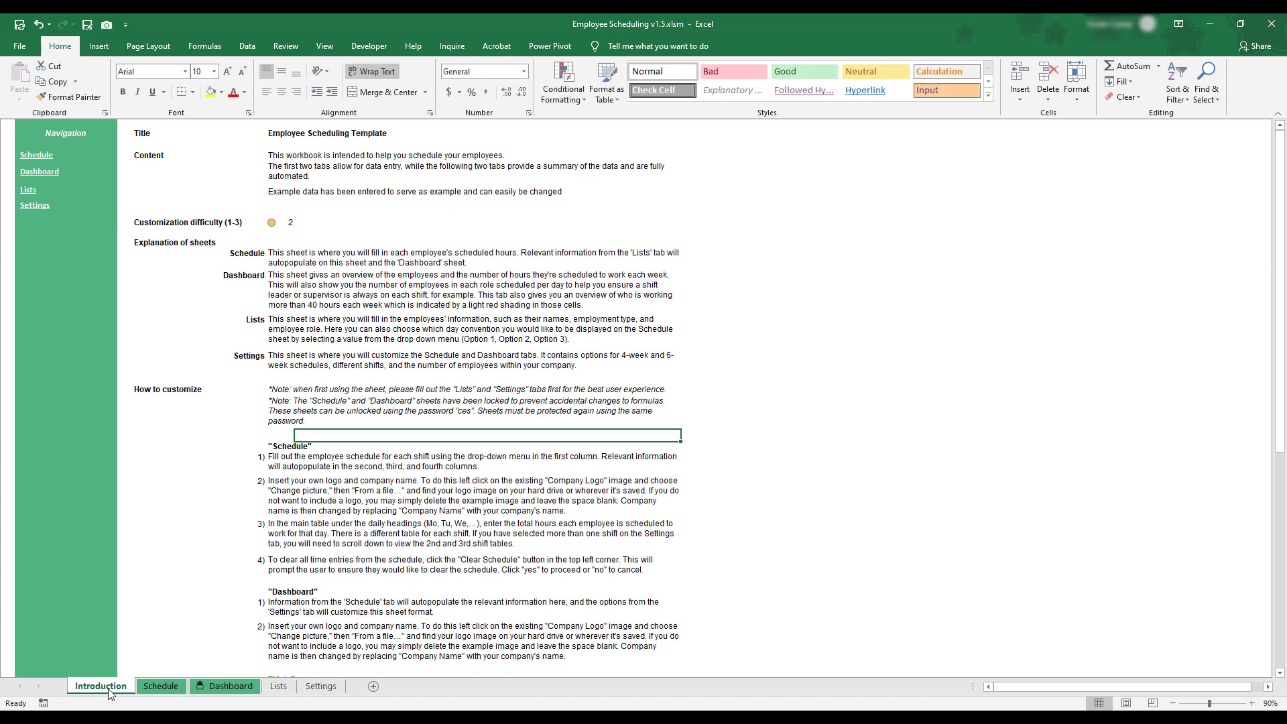